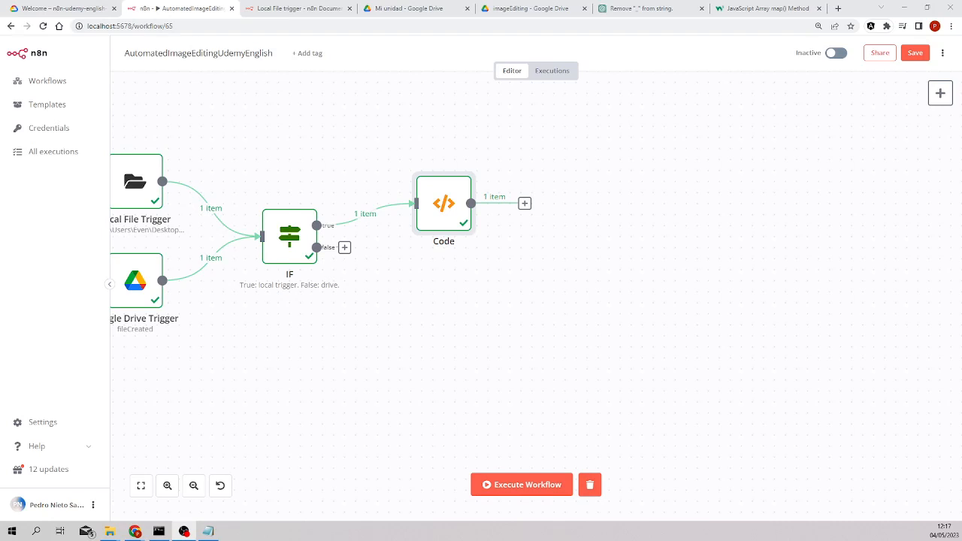
{"action": "mouse_move", "coordinate": [300, 231]}
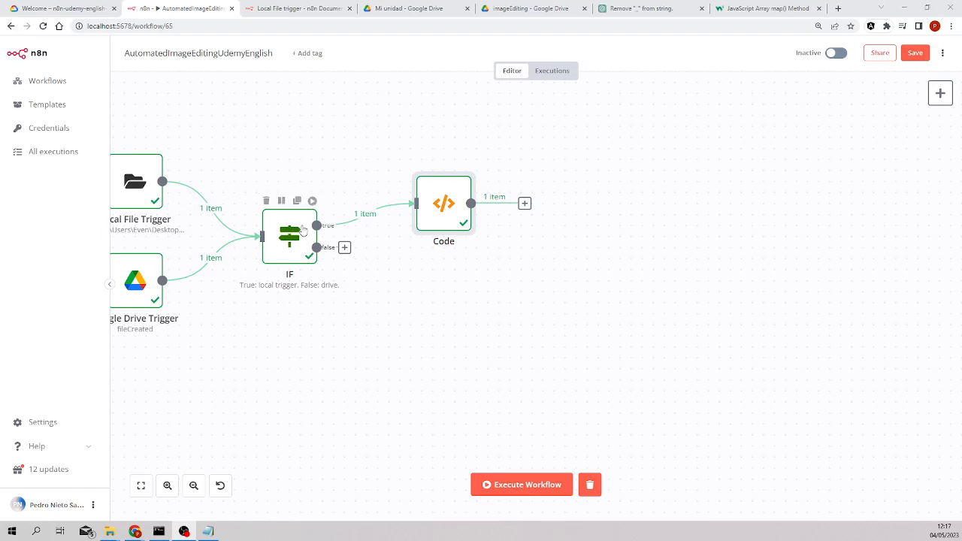
Open the node panel after the Code node and search for 'read'.
{"action": "left_click", "coordinate": [525, 203]}
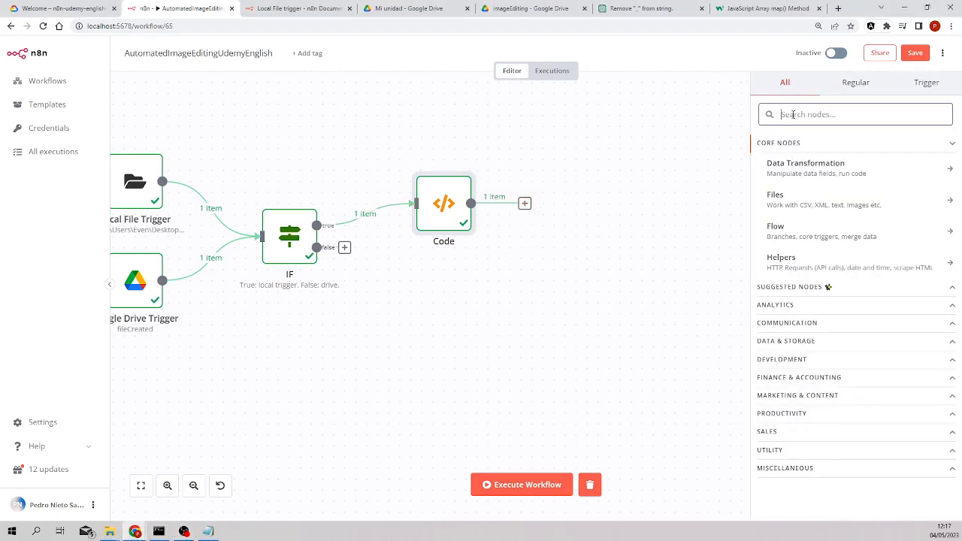
{"action": "type", "text": "read"}
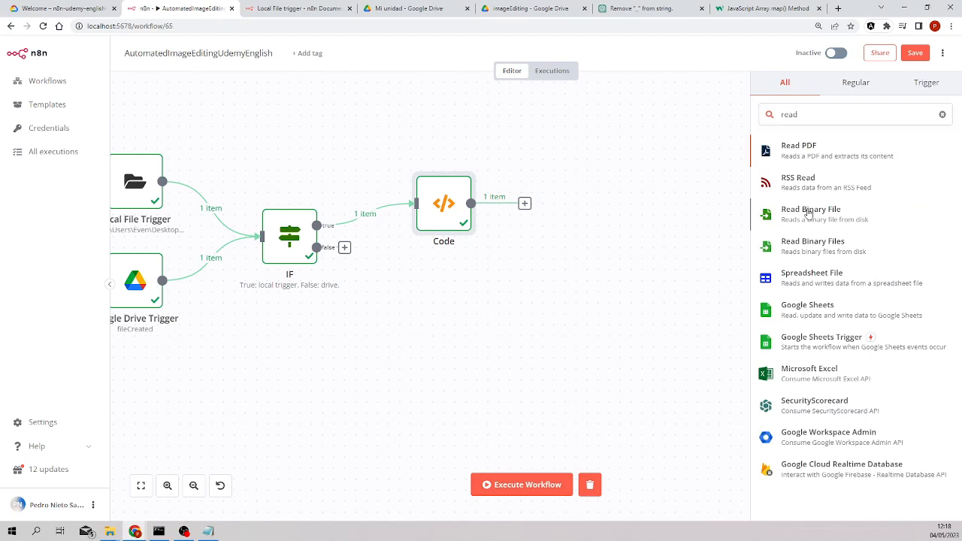
Add a Read Binary File node with File Path {{ $json.path }} and execute it.
{"action": "left_click", "coordinate": [811, 215]}
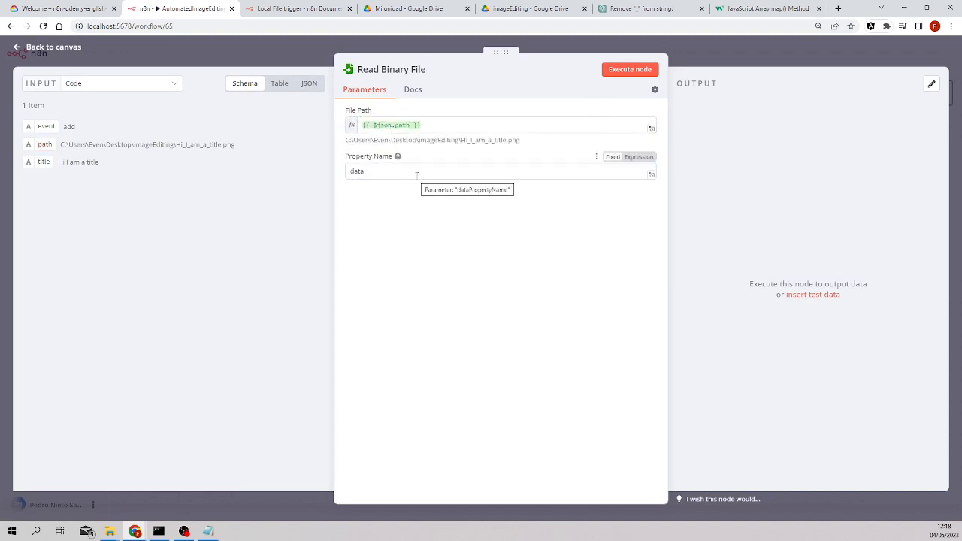
{"action": "mouse_move", "coordinate": [454, 138]}
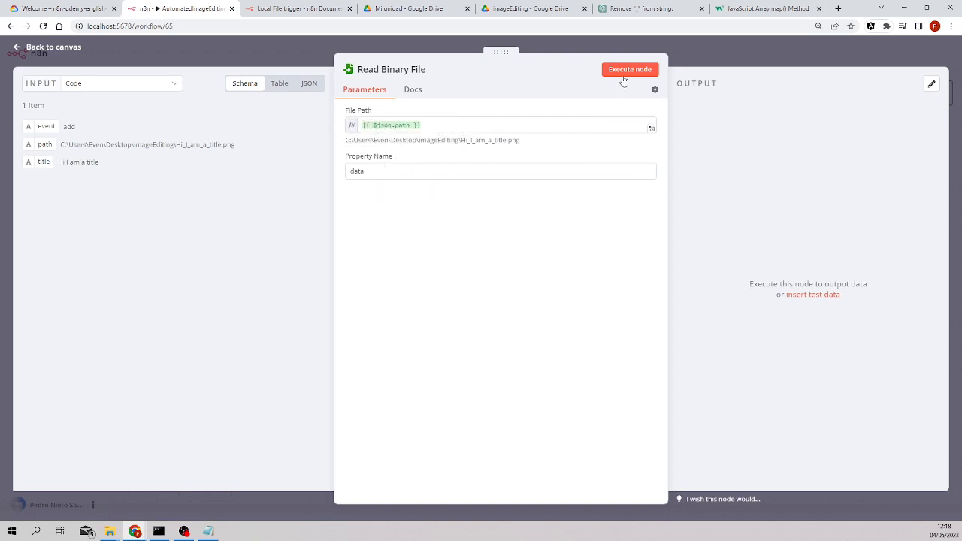
{"action": "left_click", "coordinate": [630, 69]}
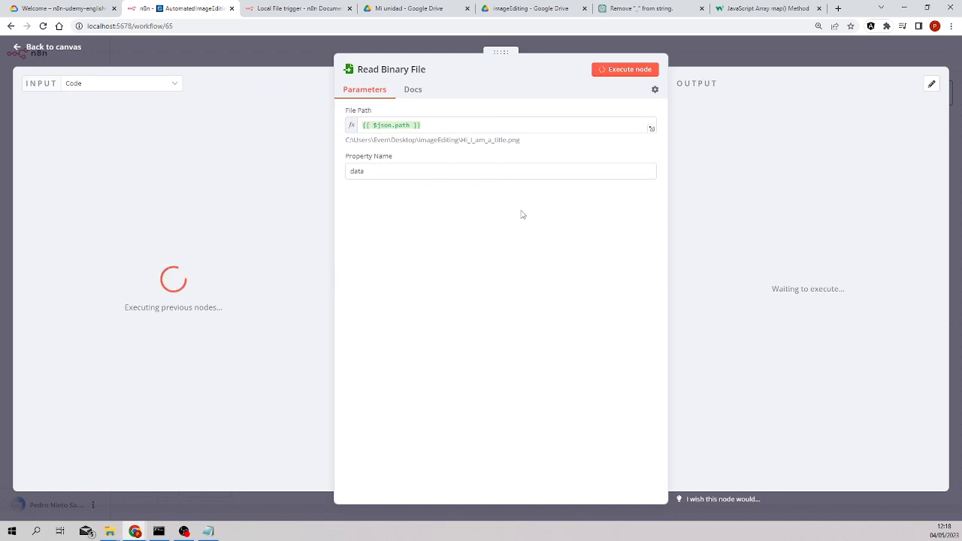
{"action": "left_click", "coordinate": [630, 69]}
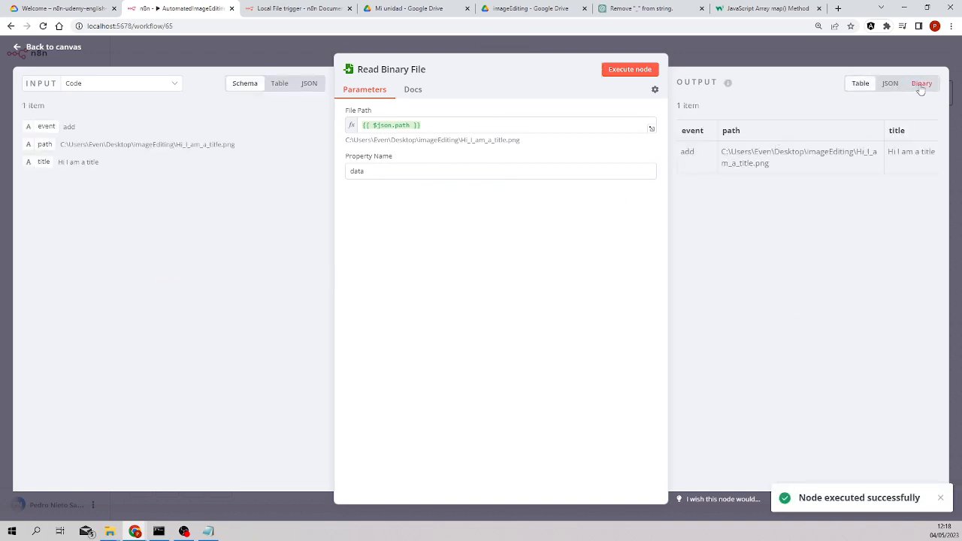
Download the binary output image Hi_I_am_a_title.png.
{"action": "left_click", "coordinate": [922, 82]}
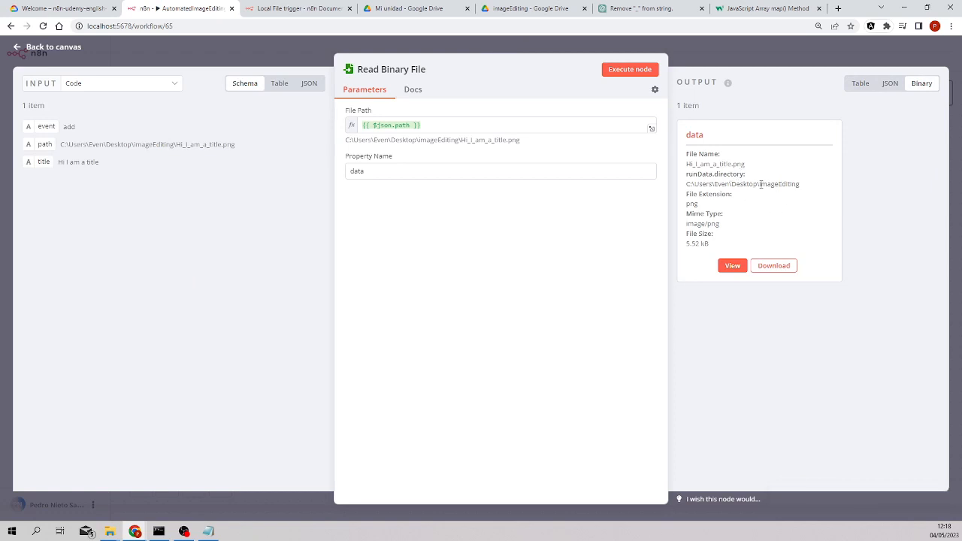
{"action": "left_click", "coordinate": [774, 266]}
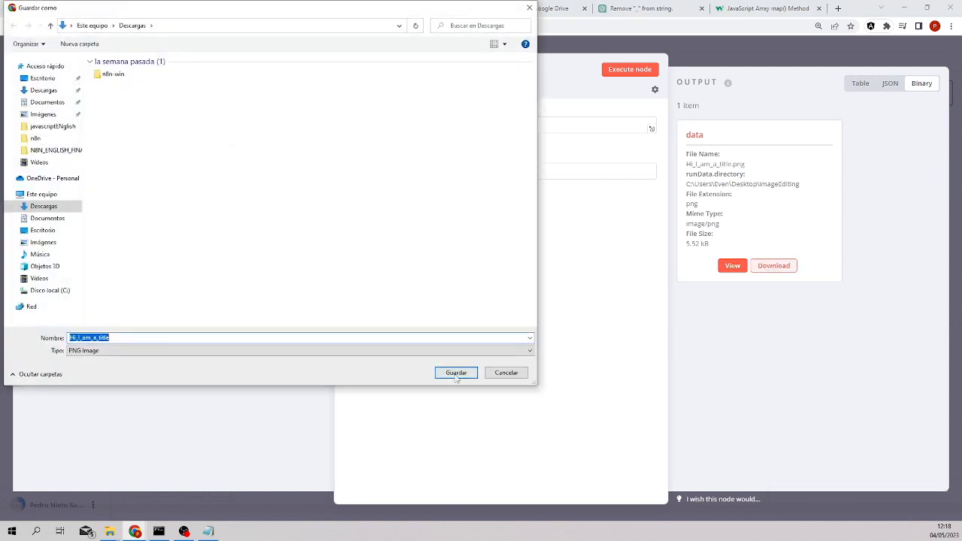
{"action": "left_click", "coordinate": [456, 373]}
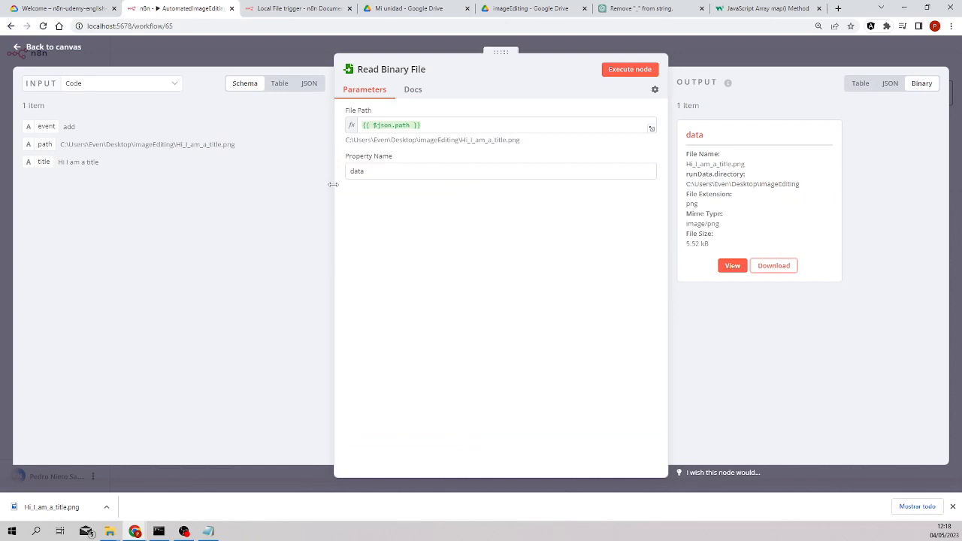
{"action": "left_click", "coordinate": [501, 171]}
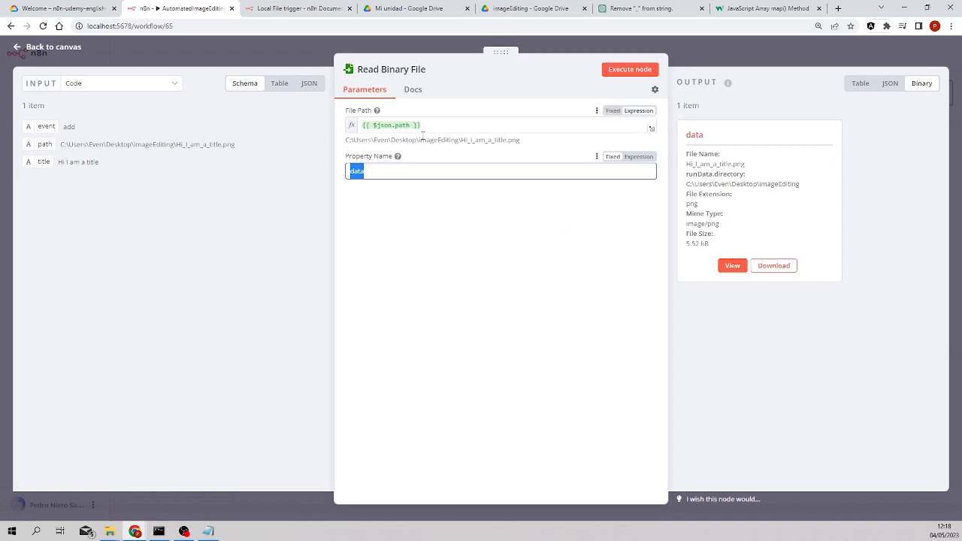
{"action": "mouse_move", "coordinate": [287, 57]}
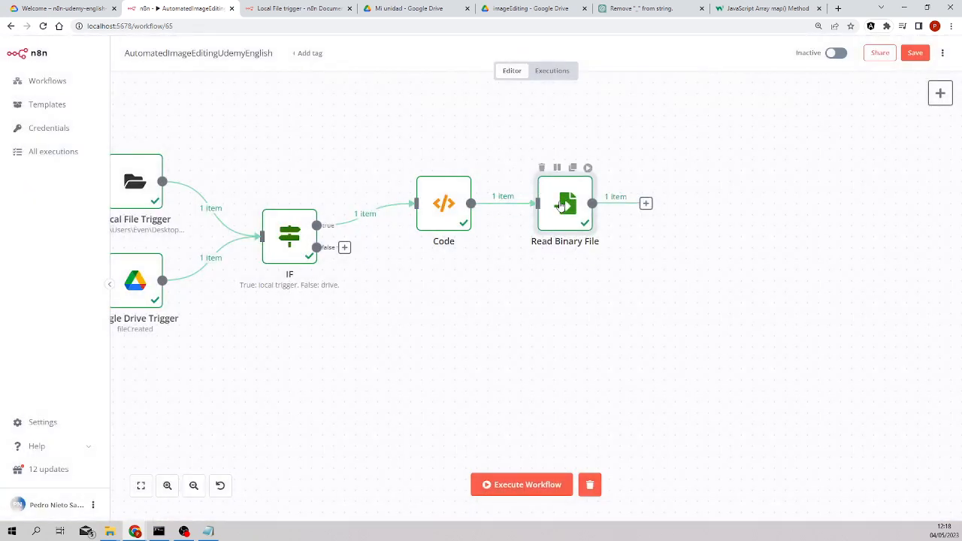
{"action": "mouse_move", "coordinate": [703, 205]}
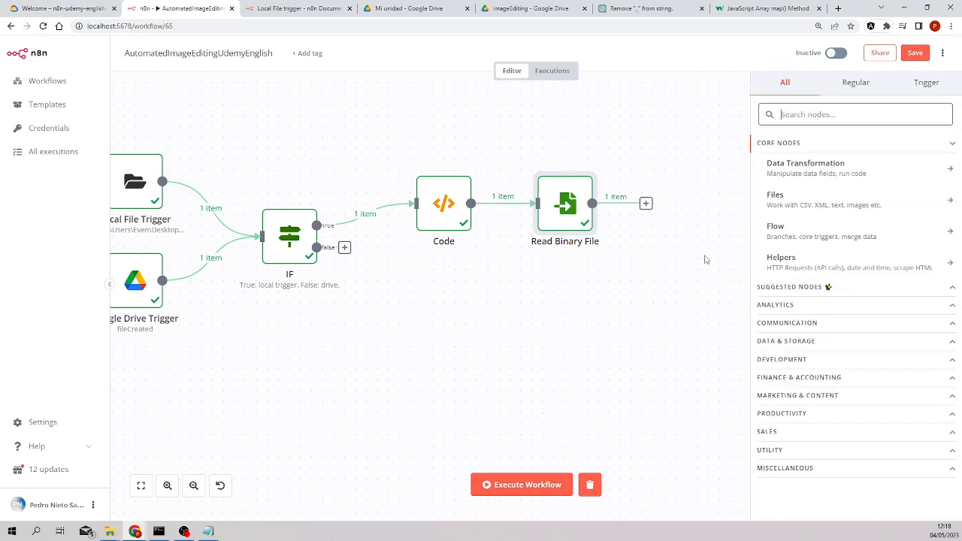
Add an Edit Image node after Read Binary File, using Border on property 'data'.
{"action": "type", "text": "edit"}
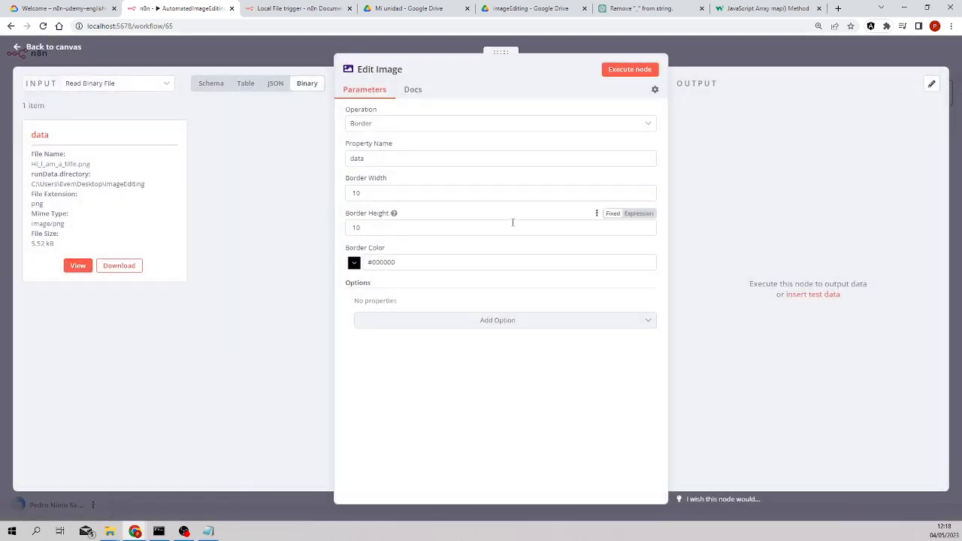
{"action": "mouse_move", "coordinate": [392, 177]}
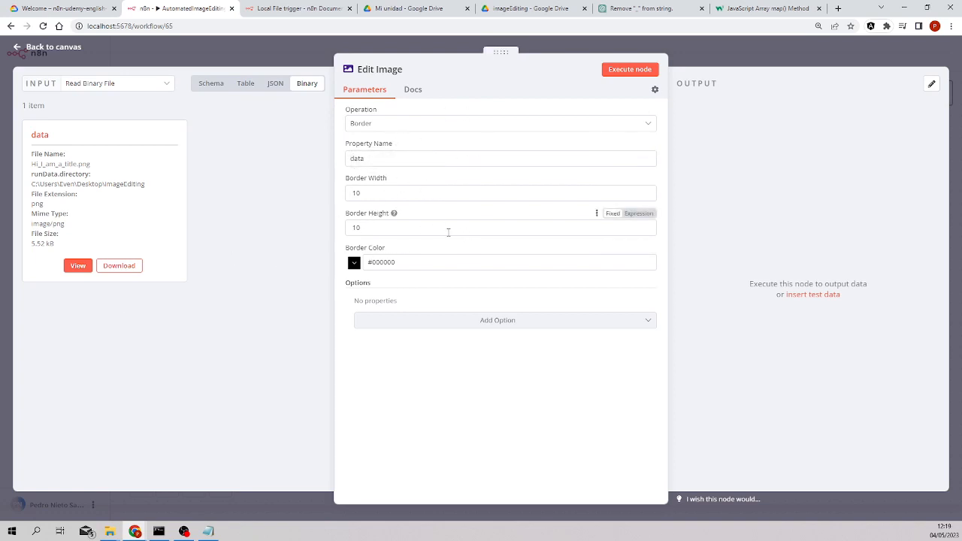
{"action": "left_click", "coordinate": [501, 159]}
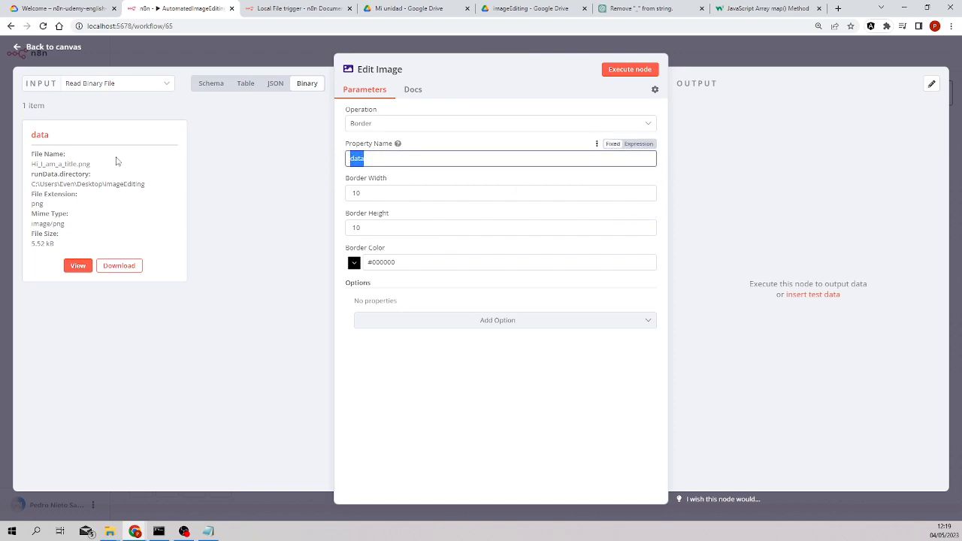
{"action": "mouse_move", "coordinate": [318, 161]}
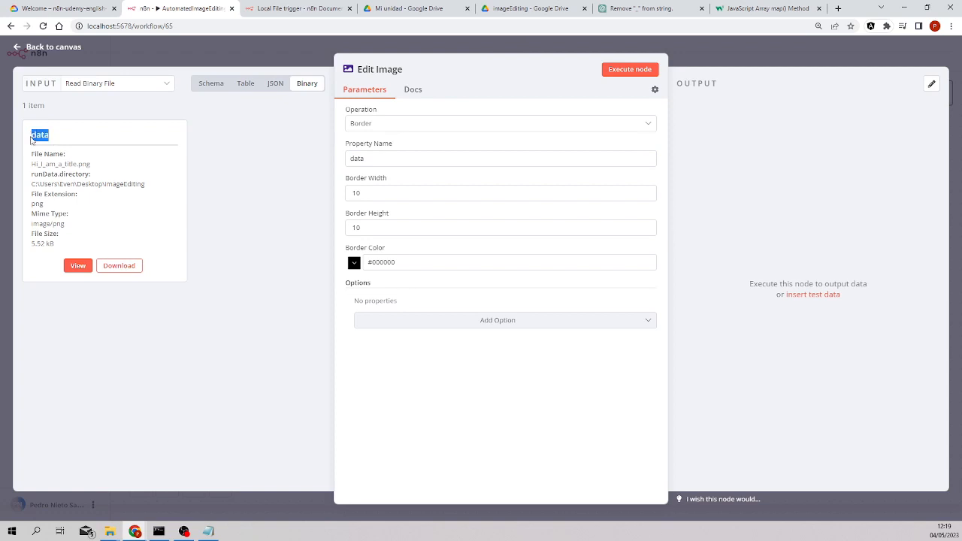
{"action": "left_click", "coordinate": [501, 158]}
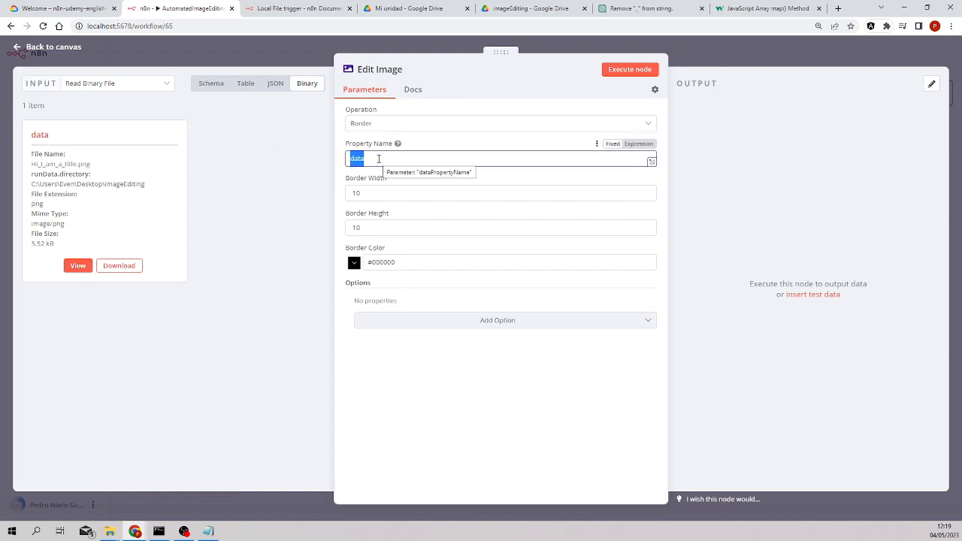
{"action": "mouse_move", "coordinate": [483, 215]}
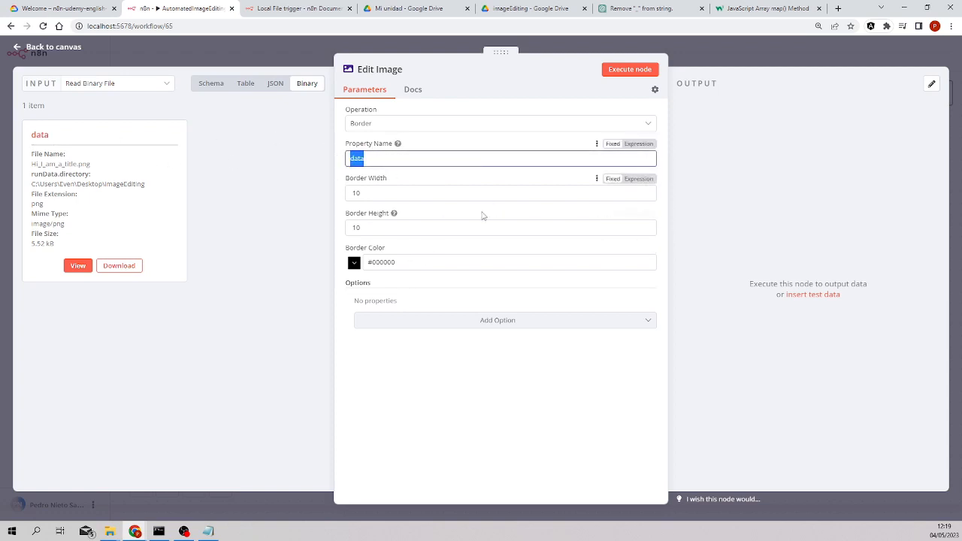
Switch the Edit Image operation to Text and enter 'Hello I am h'.
{"action": "left_click", "coordinate": [500, 123]}
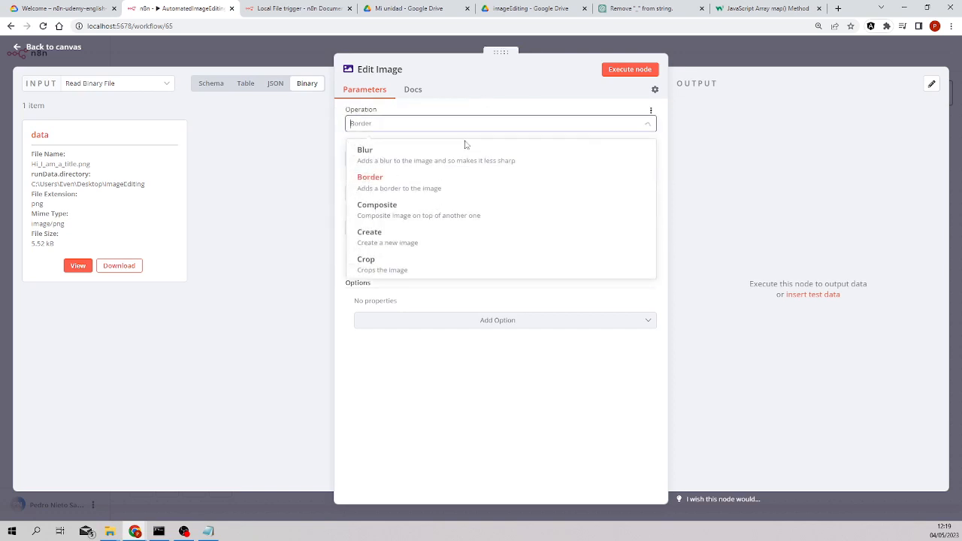
{"action": "mouse_move", "coordinate": [406, 265]}
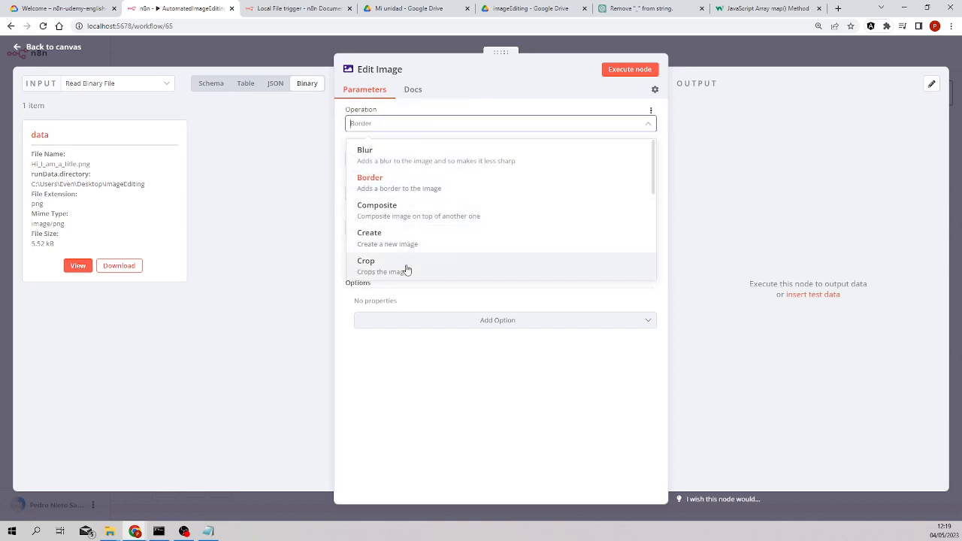
{"action": "scroll", "scroll_direction": "down", "scroll_amount": 3}
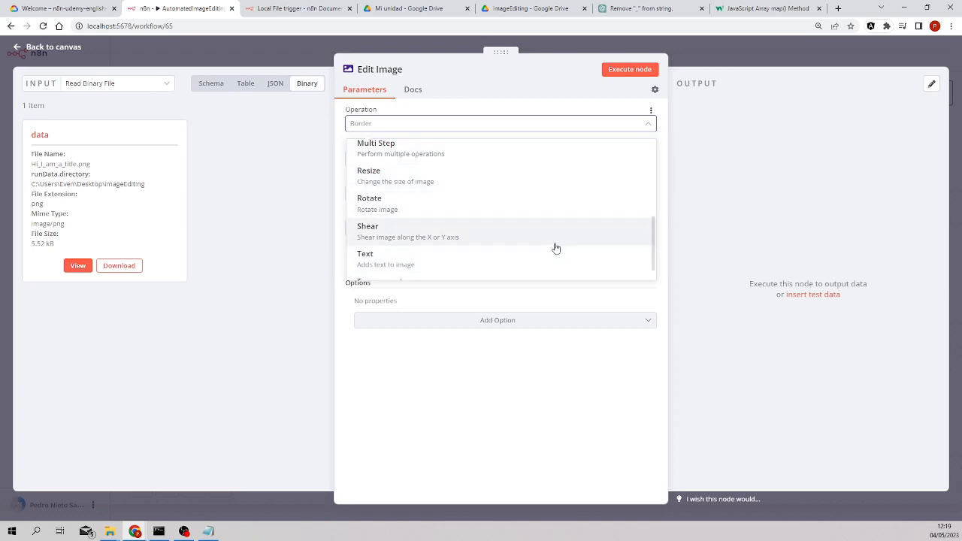
{"action": "scroll", "scroll_direction": "down", "scroll_amount": 3}
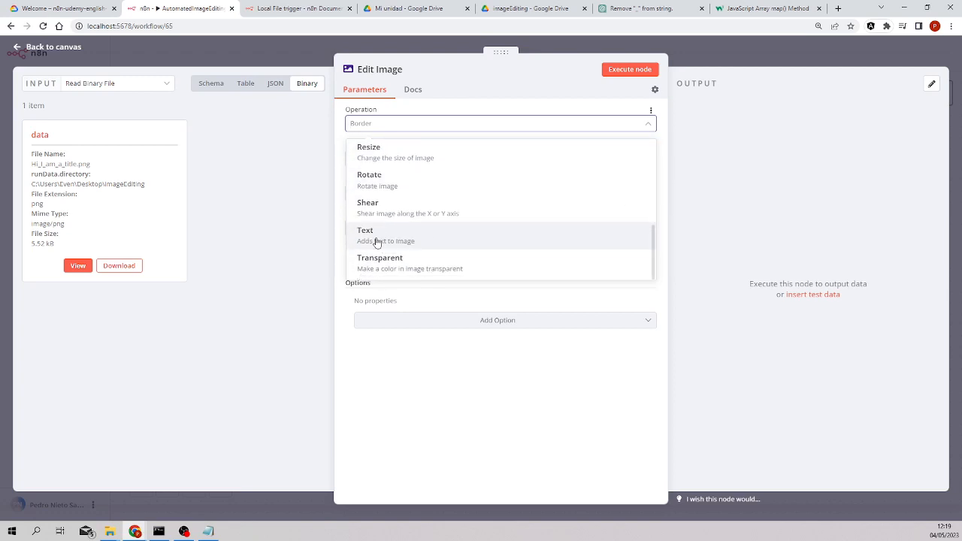
{"action": "left_click", "coordinate": [365, 235]}
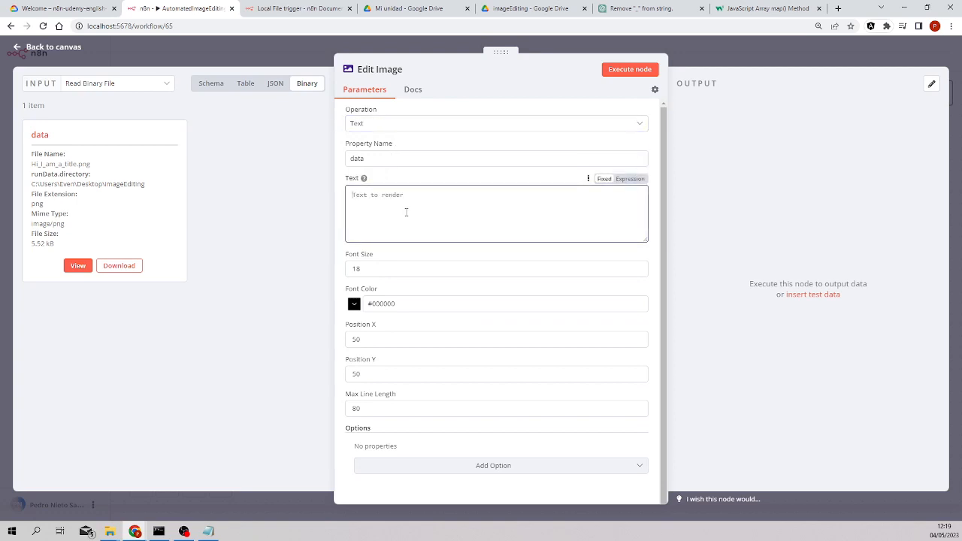
{"action": "type", "text": "Hello I am h"}
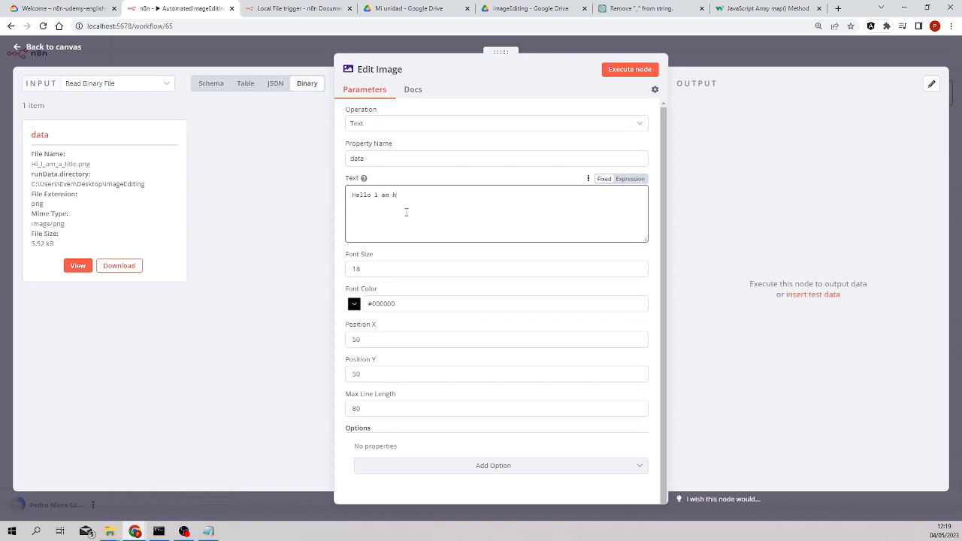
Run the Edit Image node and set the font colour to near-black #080808.
{"action": "left_click", "coordinate": [630, 69]}
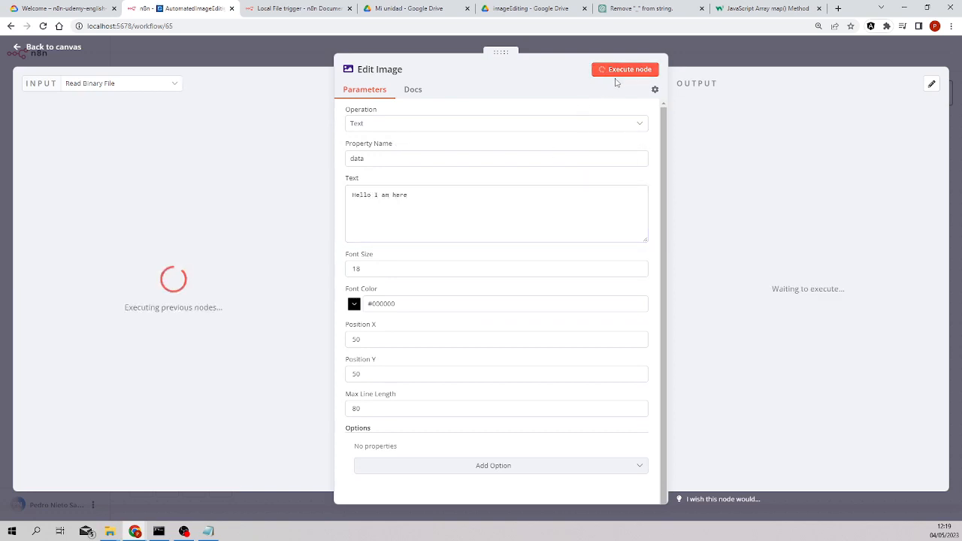
{"action": "mouse_move", "coordinate": [493, 183]}
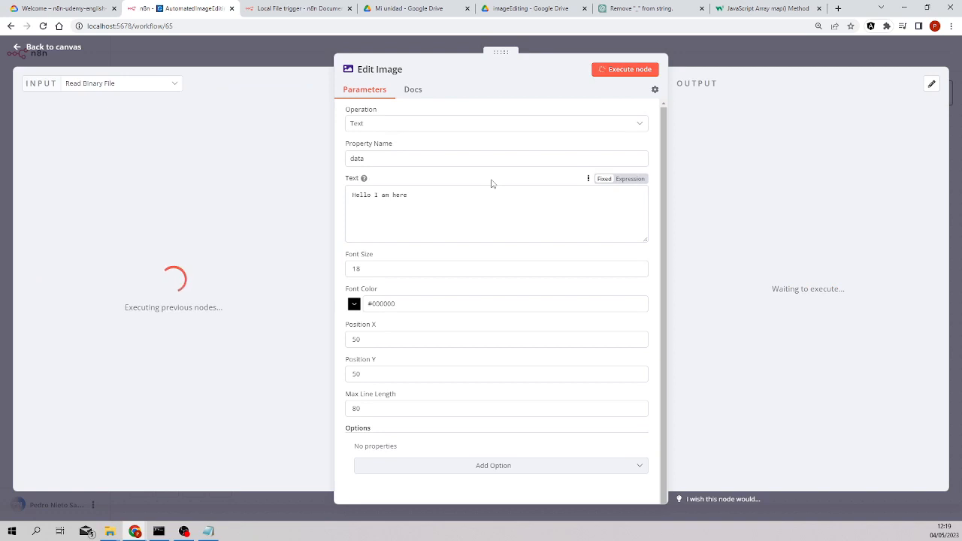
{"action": "left_click", "coordinate": [625, 69]}
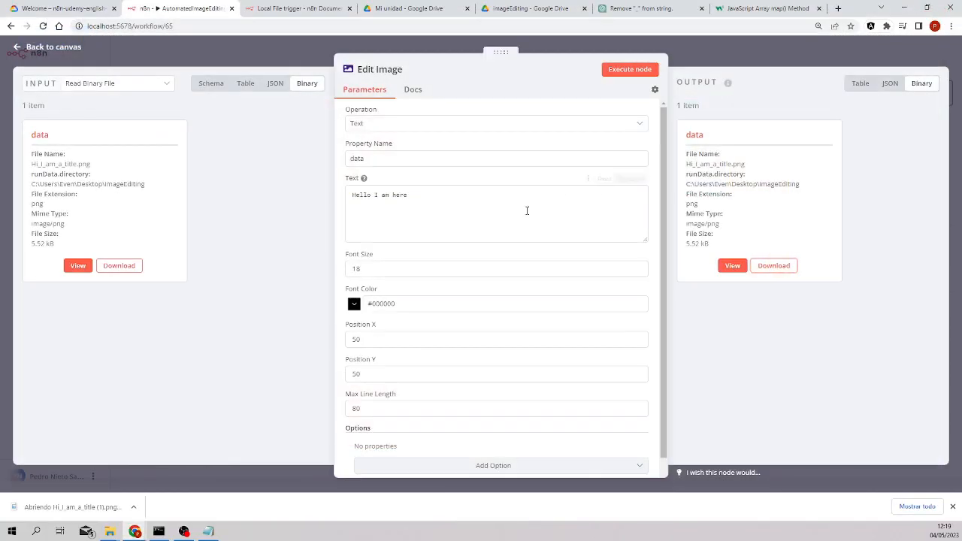
{"action": "left_click", "coordinate": [504, 304]}
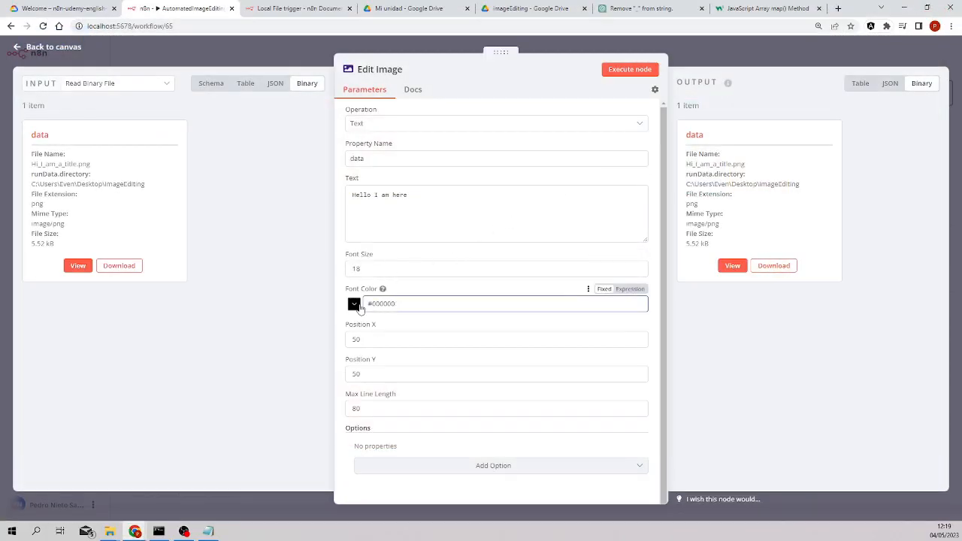
{"action": "left_click", "coordinate": [354, 303]}
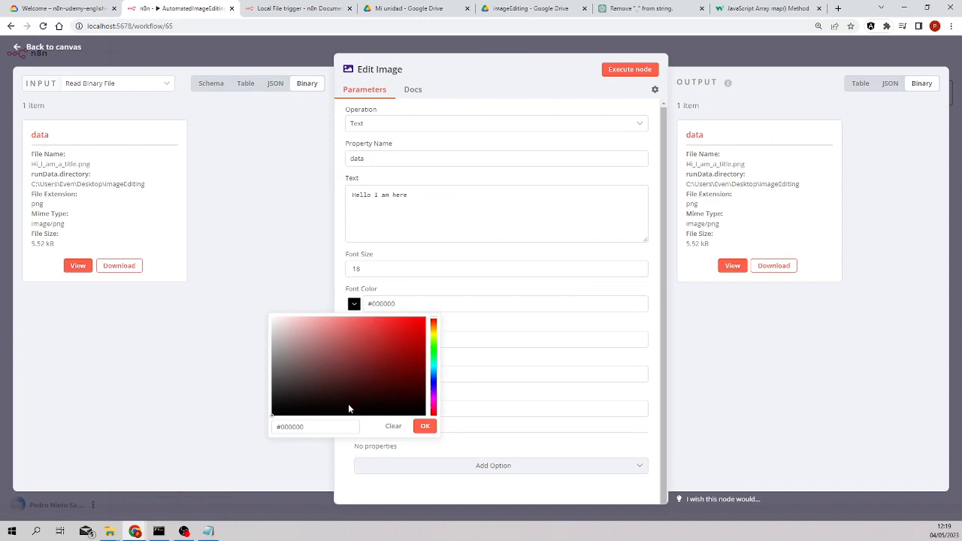
{"action": "left_click", "coordinate": [282, 407]}
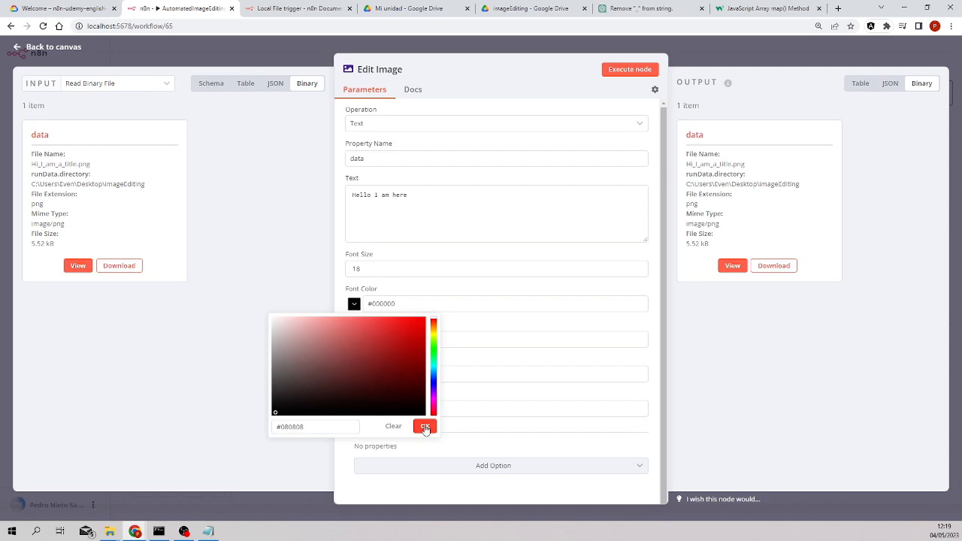
{"action": "left_click", "coordinate": [425, 427]}
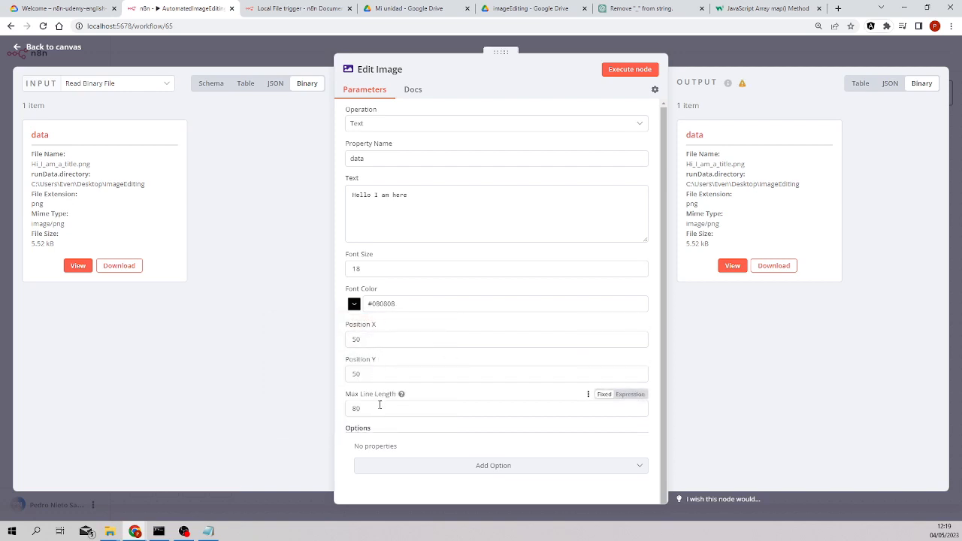
Change the font size from 18 to 50.
{"action": "scroll", "scroll_direction": "down", "scroll_amount": 3}
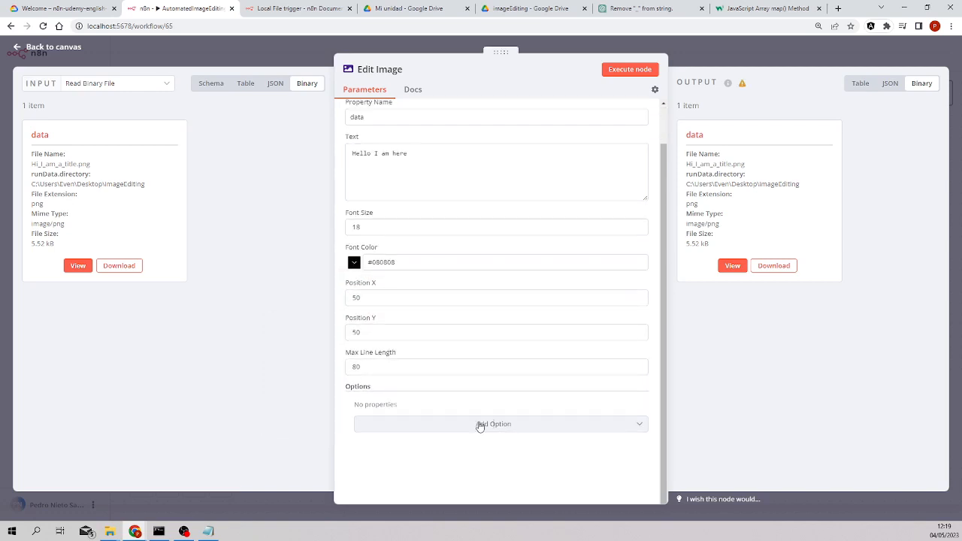
{"action": "left_click", "coordinate": [494, 424]}
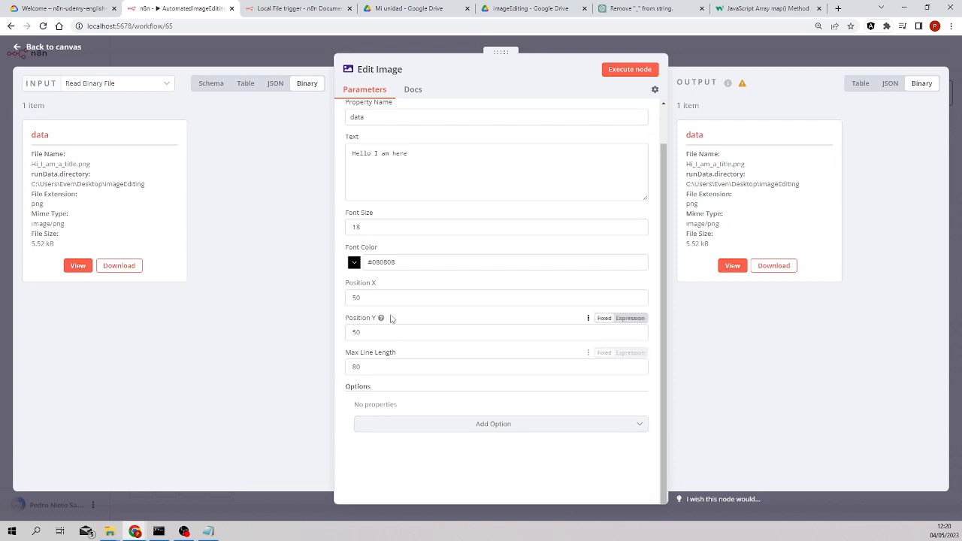
{"action": "left_click", "coordinate": [497, 227]}
{"action": "type", "text": "50"}
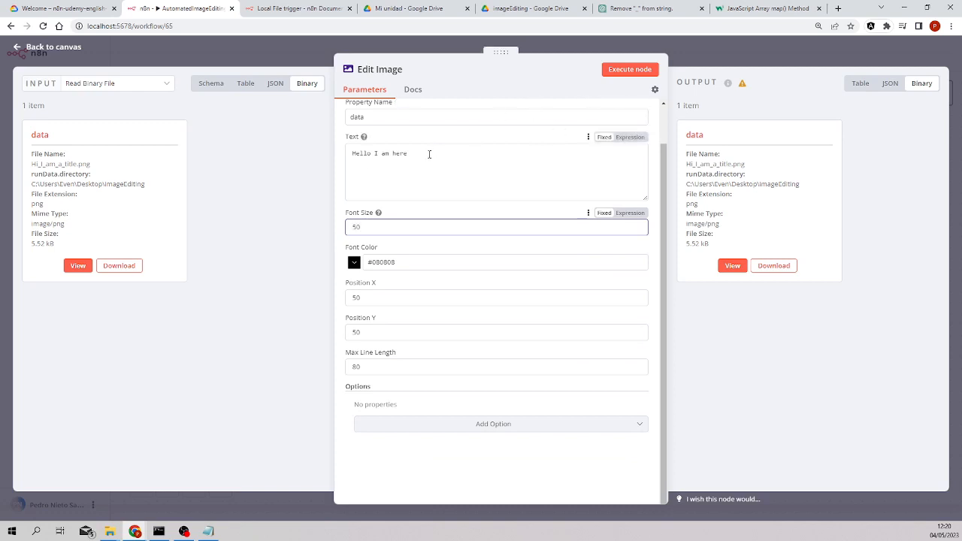
Execute Edit Image with font size 50 at position 50,50 and preview the output image.
{"action": "left_click", "coordinate": [629, 69]}
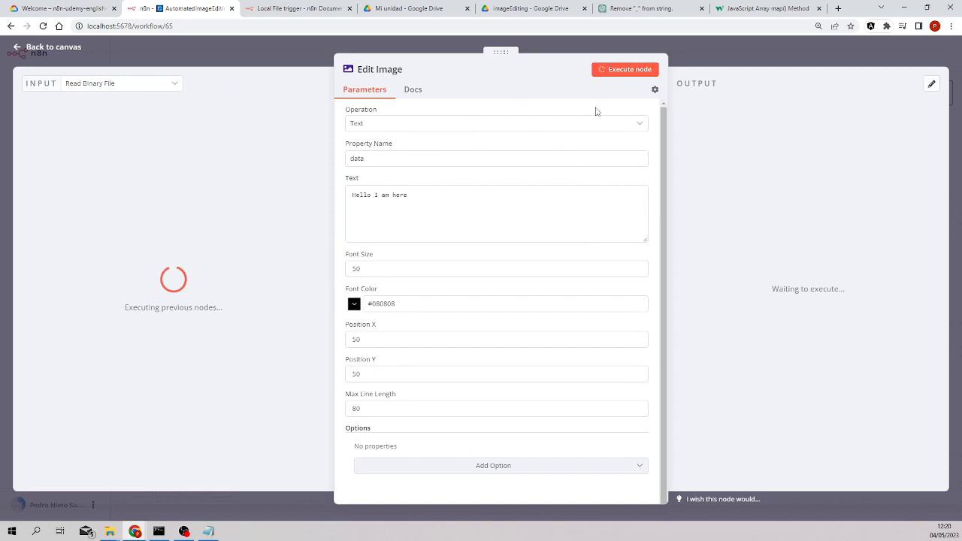
{"action": "left_click", "coordinate": [496, 339]}
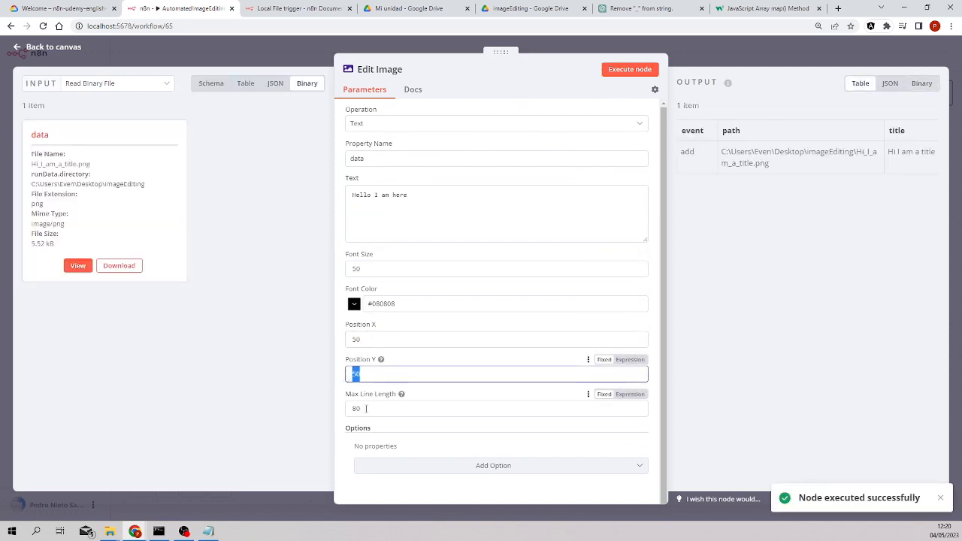
{"action": "left_click", "coordinate": [496, 408]}
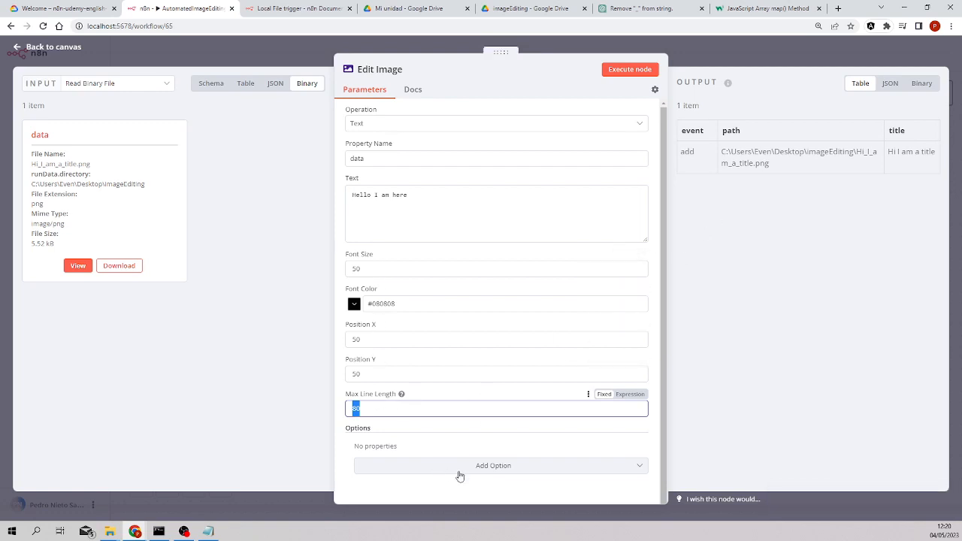
{"action": "mouse_move", "coordinate": [775, 209]}
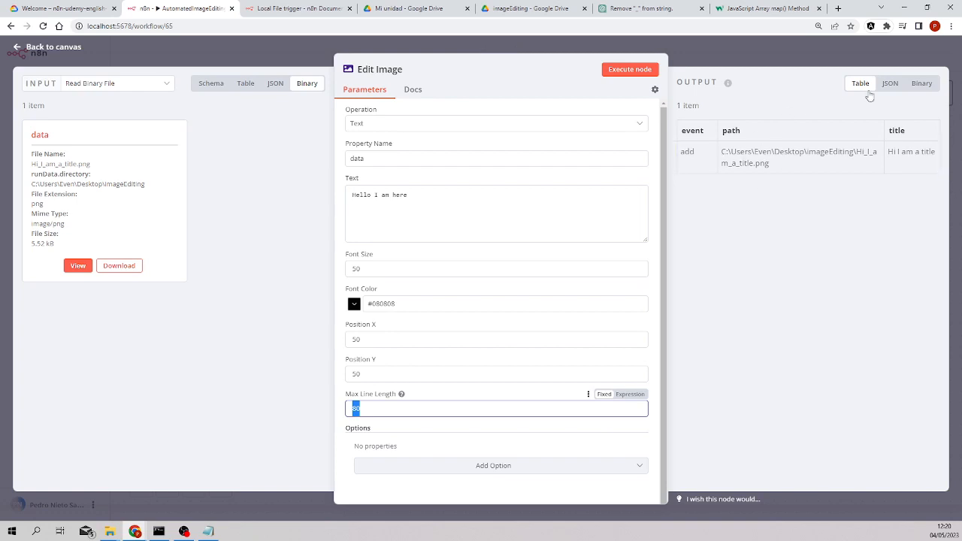
{"action": "left_click", "coordinate": [921, 84]}
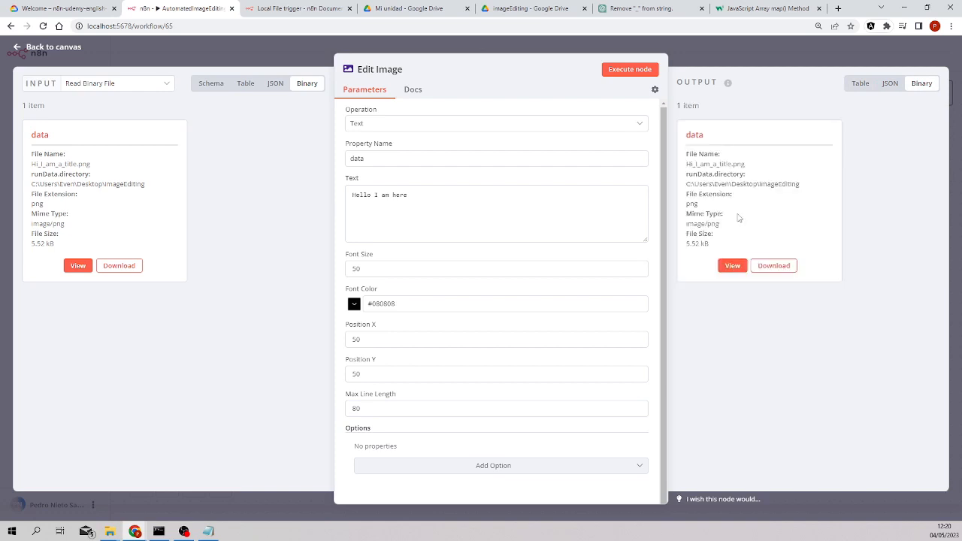
{"action": "left_click", "coordinate": [77, 265]}
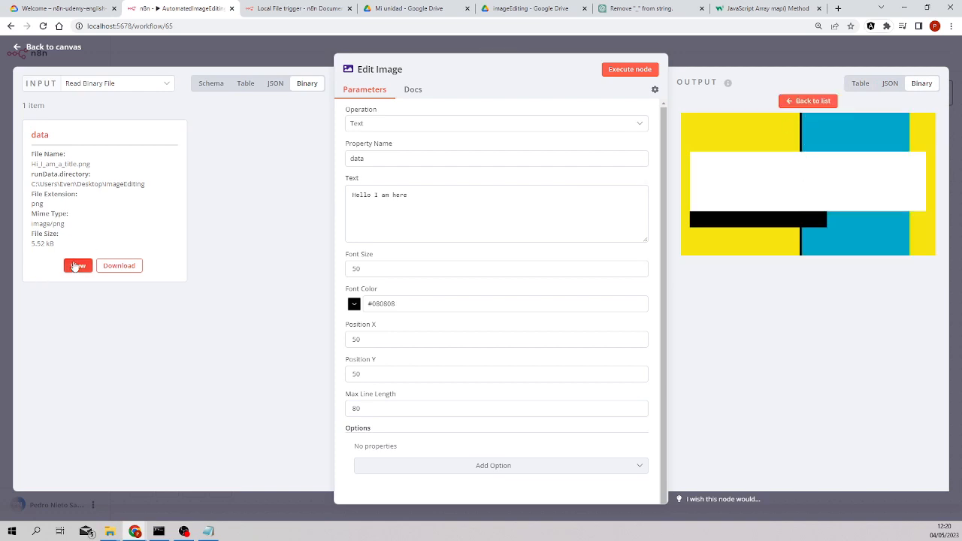
{"action": "mouse_move", "coordinate": [522, 290]}
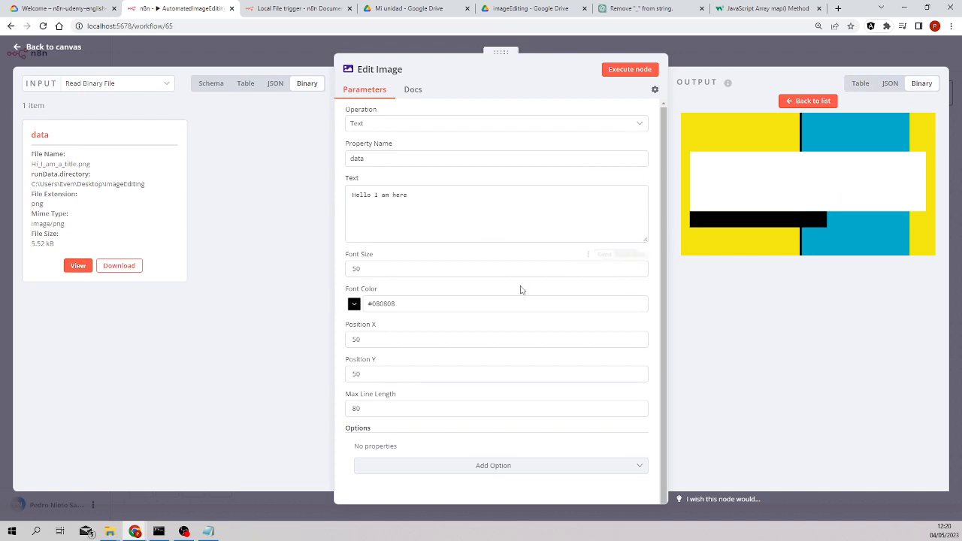
{"action": "mouse_move", "coordinate": [276, 302]}
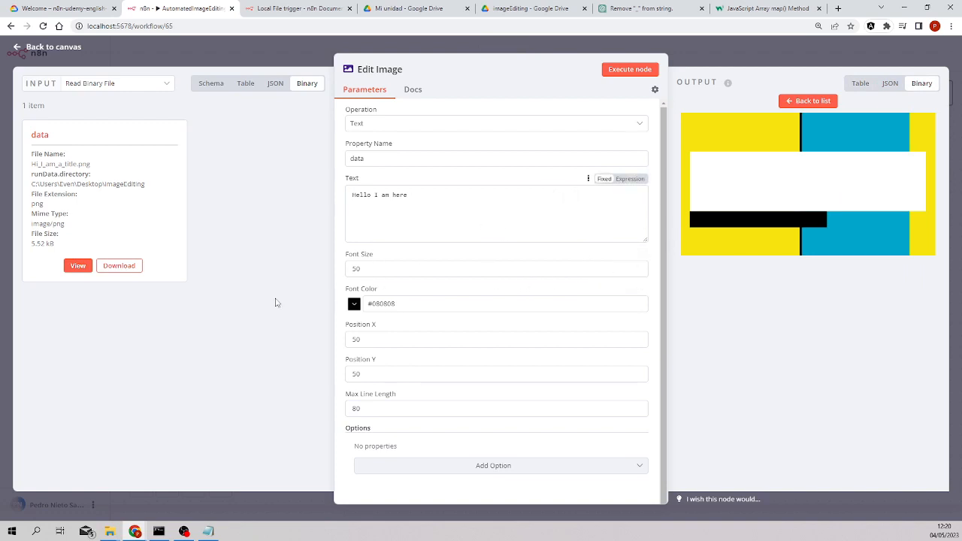
{"action": "left_click", "coordinate": [496, 123]}
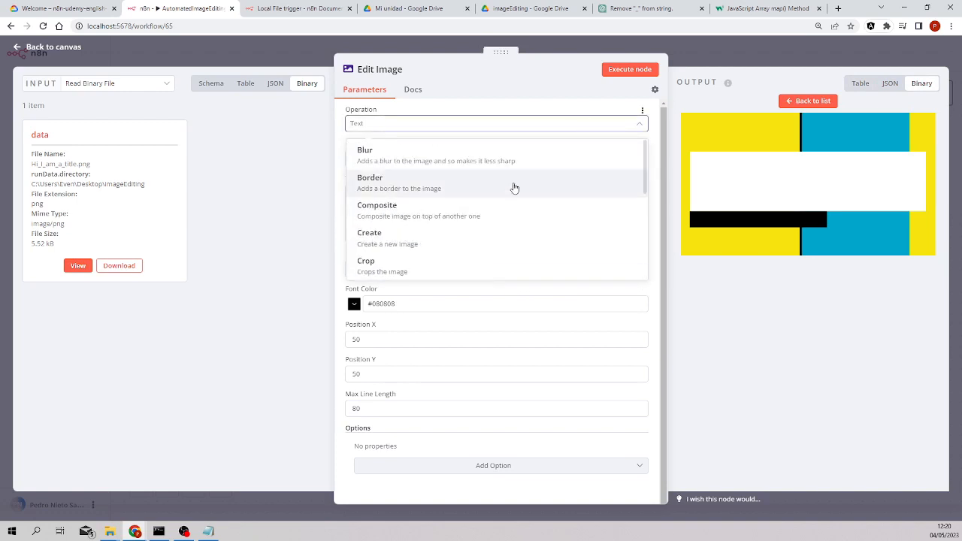
{"action": "mouse_move", "coordinate": [440, 189]}
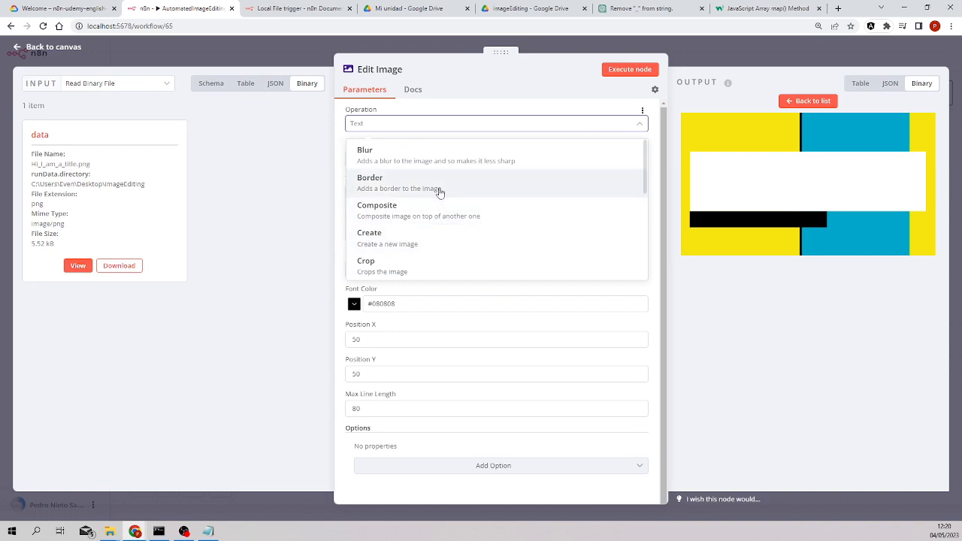
Switch the operation to Border, execute, and view the black-bordered image.
{"action": "left_click", "coordinate": [370, 177]}
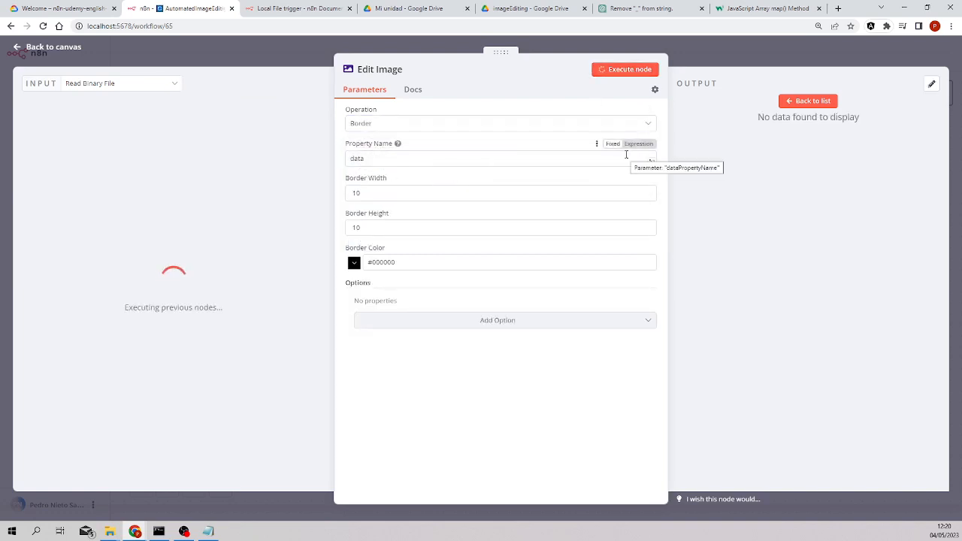
{"action": "left_click", "coordinate": [630, 69]}
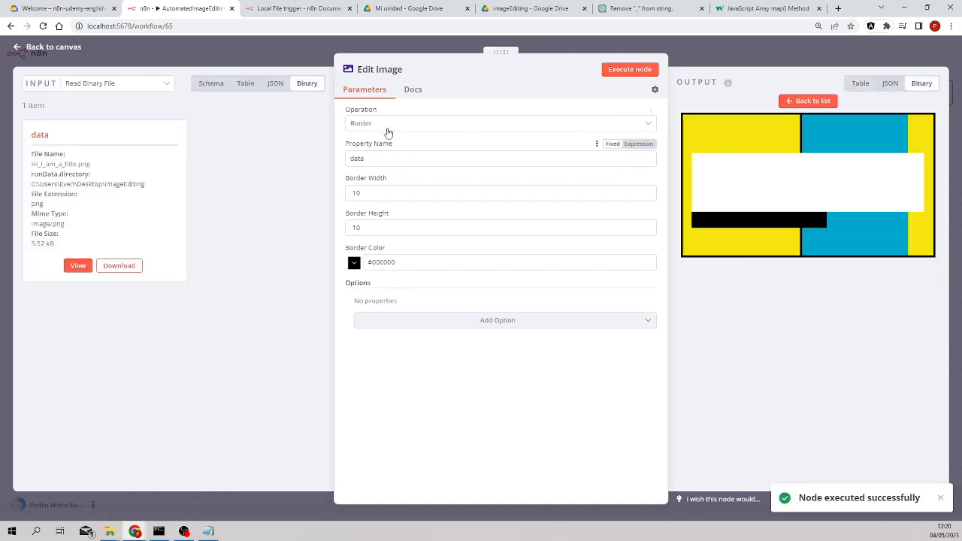
{"action": "left_click", "coordinate": [78, 266]}
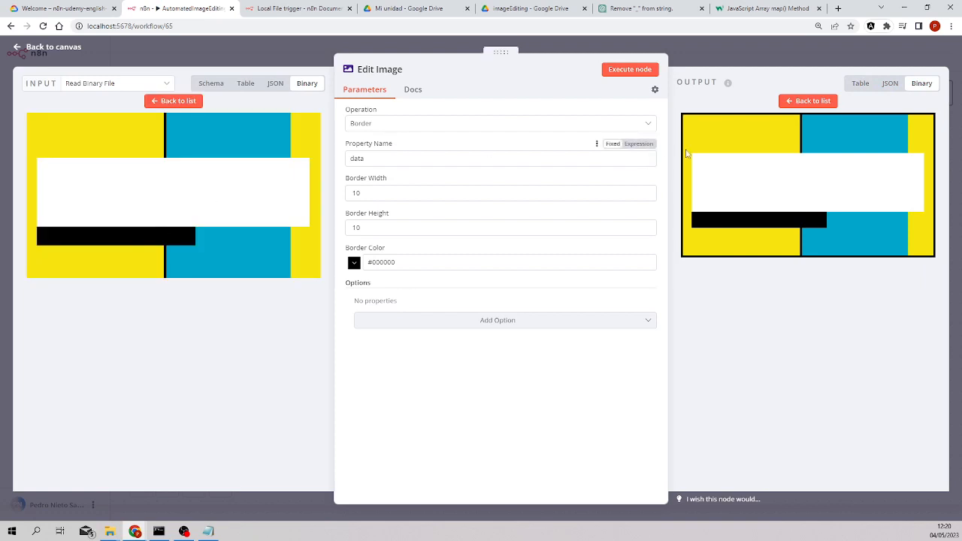
{"action": "left_click", "coordinate": [500, 123]}
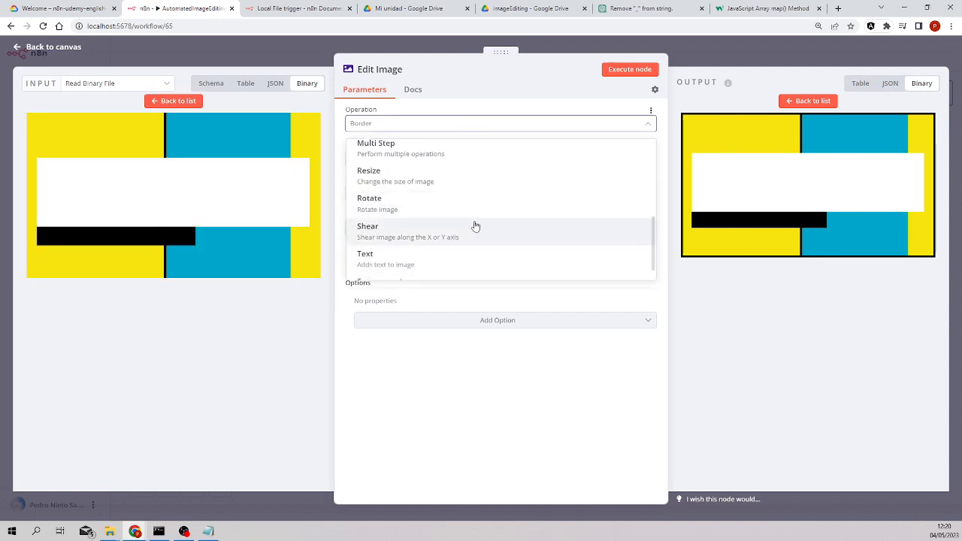
Switch the operation back to Text and add a Font Name option.
{"action": "scroll", "scroll_direction": "down", "scroll_amount": 3}
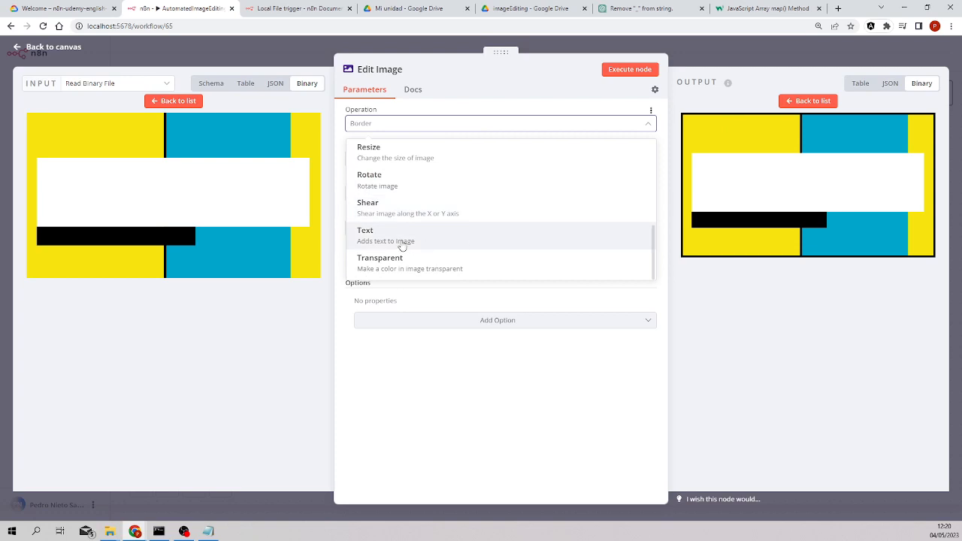
{"action": "left_click", "coordinate": [366, 230]}
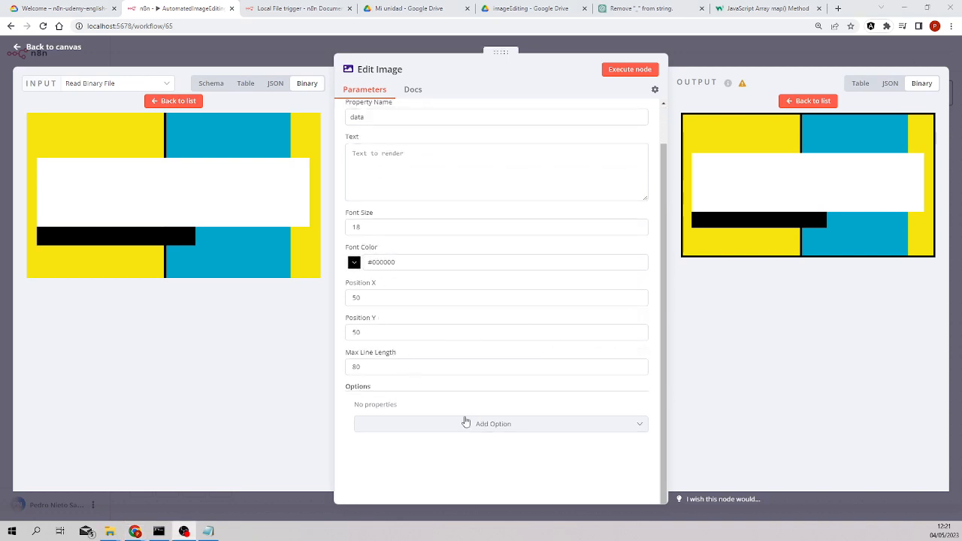
{"action": "left_click", "coordinate": [493, 423]}
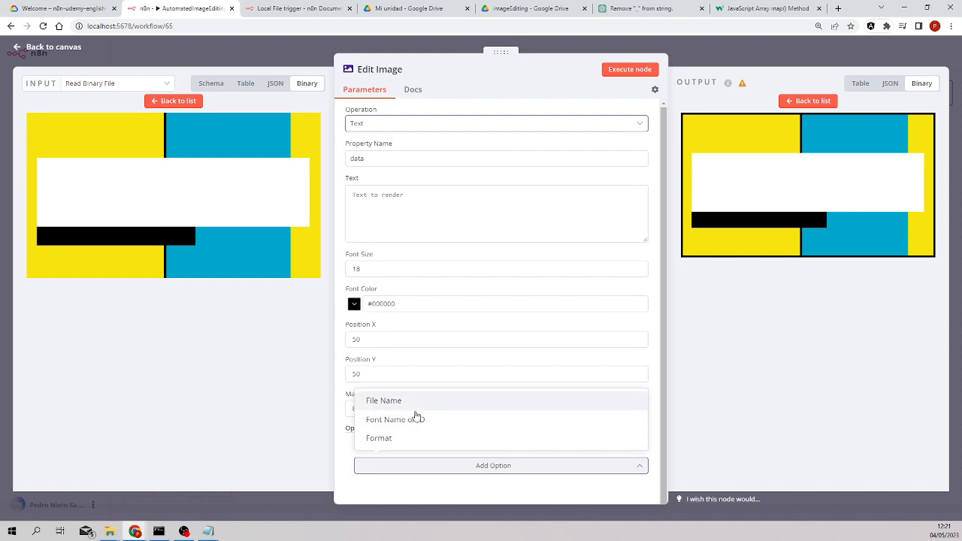
{"action": "left_click", "coordinate": [394, 419]}
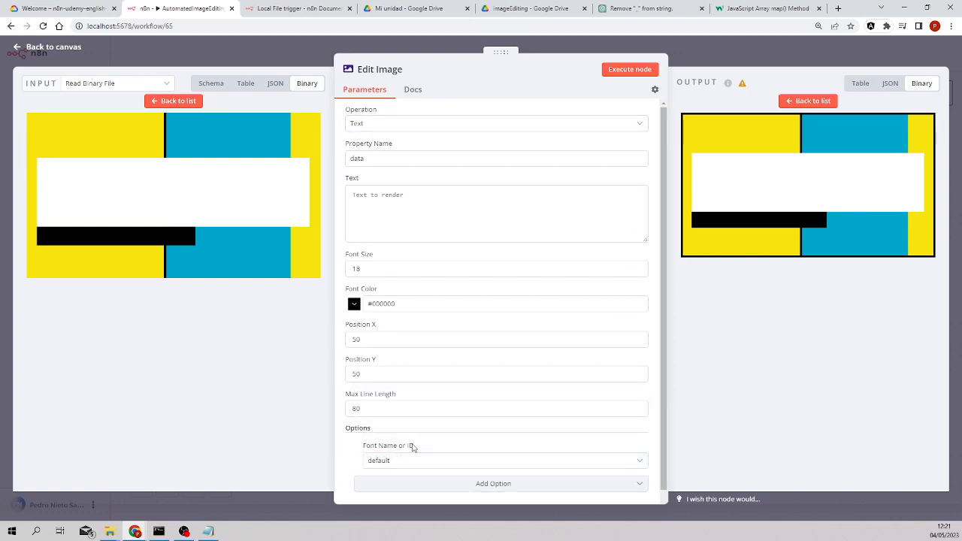
Choose the DejaVuSansMono-Oblique font and execute the node.
{"action": "left_click", "coordinate": [504, 460]}
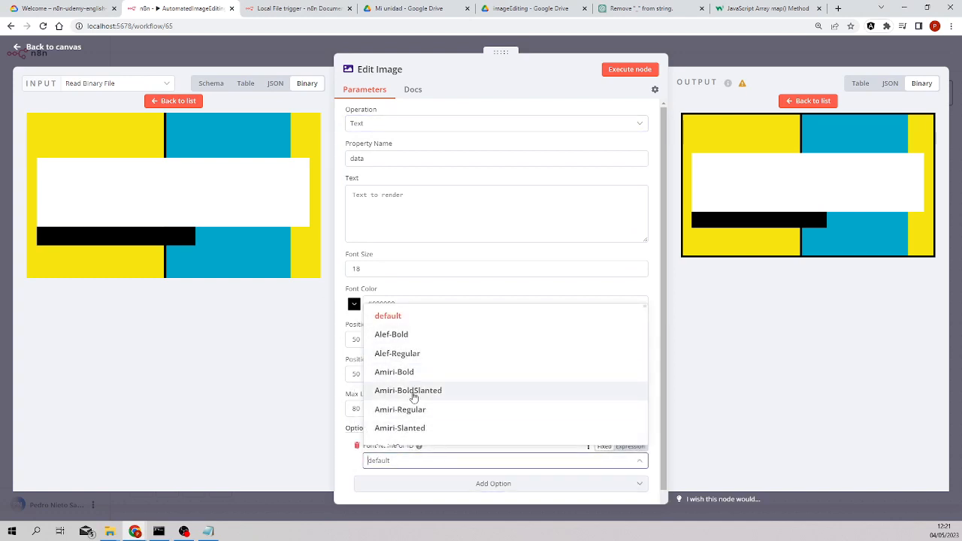
{"action": "scroll", "scroll_direction": "down", "scroll_amount": 3}
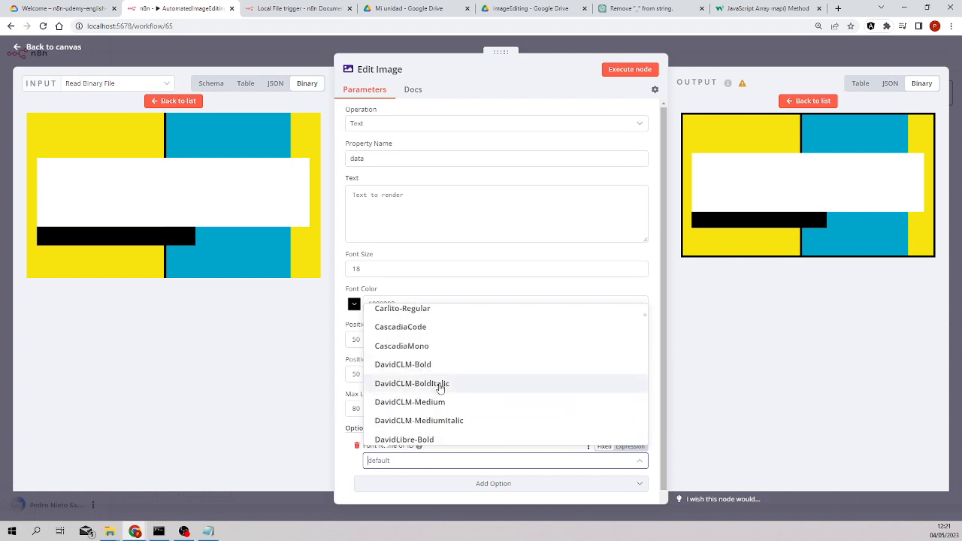
{"action": "scroll", "scroll_direction": "down", "scroll_amount": 3}
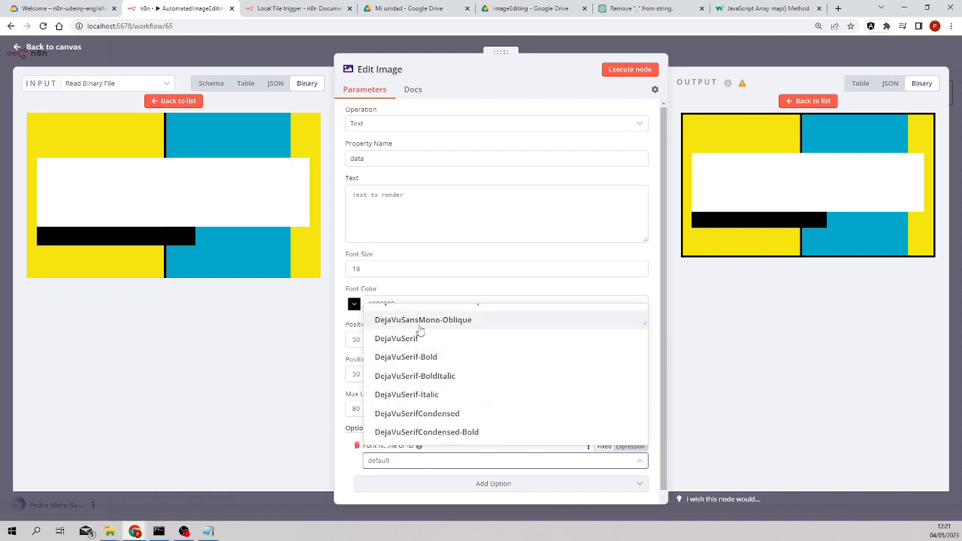
{"action": "left_click", "coordinate": [422, 319]}
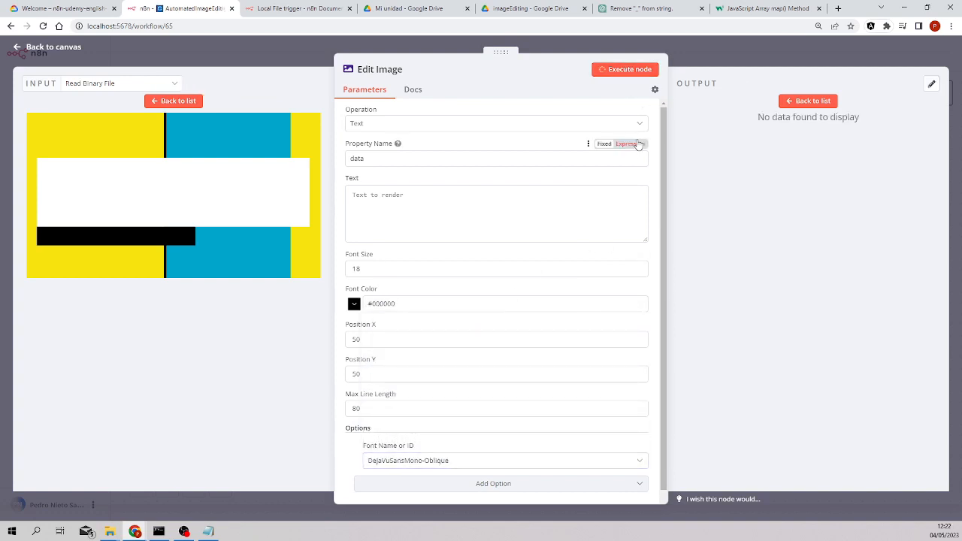
{"action": "left_click", "coordinate": [604, 144]}
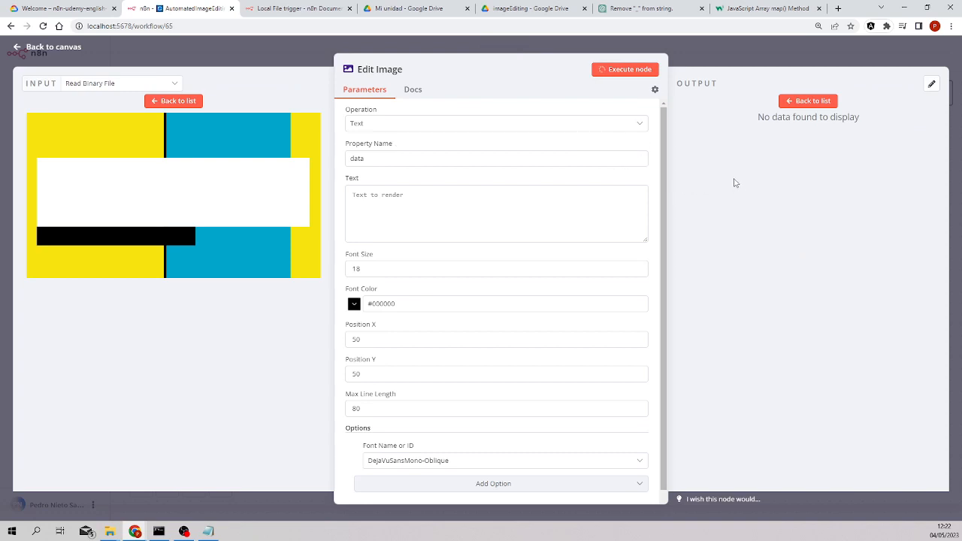
{"action": "left_click", "coordinate": [629, 69]}
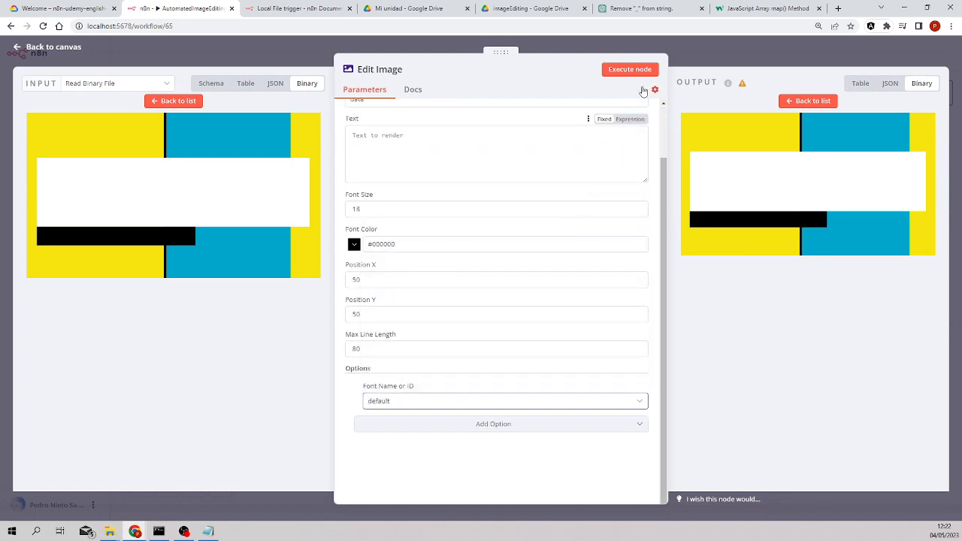
Try the Amiri-Slanted font and re-run the node.
{"action": "left_click", "coordinate": [629, 69]}
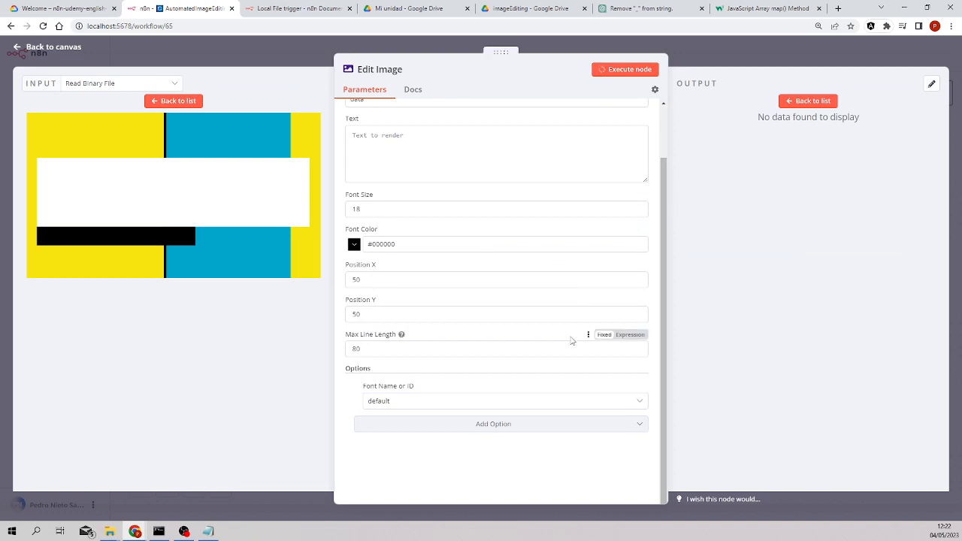
{"action": "left_click", "coordinate": [625, 69]}
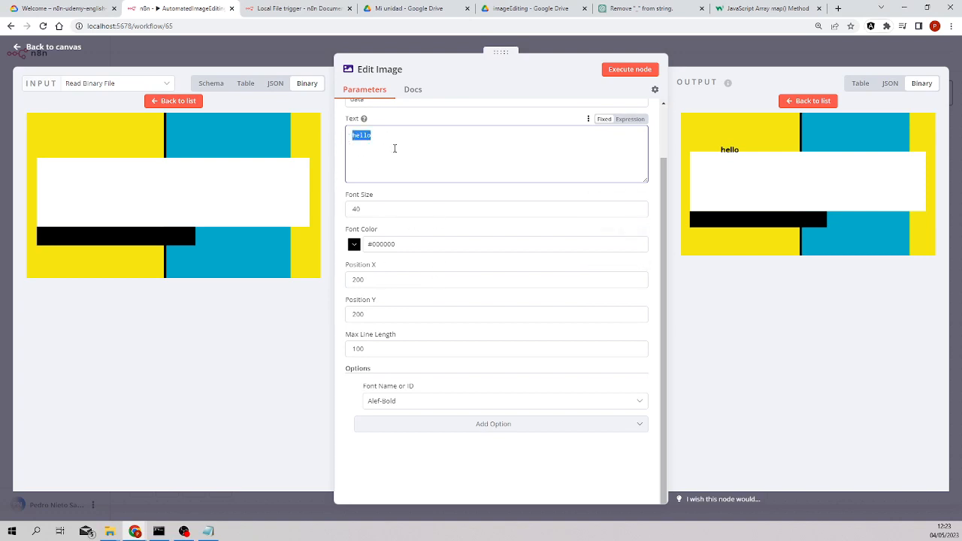
{"action": "left_click", "coordinate": [504, 400]}
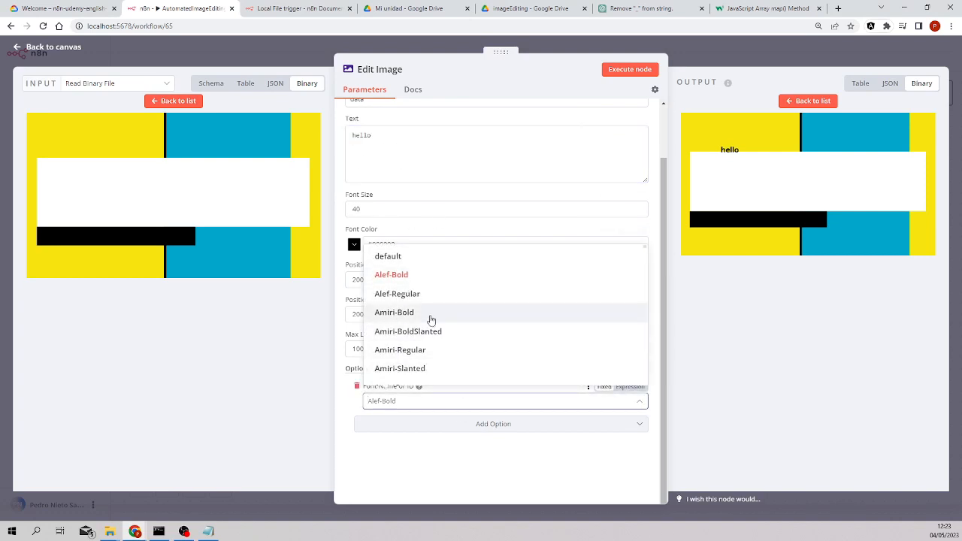
{"action": "left_click", "coordinate": [400, 369]}
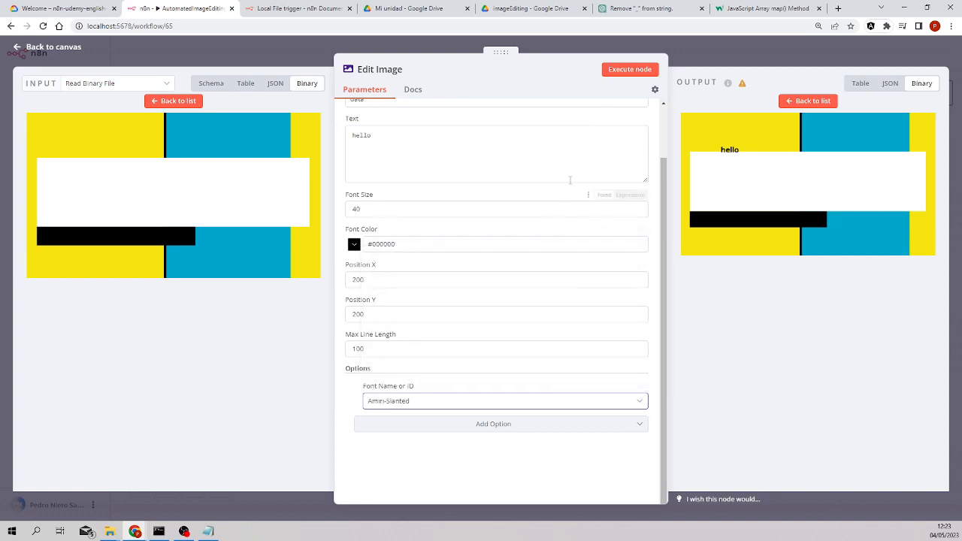
{"action": "left_click", "coordinate": [629, 69]}
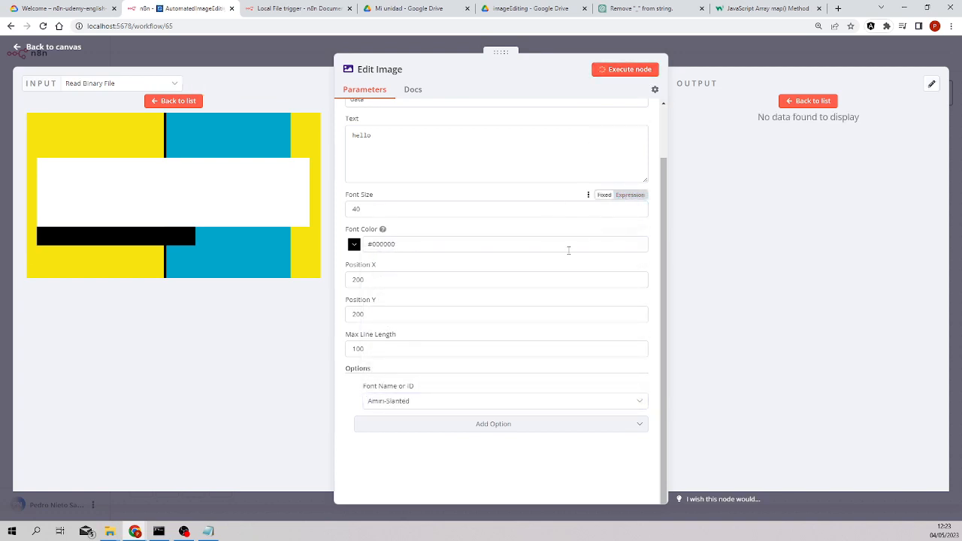
{"action": "left_click", "coordinate": [630, 69]}
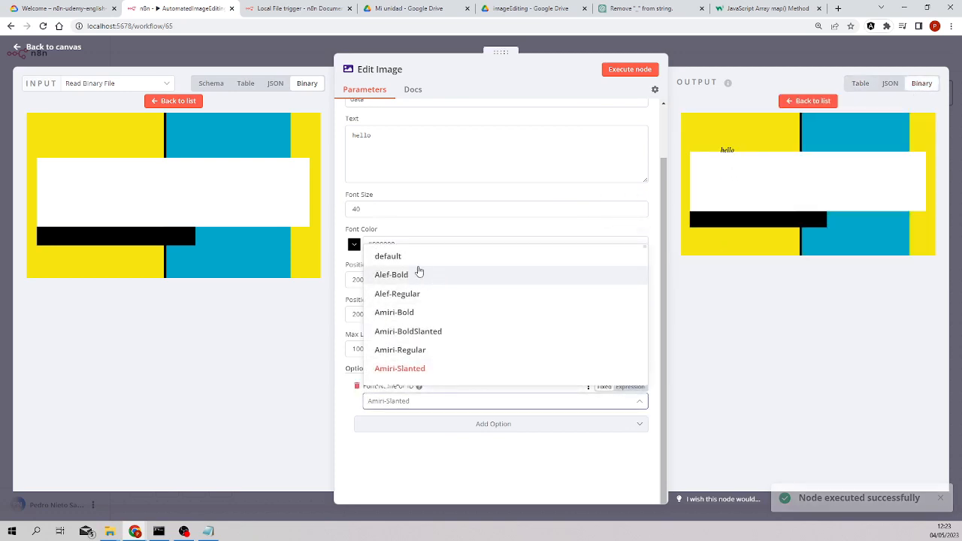
Revert the font to Alef-Bold, execute, and view the 'hello' title image.
{"action": "left_click", "coordinate": [391, 274]}
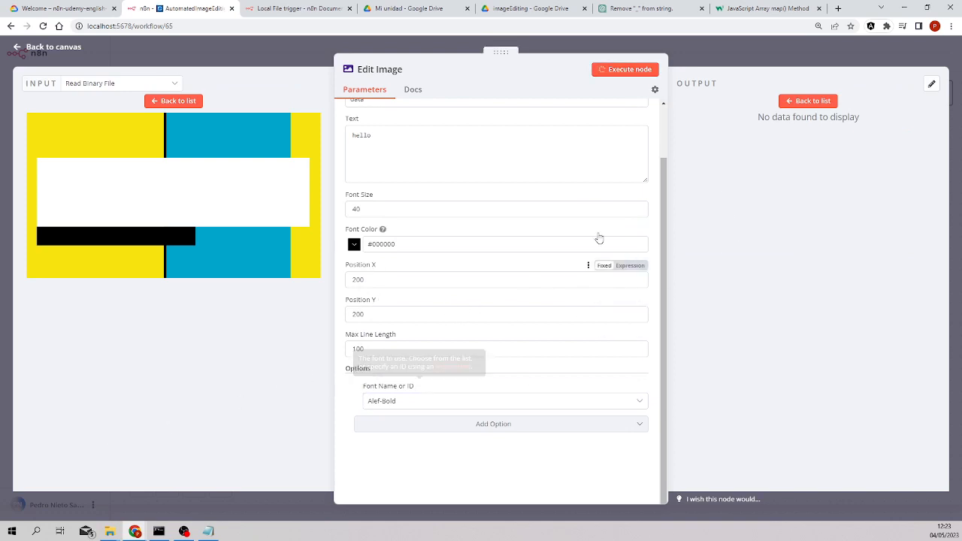
{"action": "left_click", "coordinate": [630, 69]}
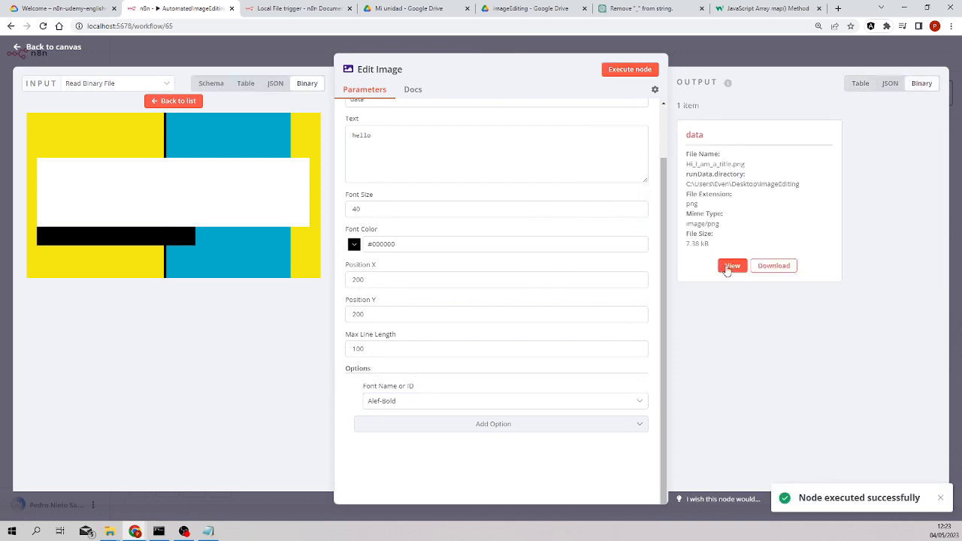
{"action": "left_click", "coordinate": [732, 266]}
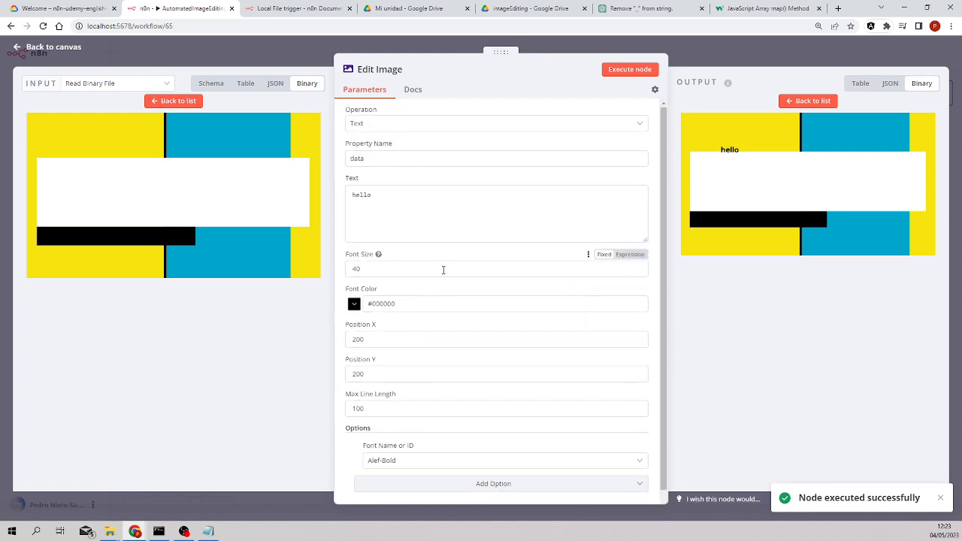
{"action": "scroll", "scroll_direction": "down", "scroll_amount": 3}
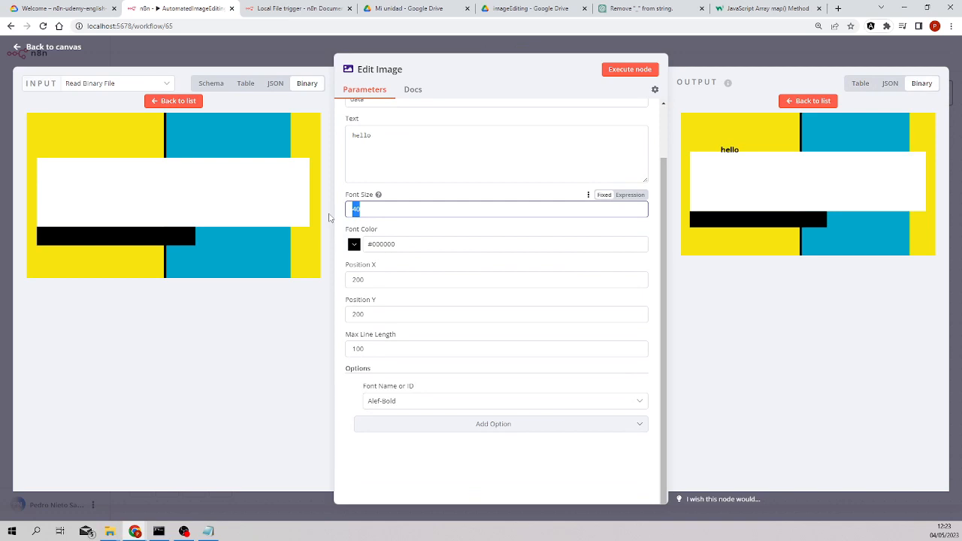
Set font size 80 and position X 100, Y 300, re-executing after each change.
{"action": "type", "text": "80"}
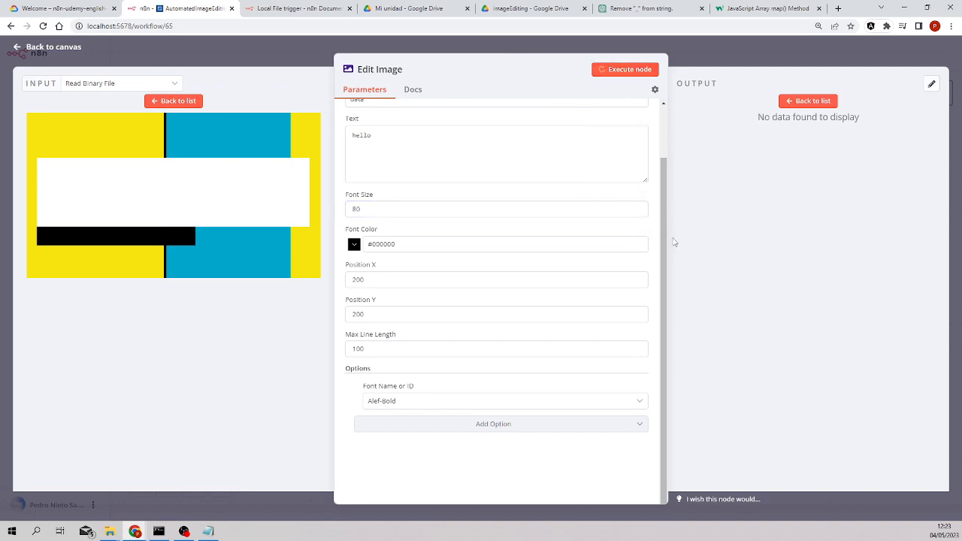
{"action": "left_click", "coordinate": [625, 68]}
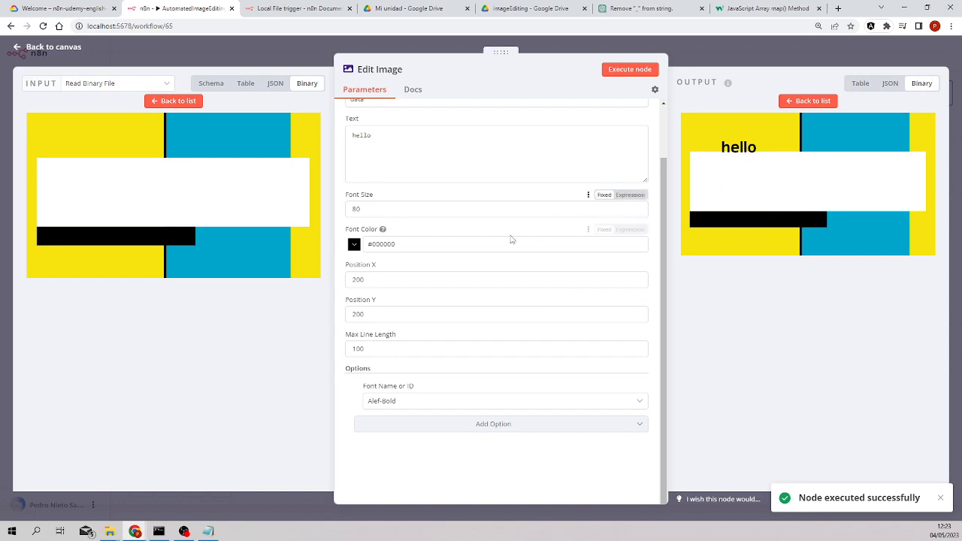
{"action": "left_click", "coordinate": [496, 280]}
{"action": "type", "text": "100"}
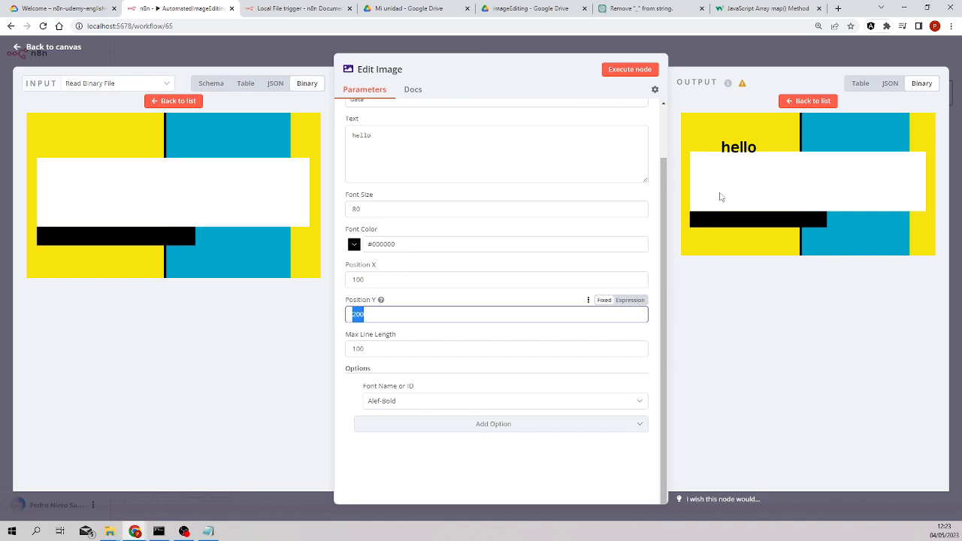
{"action": "mouse_move", "coordinate": [714, 165]}
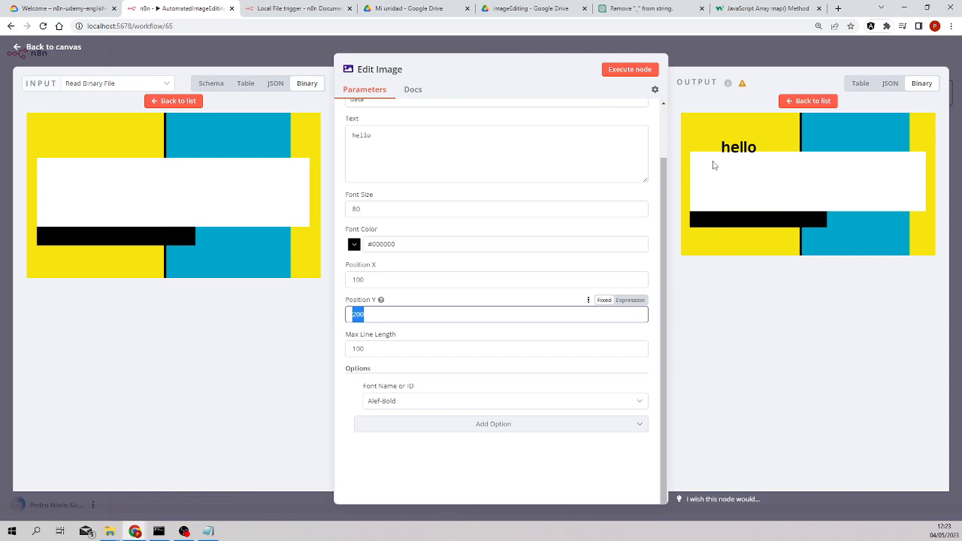
{"action": "mouse_move", "coordinate": [680, 193]}
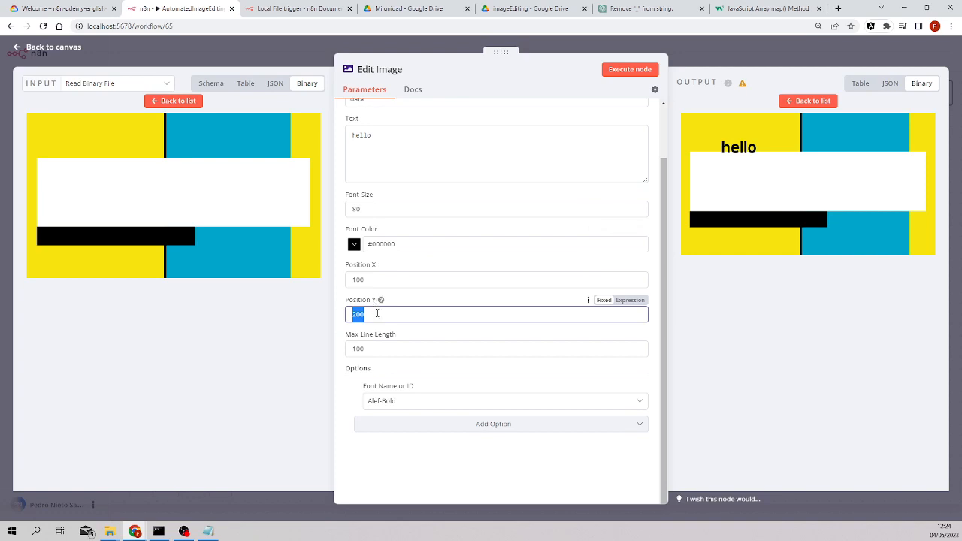
{"action": "mouse_move", "coordinate": [357, 314]}
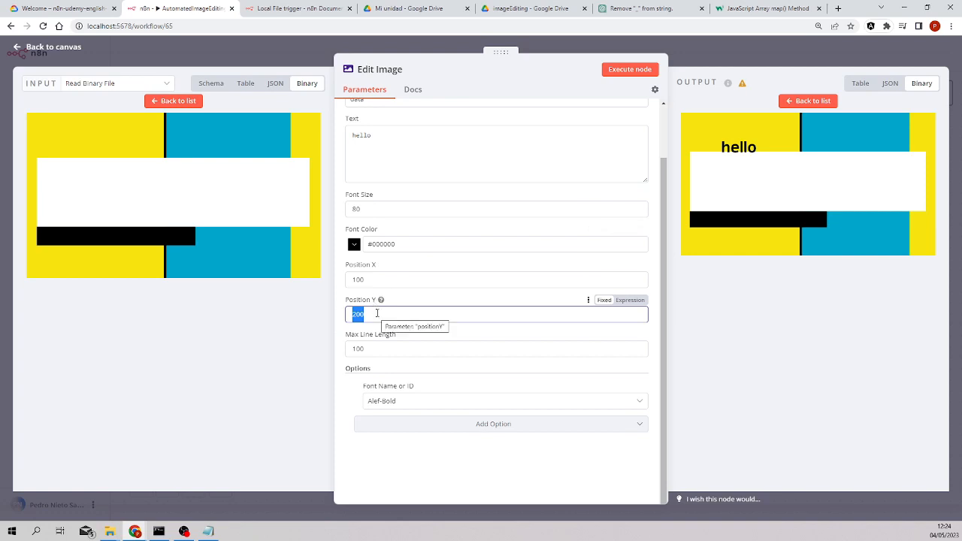
{"action": "type", "text": "300"}
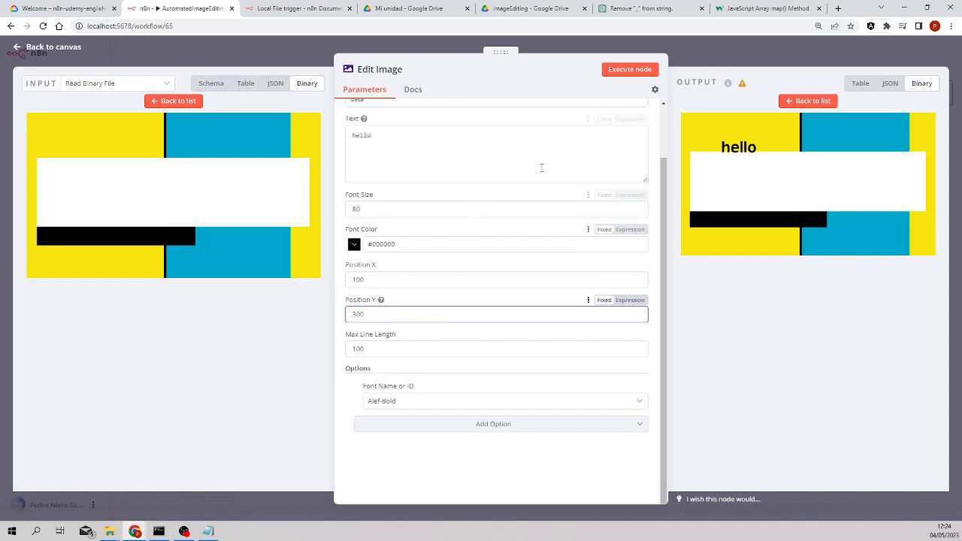
{"action": "left_click", "coordinate": [629, 69]}
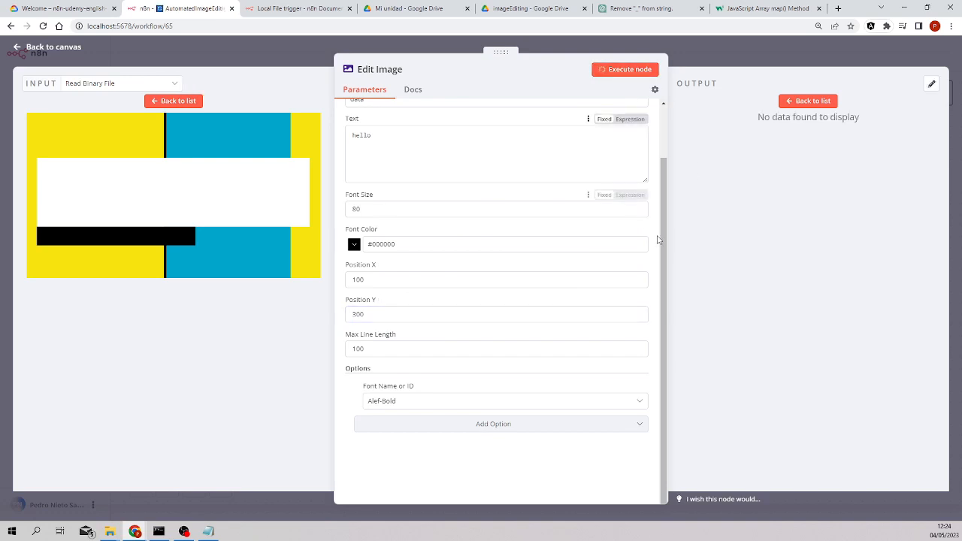
{"action": "left_click", "coordinate": [624, 69]}
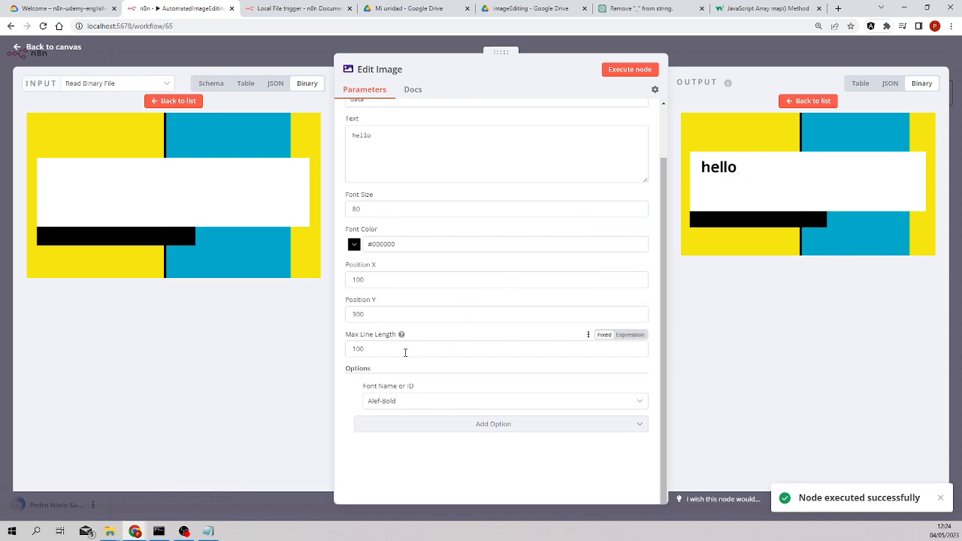
{"action": "mouse_move", "coordinate": [384, 209]}
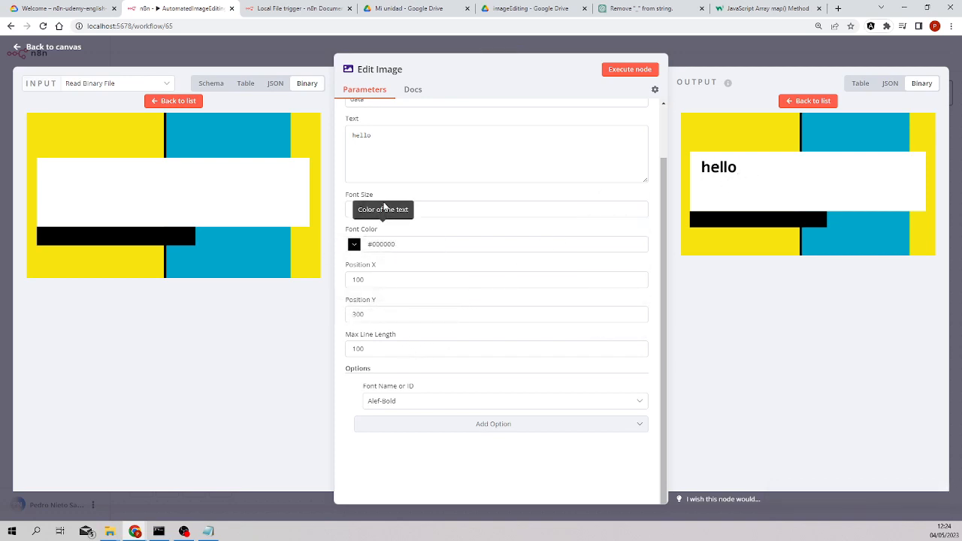
Extend the Text after 'hello' into a long test sentence and run the node.
{"action": "type", "text": "80"}
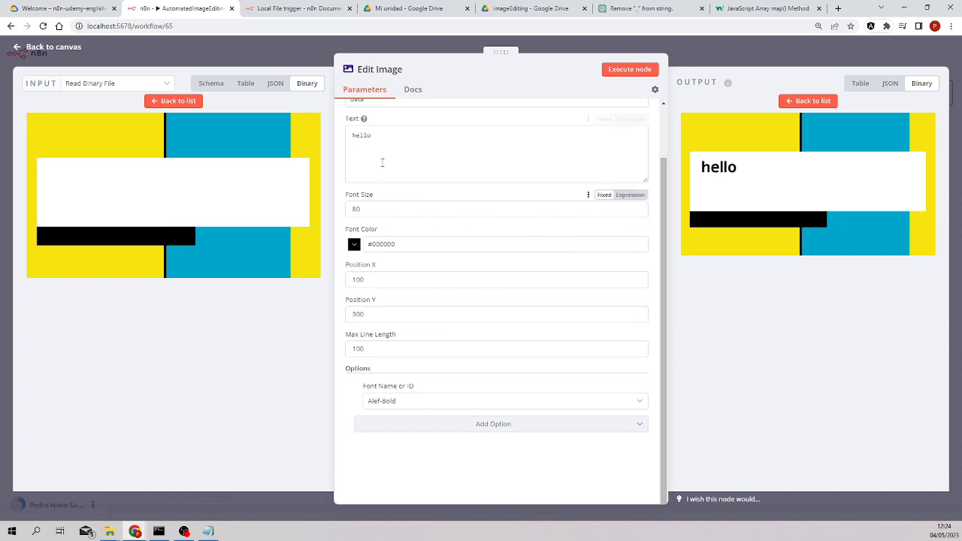
{"action": "left_click", "coordinate": [496, 150]}
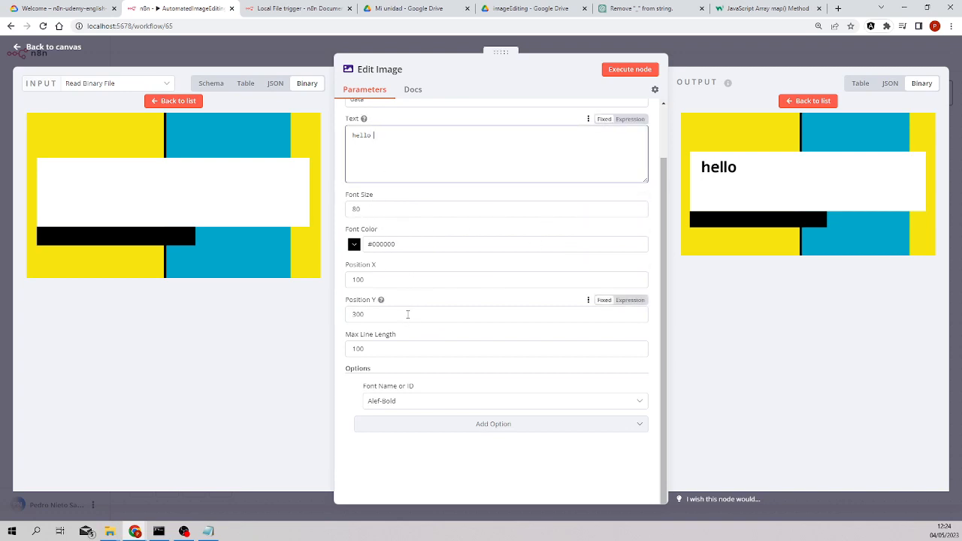
{"action": "type", "text": "my name is asfld"}
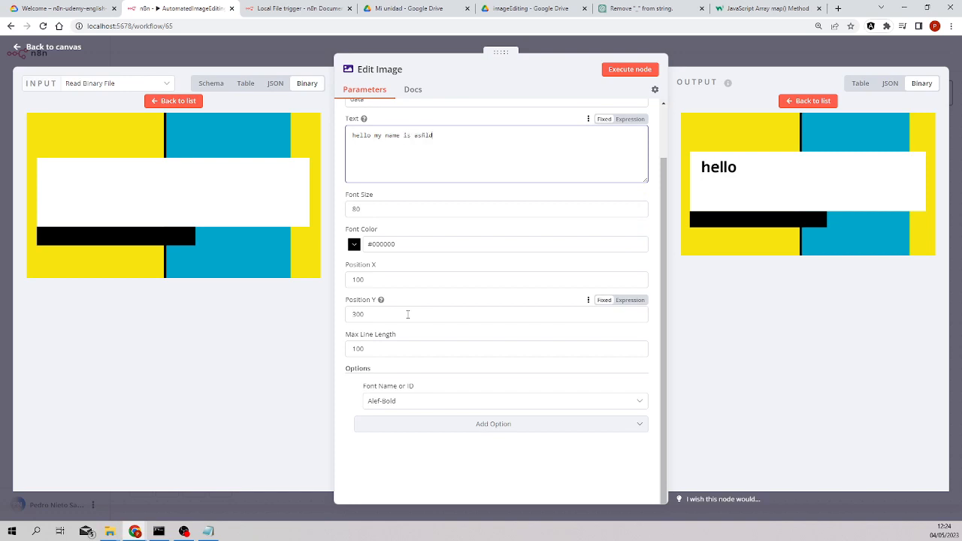
{"action": "type", "text": "añsdlk asd fñlkasdf eñsdlf asdñfla sdfñlasdf asñdlfja sdñlfkja sdflñsd ñalsdñdjakjklkjksd fasdñ fasñdlf asd"}
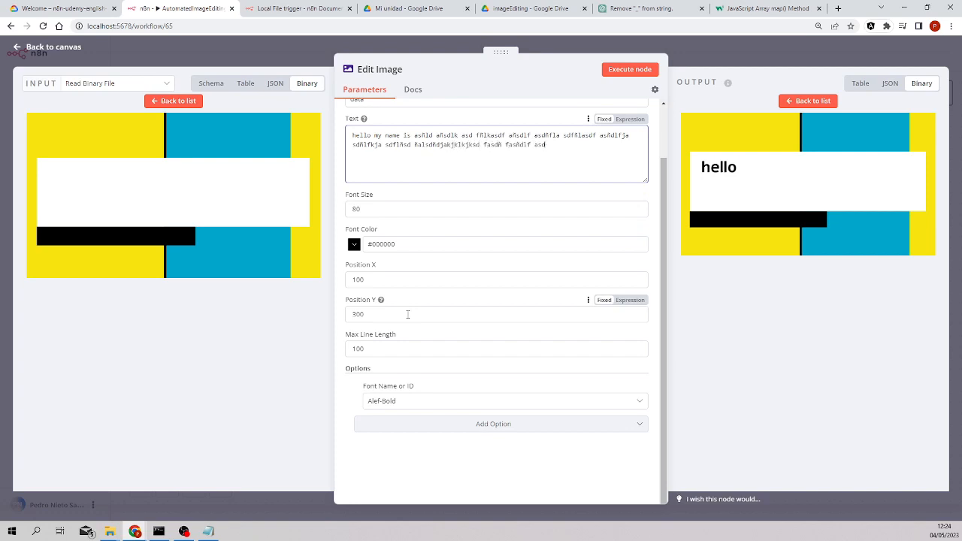
{"action": "left_click", "coordinate": [630, 70]}
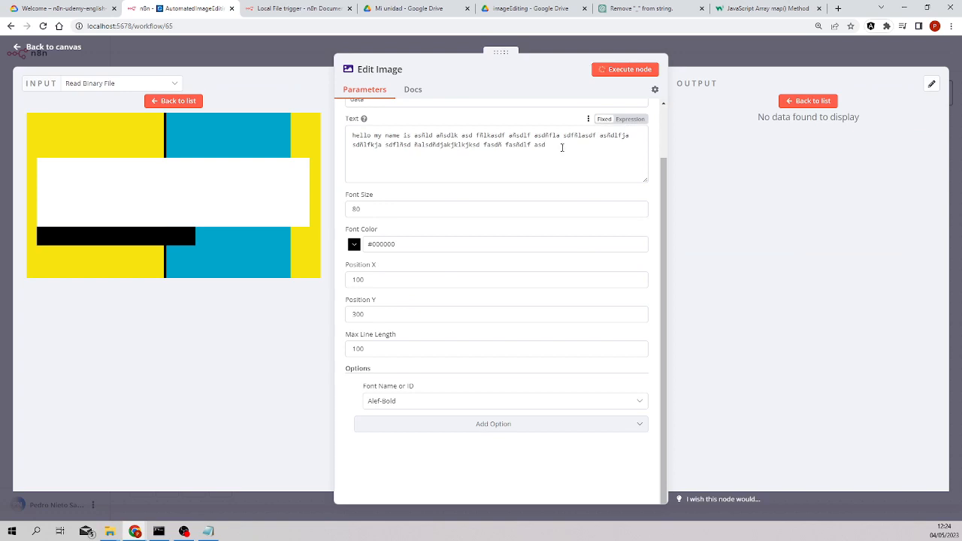
{"action": "left_click", "coordinate": [630, 70]}
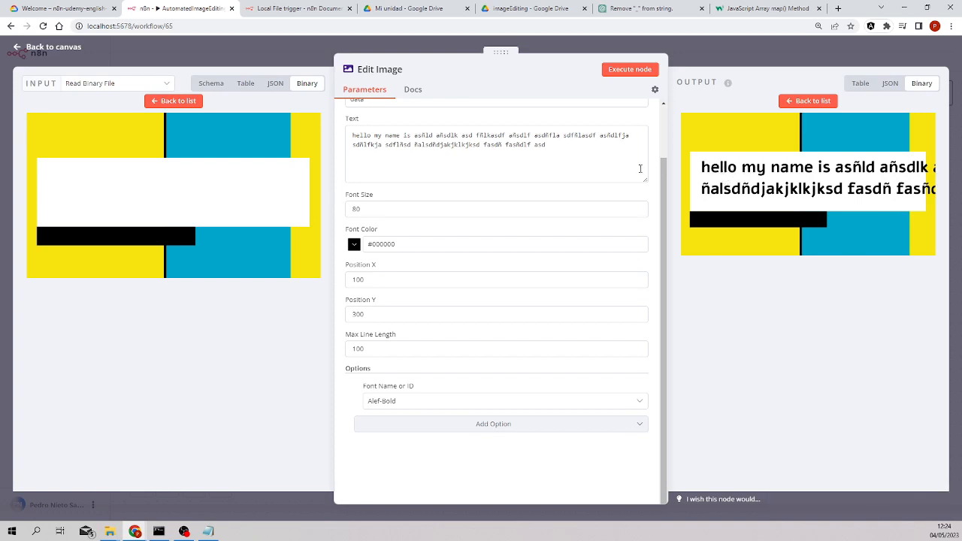
{"action": "mouse_move", "coordinate": [725, 173]}
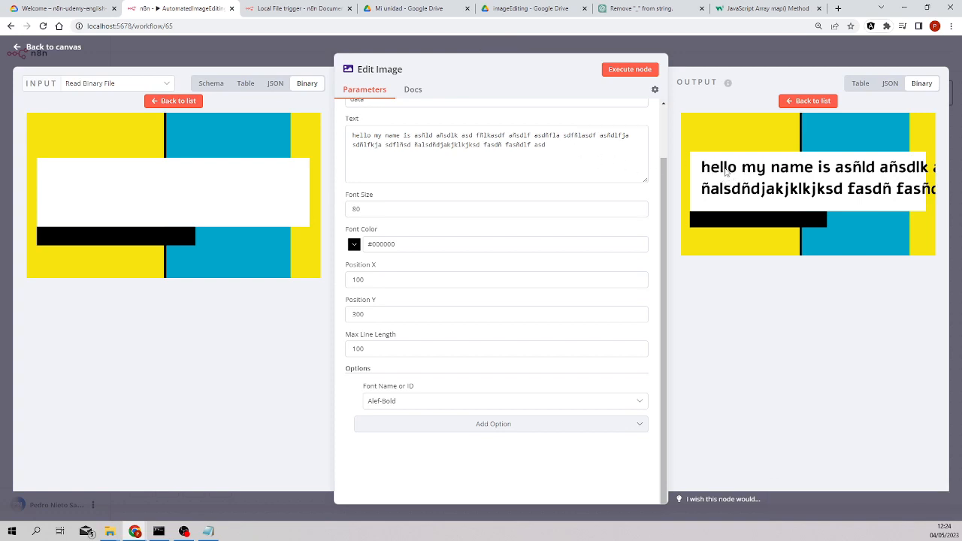
{"action": "mouse_move", "coordinate": [785, 175]}
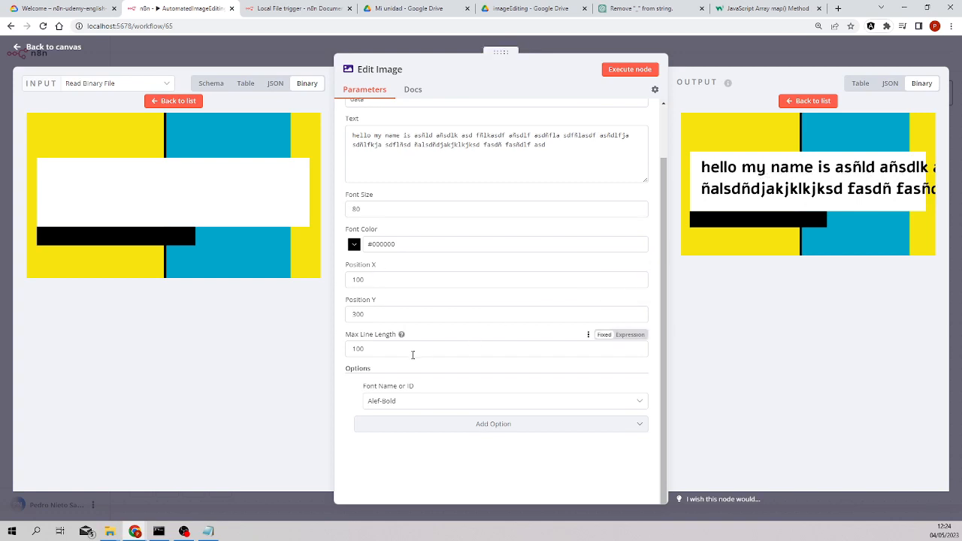
Set Max Line Length to 25 and rerun the node.
{"action": "type", "text": "25"}
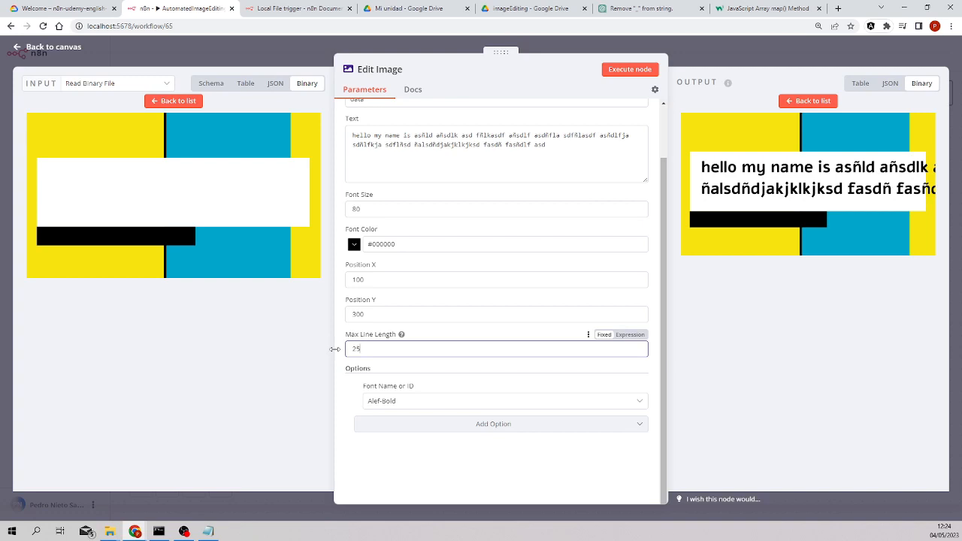
{"action": "mouse_move", "coordinate": [663, 193]}
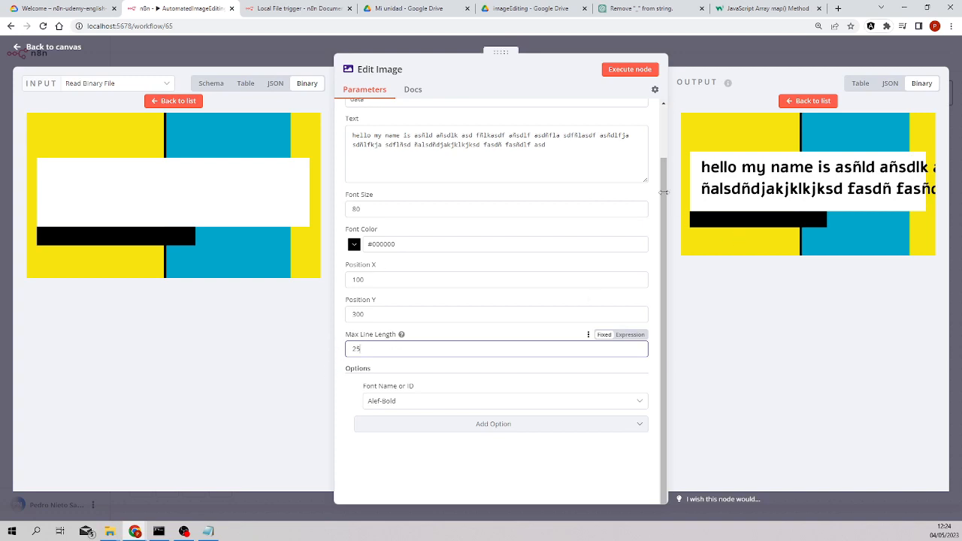
{"action": "left_click", "coordinate": [630, 69]}
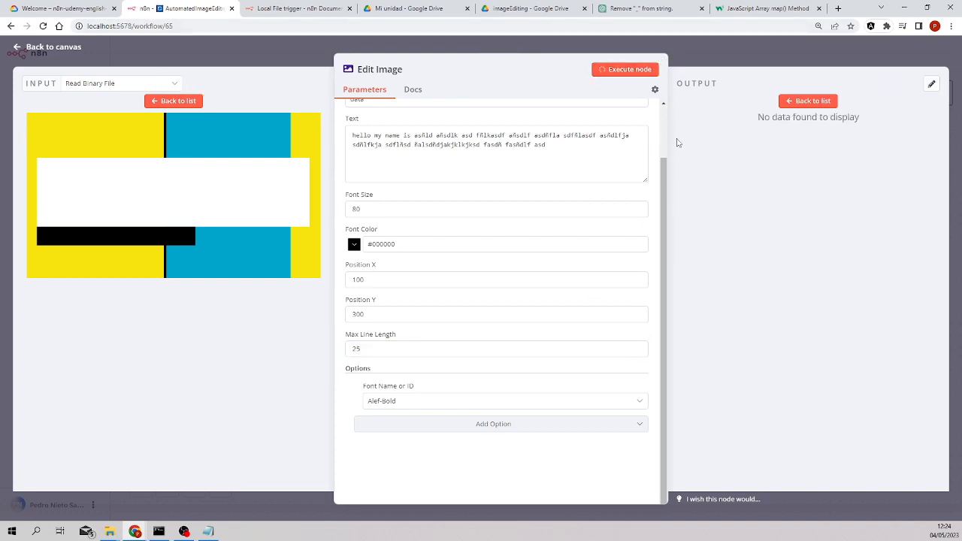
{"action": "left_click", "coordinate": [625, 69]}
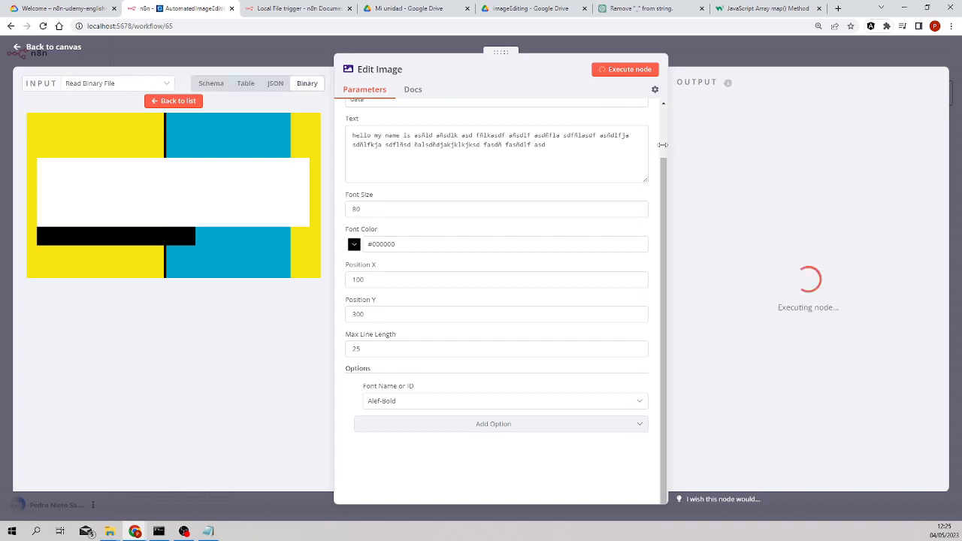
{"action": "left_click", "coordinate": [629, 69]}
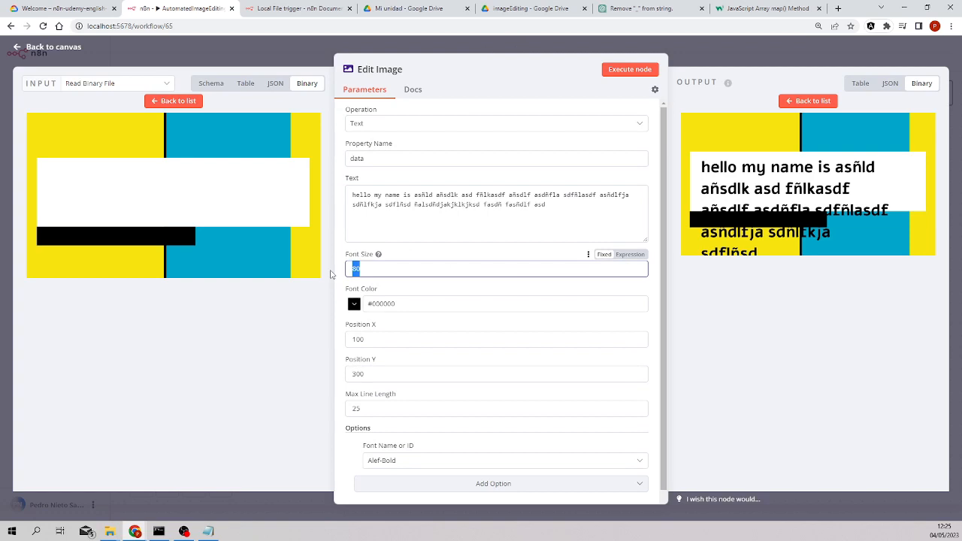
Set Font Size to 60 and rerun, then set Max Line Length to 40 and rerun.
{"action": "type", "text": "60"}
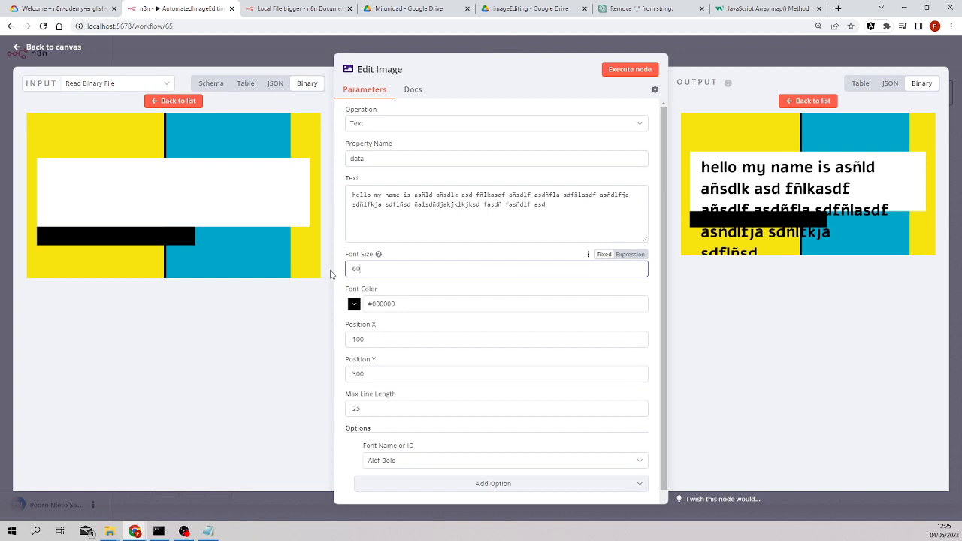
{"action": "left_click", "coordinate": [629, 69]}
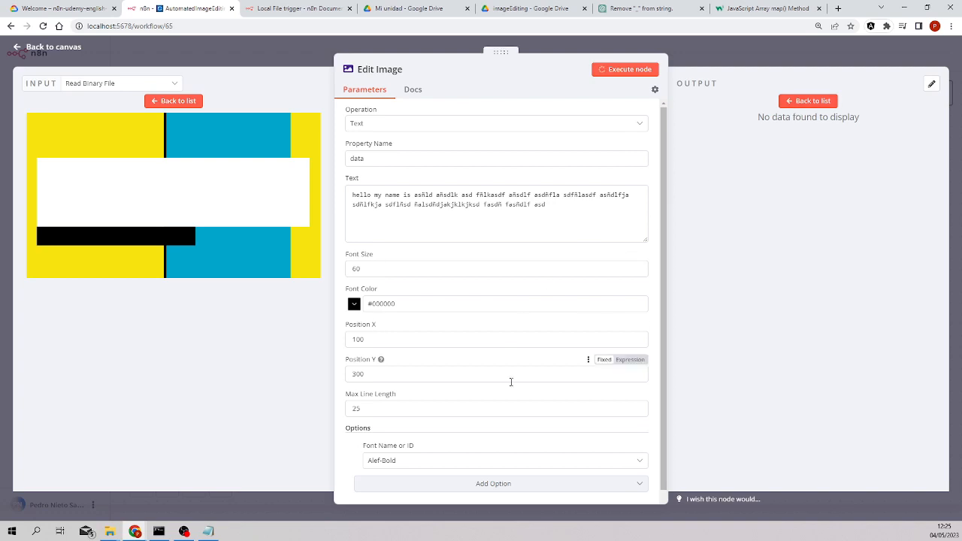
{"action": "left_click", "coordinate": [630, 69]}
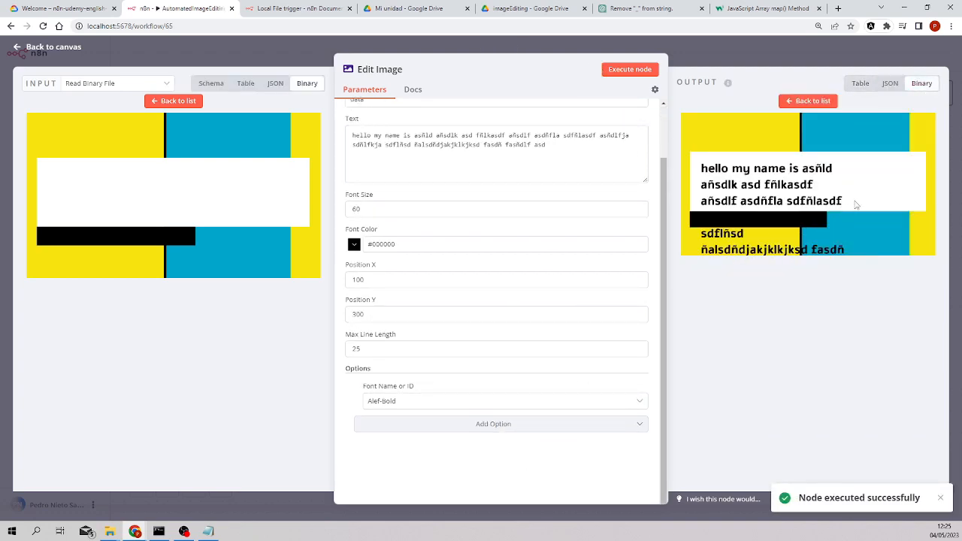
{"action": "left_click", "coordinate": [496, 349]}
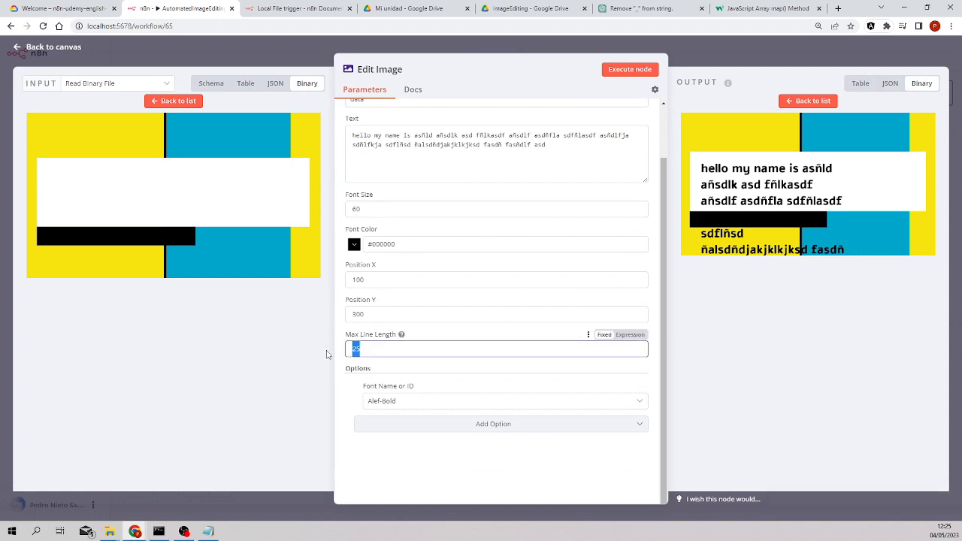
{"action": "type", "text": "40"}
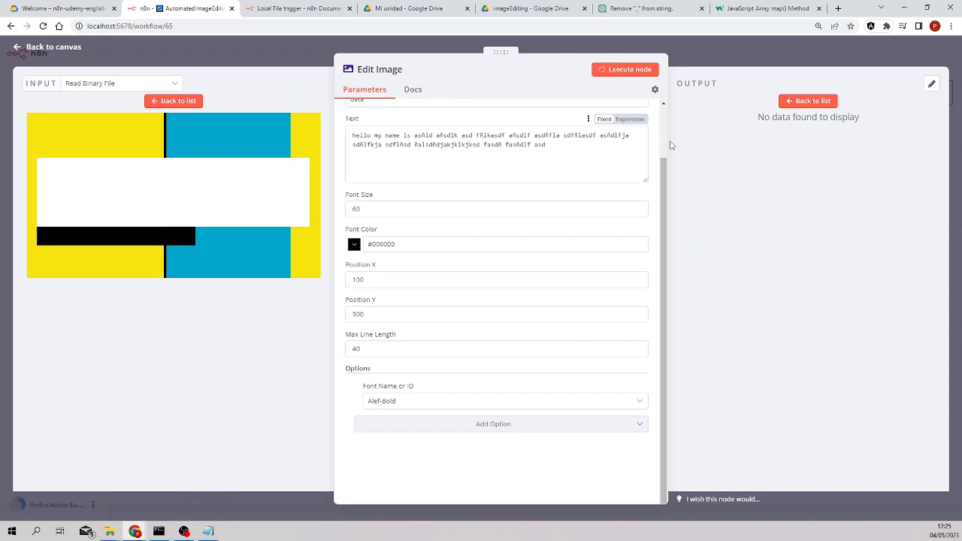
{"action": "left_click", "coordinate": [625, 69]}
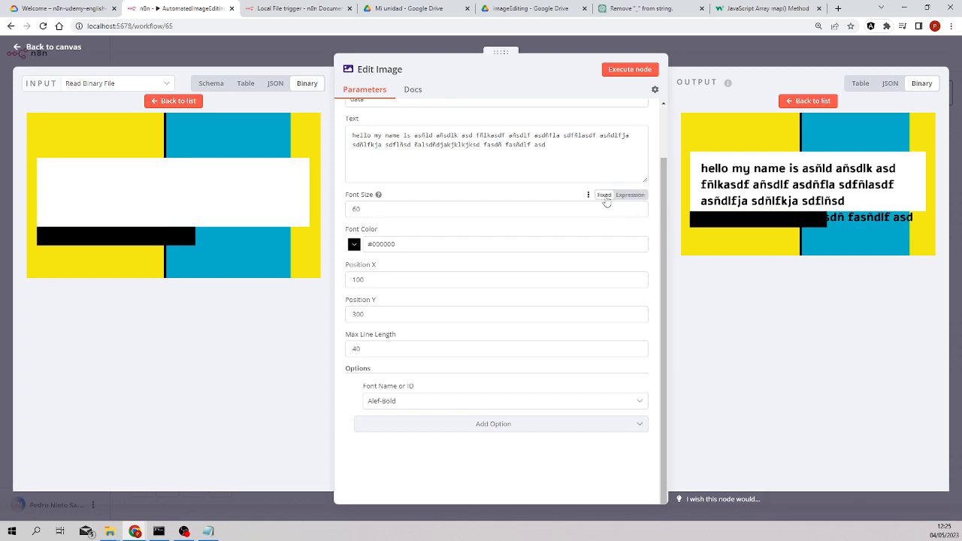
Delete the long test sentence from the Edit Image Text field.
{"action": "left_click", "coordinate": [630, 195]}
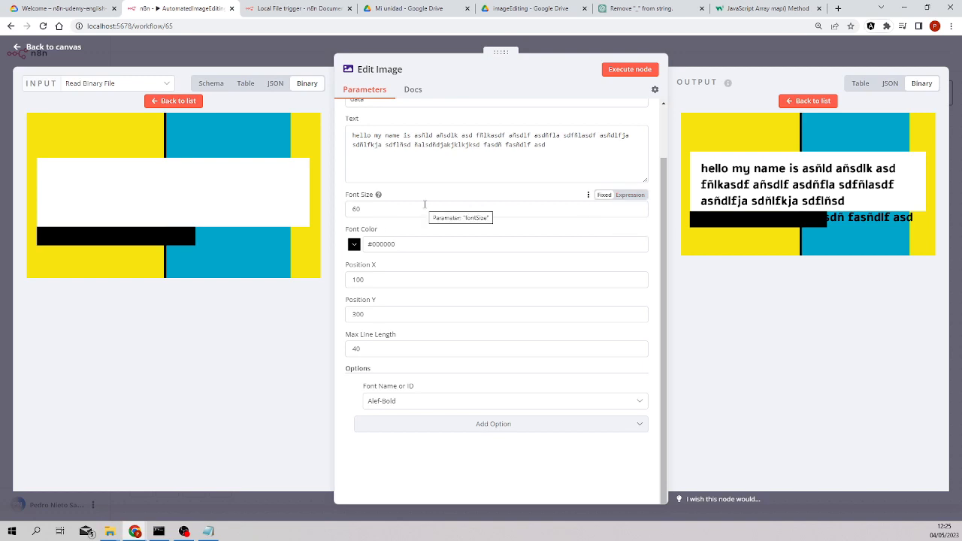
{"action": "mouse_move", "coordinate": [354, 191]}
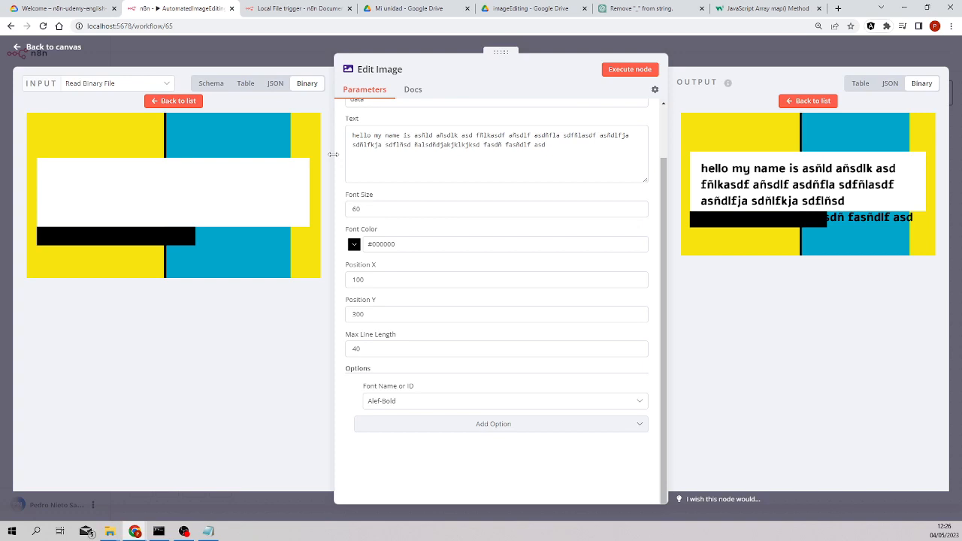
{"action": "mouse_move", "coordinate": [256, 227]}
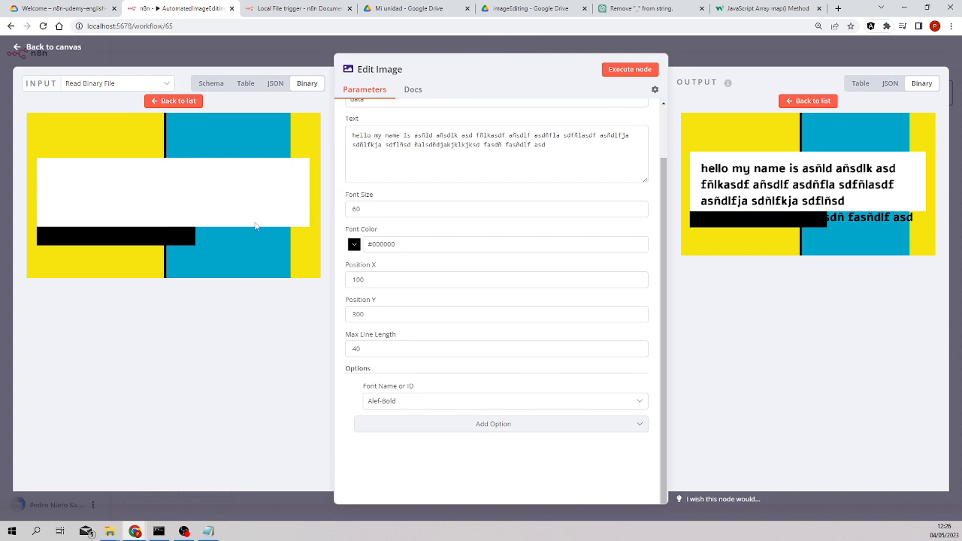
{"action": "mouse_move", "coordinate": [51, 295]}
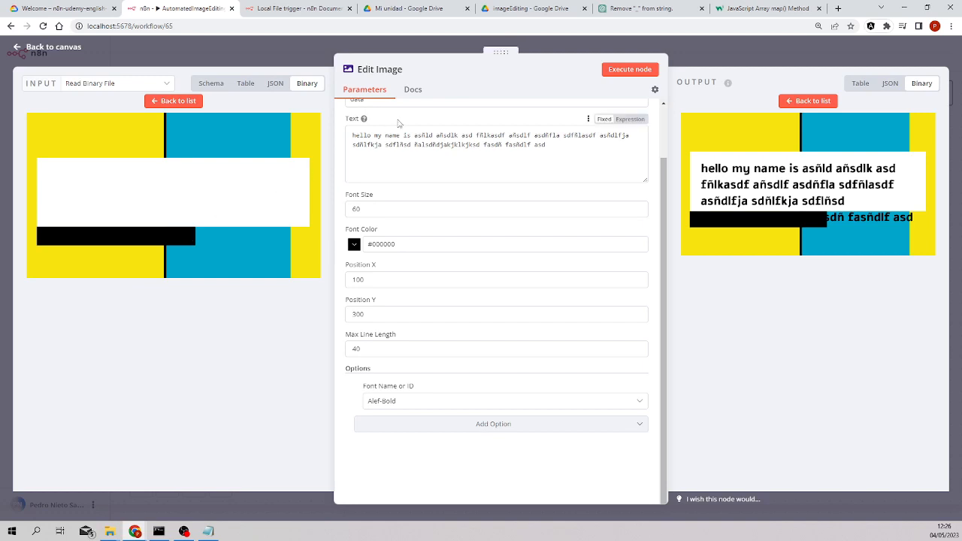
{"action": "mouse_move", "coordinate": [398, 124]}
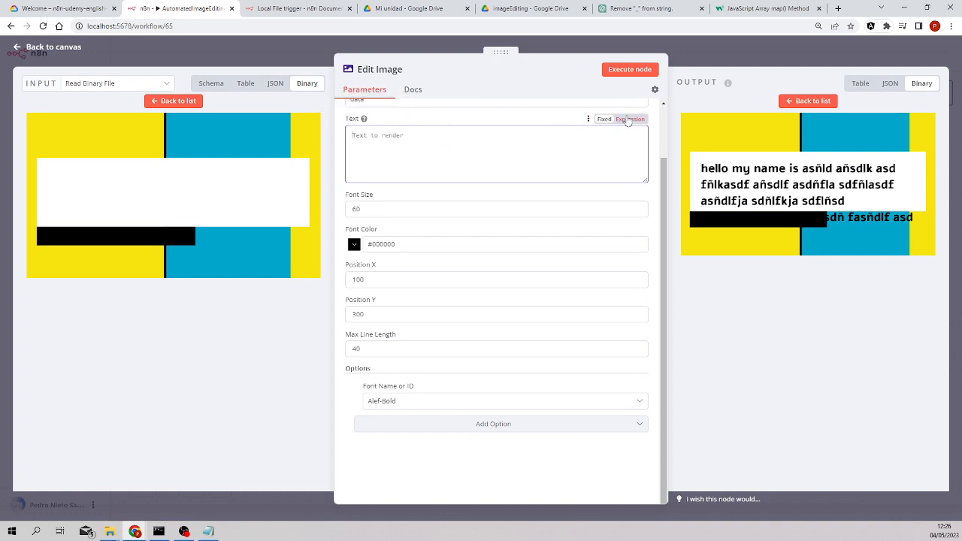
Make Text an expression using the incoming JSON title, run the node, and view the image.
{"action": "left_click", "coordinate": [630, 119]}
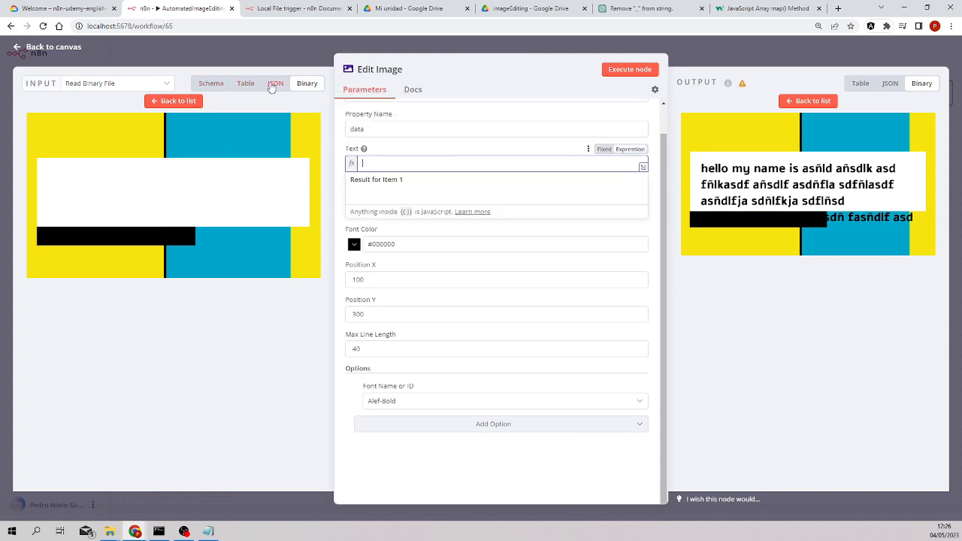
{"action": "left_click", "coordinate": [275, 83]}
{"action": "type", "text": "{{ $json.title }}"}
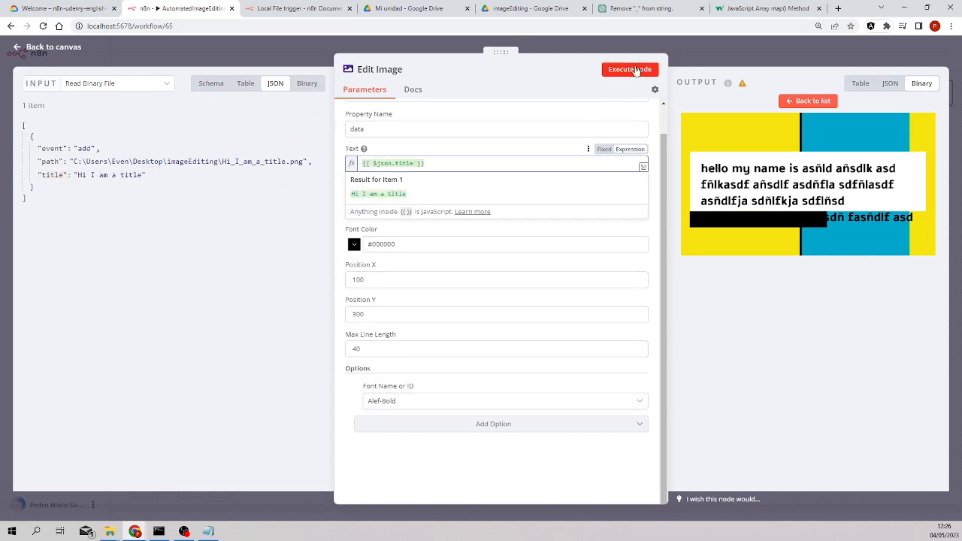
{"action": "left_click", "coordinate": [630, 69]}
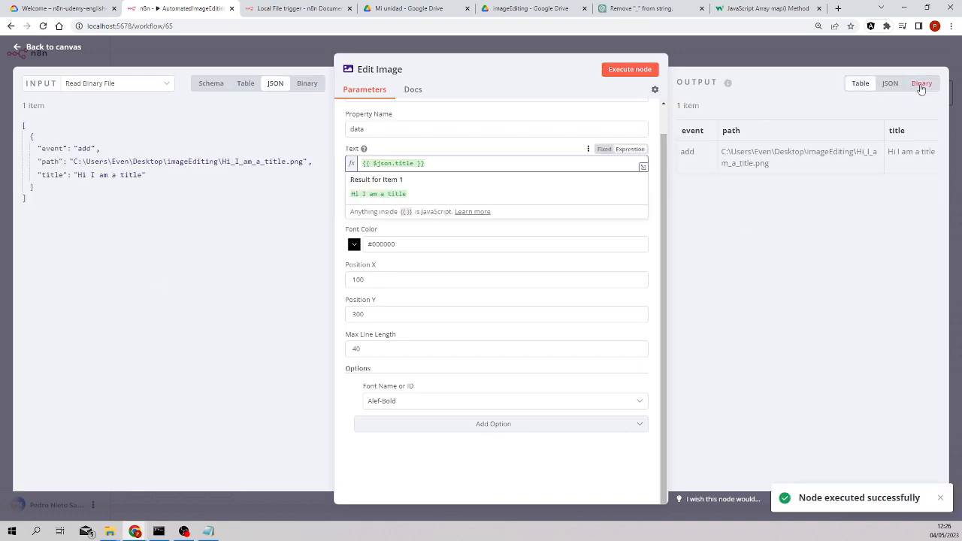
{"action": "left_click", "coordinate": [921, 84]}
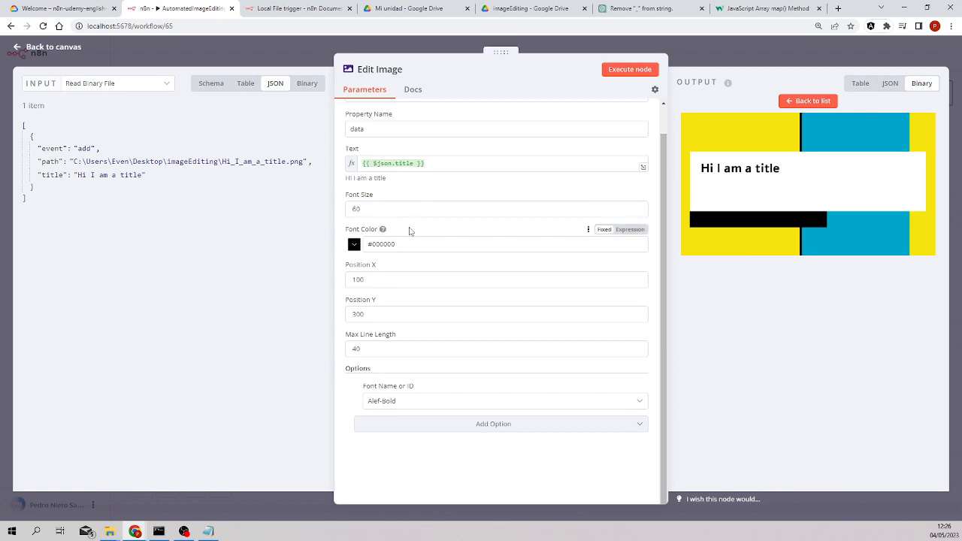
Rerun at font size 70 and view 'Hi I am a title' in the Binary output.
{"action": "left_click", "coordinate": [496, 208]}
{"action": "type", "text": "70"}
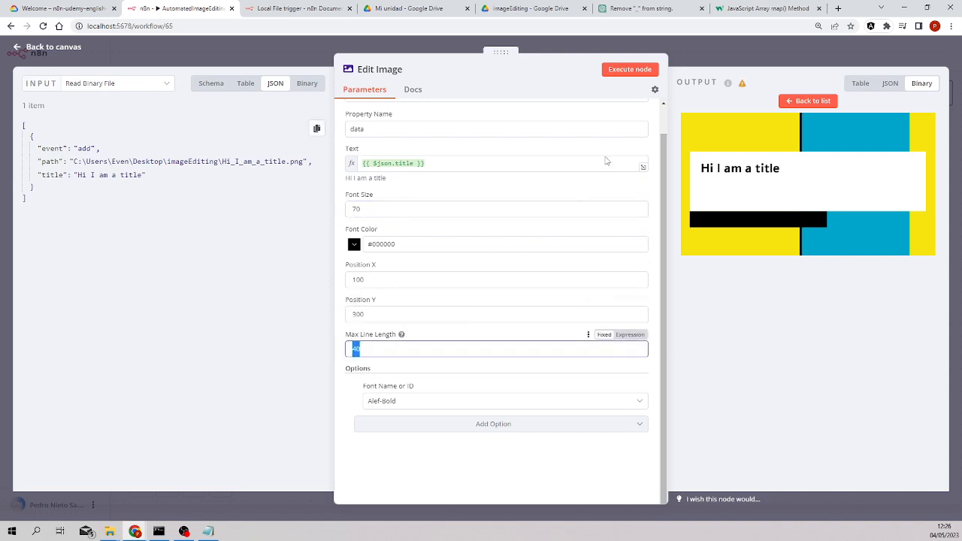
{"action": "left_click", "coordinate": [630, 68]}
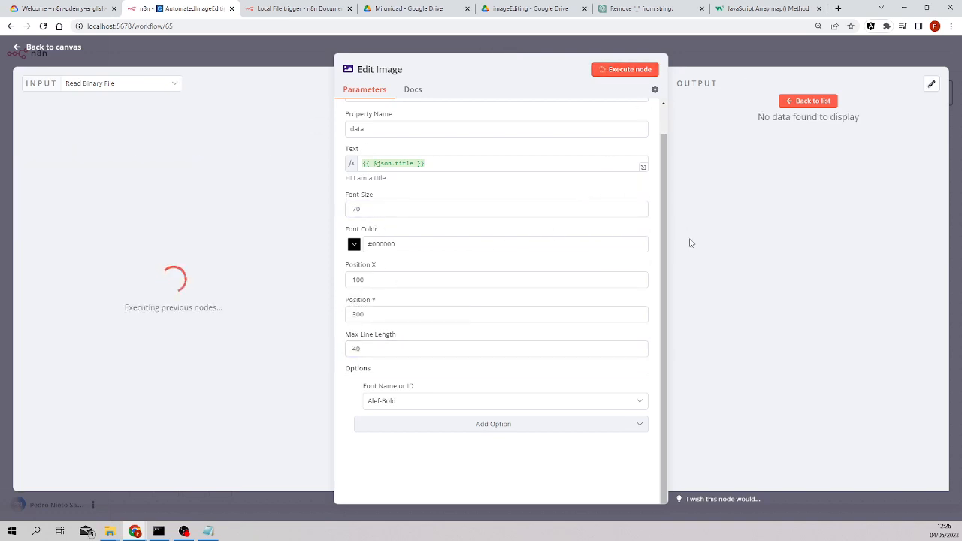
{"action": "left_click", "coordinate": [630, 69]}
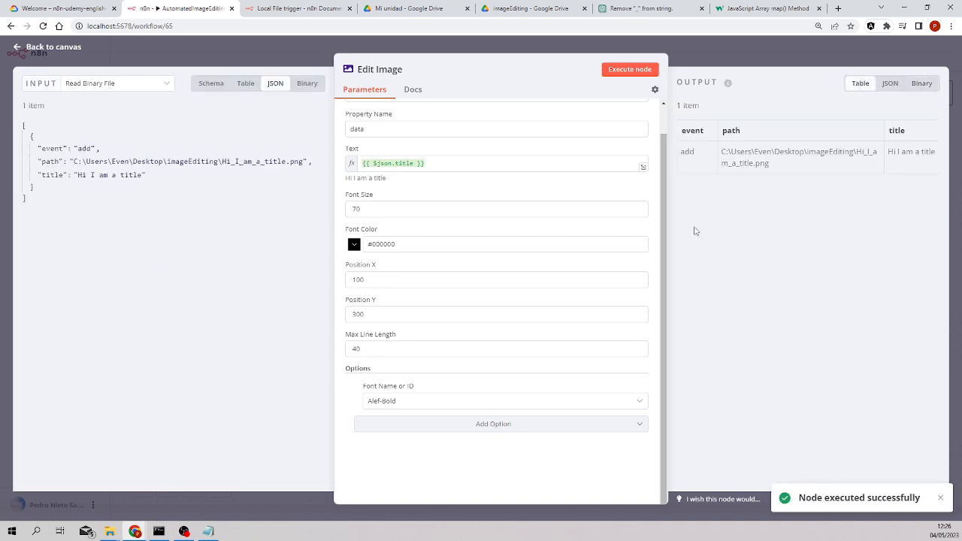
{"action": "left_click", "coordinate": [922, 82]}
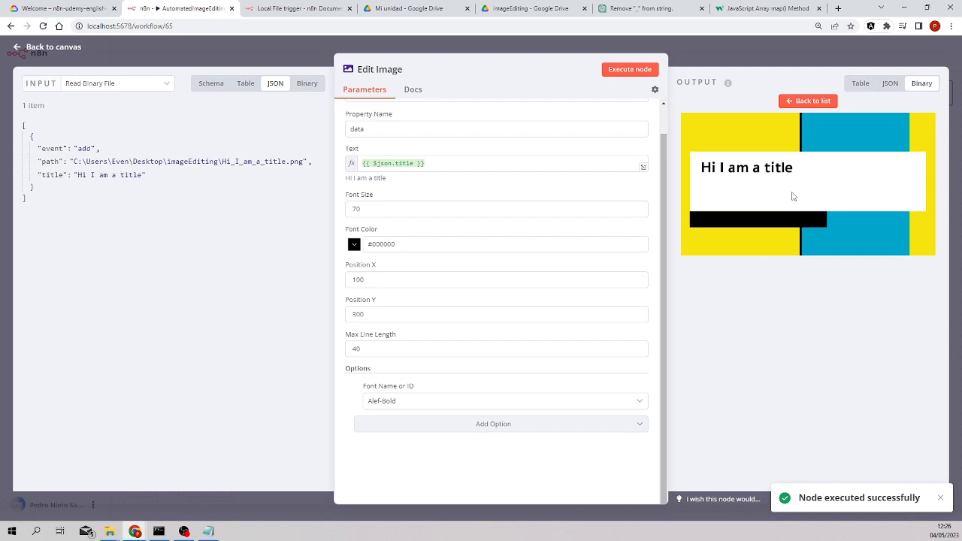
Append filler words after the title expression and rerun the node.
{"action": "type", "text": "asdfa"}
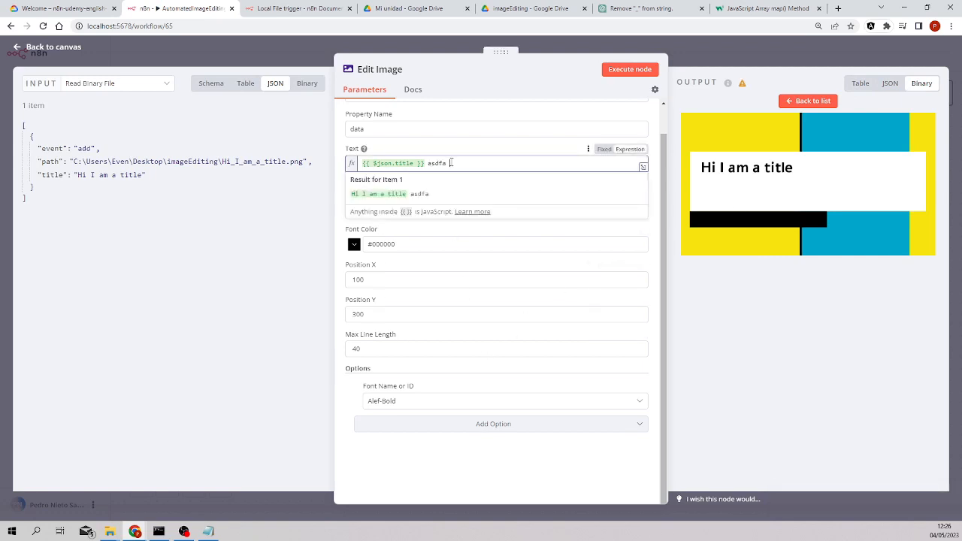
{"action": "type", "text": "sdf asd fsa adf sadfsa fasfd sad fasd fsdadf af sadf asd"}
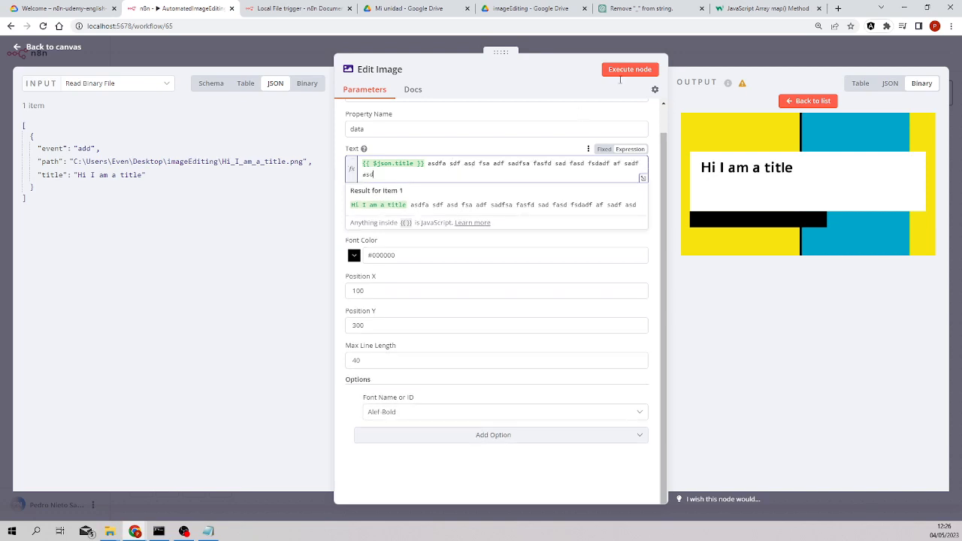
{"action": "left_click", "coordinate": [630, 69]}
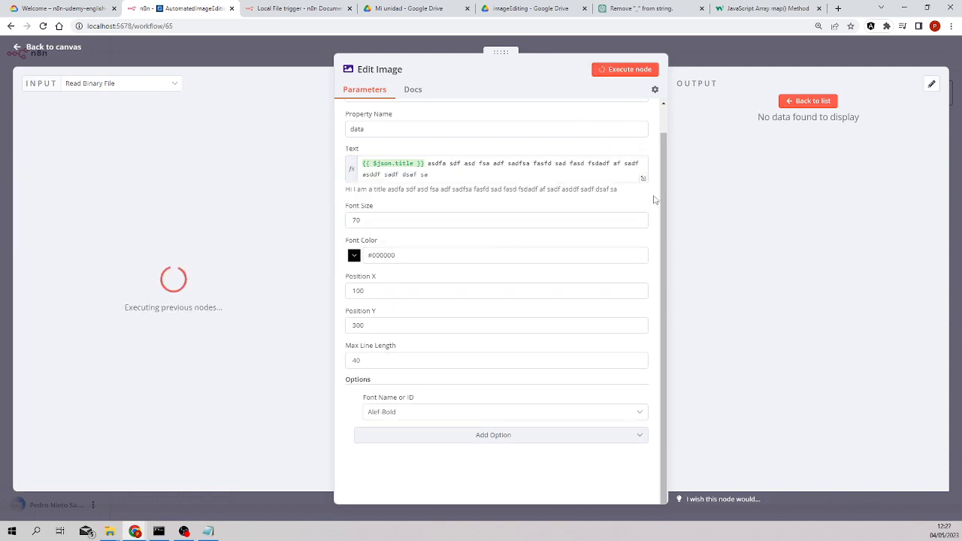
{"action": "left_click", "coordinate": [629, 69]}
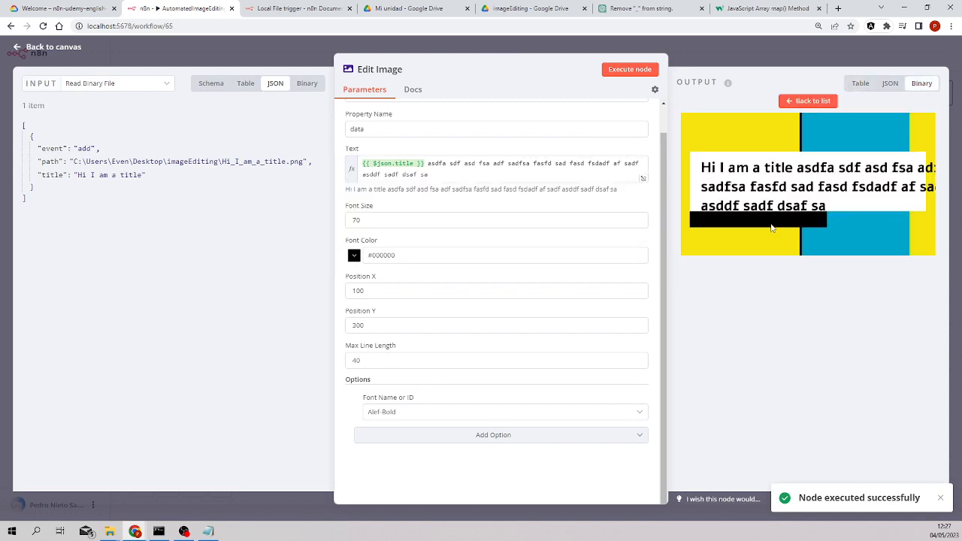
Set Max Line Length to 35, rerun, and view the wrapped image.
{"action": "left_click", "coordinate": [496, 360]}
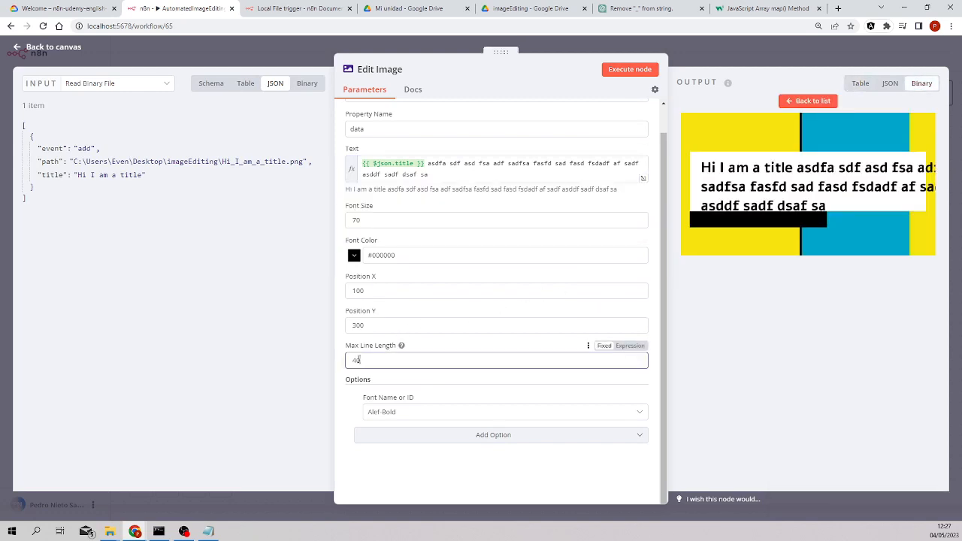
{"action": "type", "text": "35"}
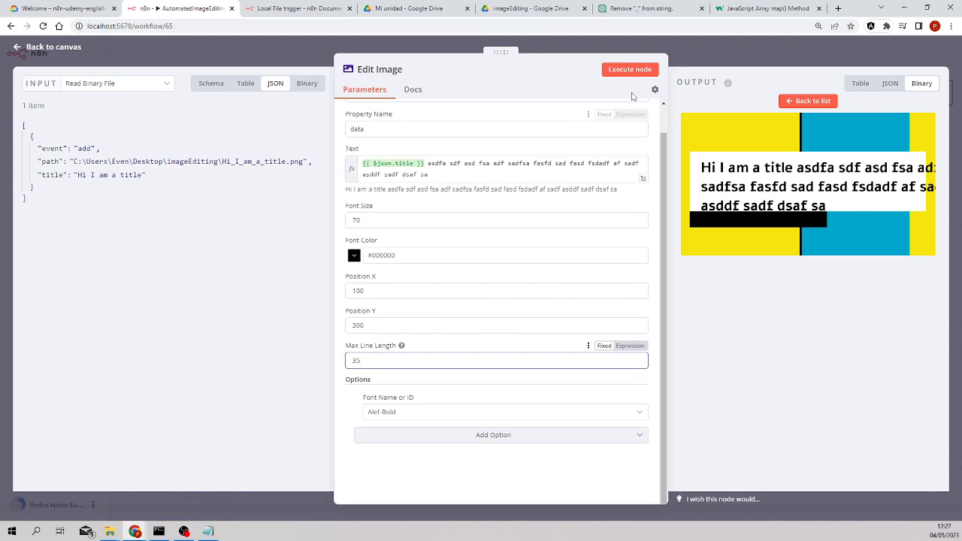
{"action": "left_click", "coordinate": [629, 69]}
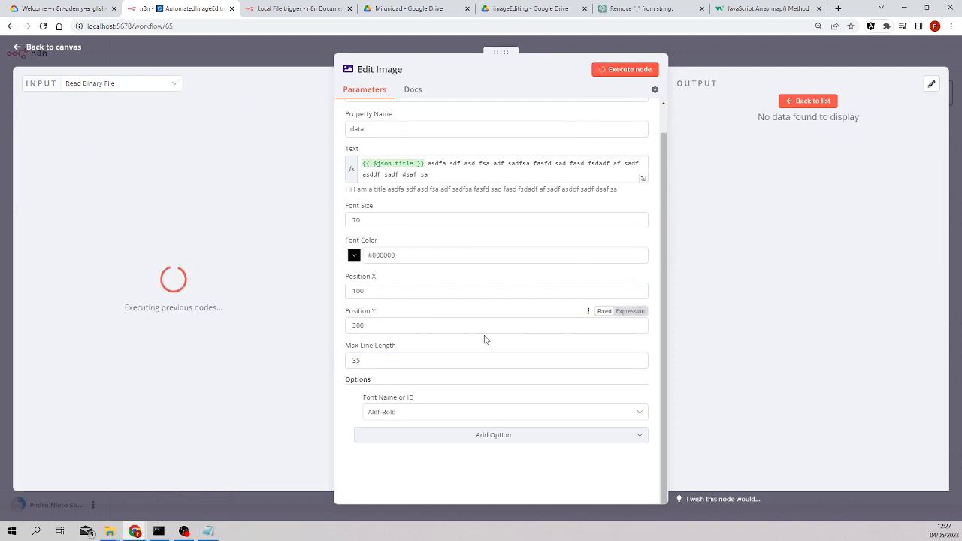
{"action": "left_click", "coordinate": [629, 69]}
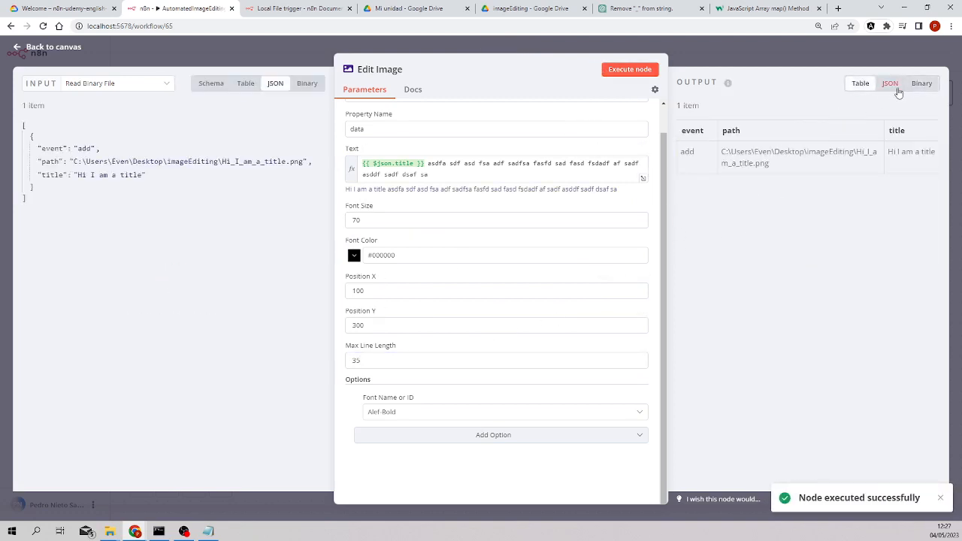
{"action": "left_click", "coordinate": [921, 82]}
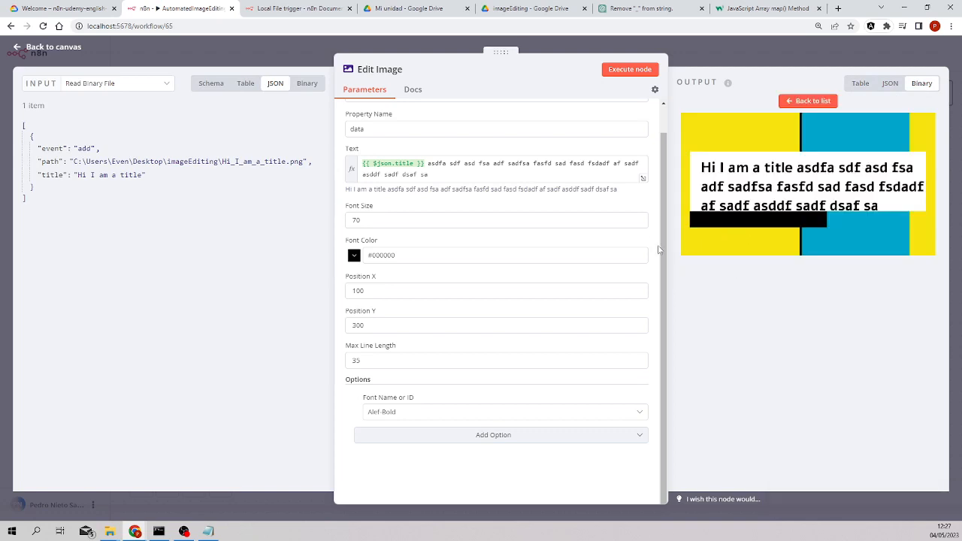
Set Position X to 10, run the node, and view the shifted text.
{"action": "left_click", "coordinate": [496, 291]}
{"action": "type", "text": "95"}
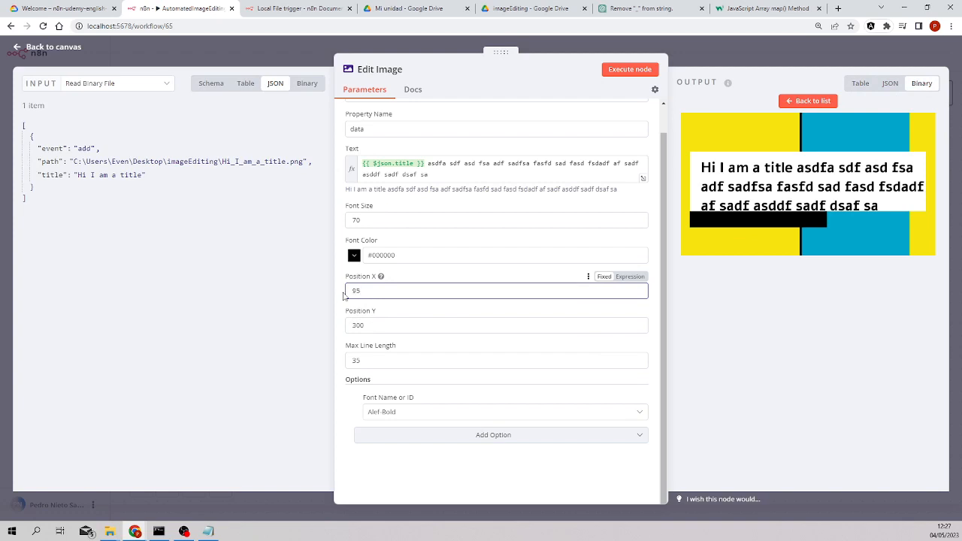
{"action": "type", "text": "10"}
{"action": "left_click", "coordinate": [497, 325]}
{"action": "type", "text": "290"}
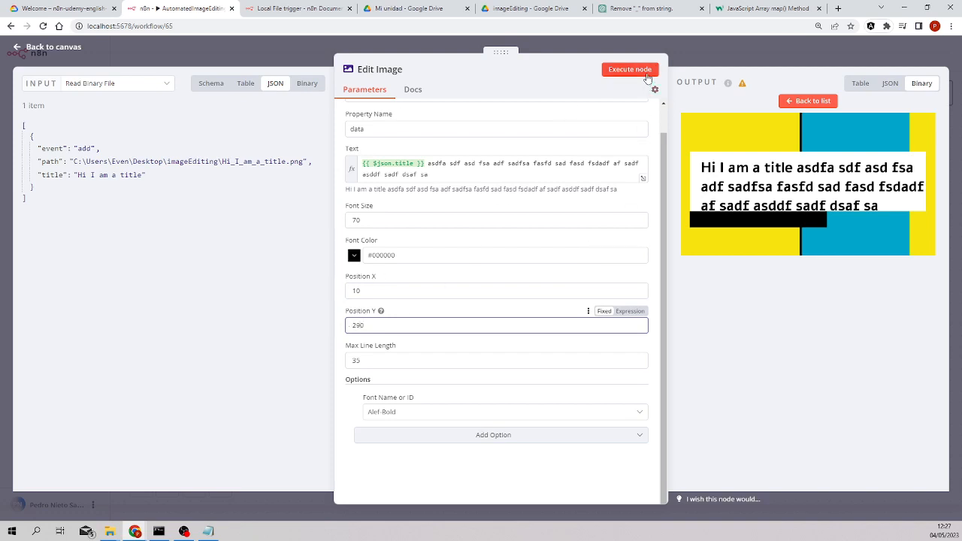
{"action": "left_click", "coordinate": [630, 69]}
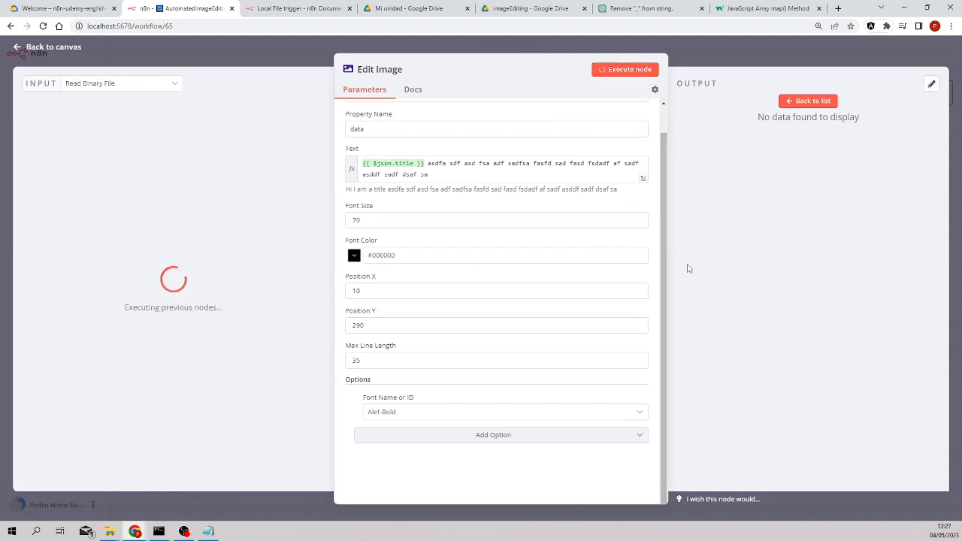
{"action": "left_click", "coordinate": [629, 68]}
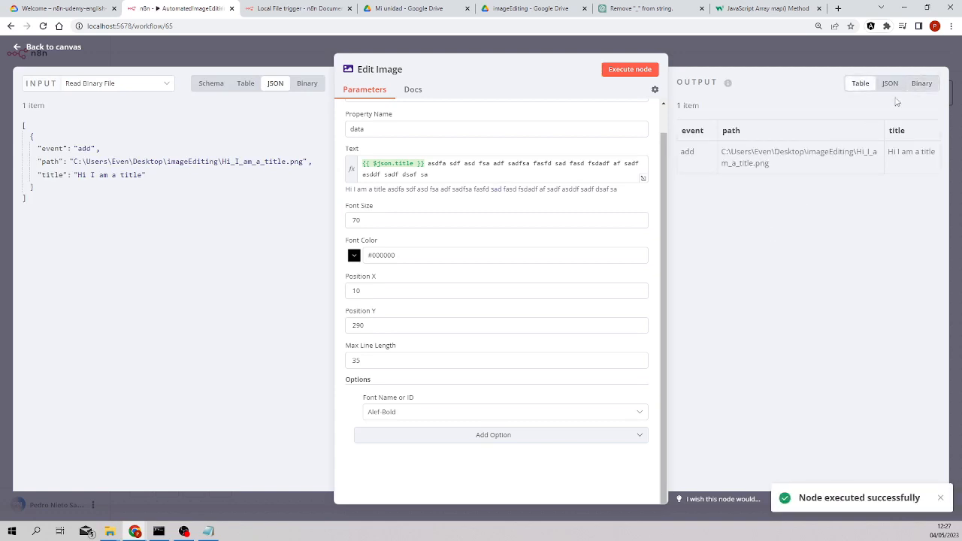
{"action": "left_click", "coordinate": [921, 83]}
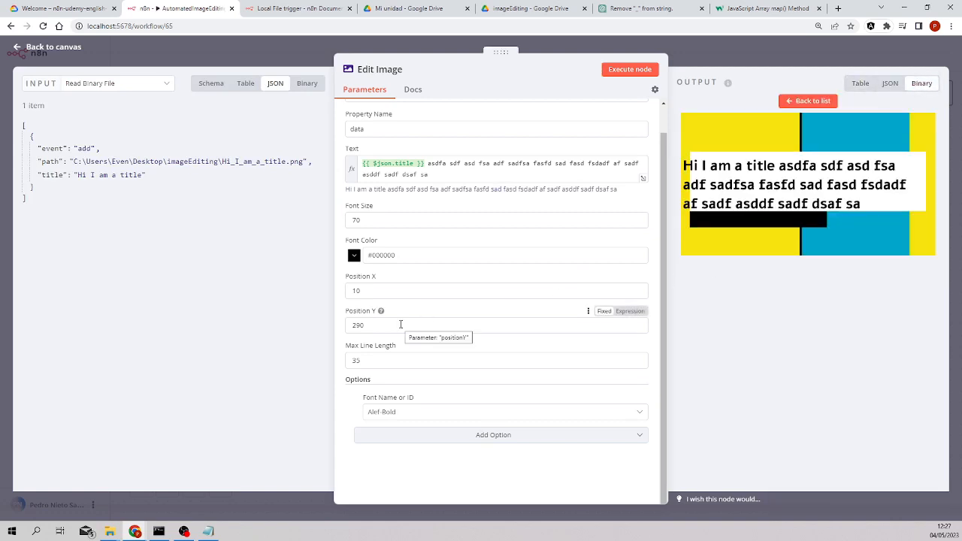
Restore Position X to 100, rerun, and check the rendered image.
{"action": "left_click", "coordinate": [496, 291]}
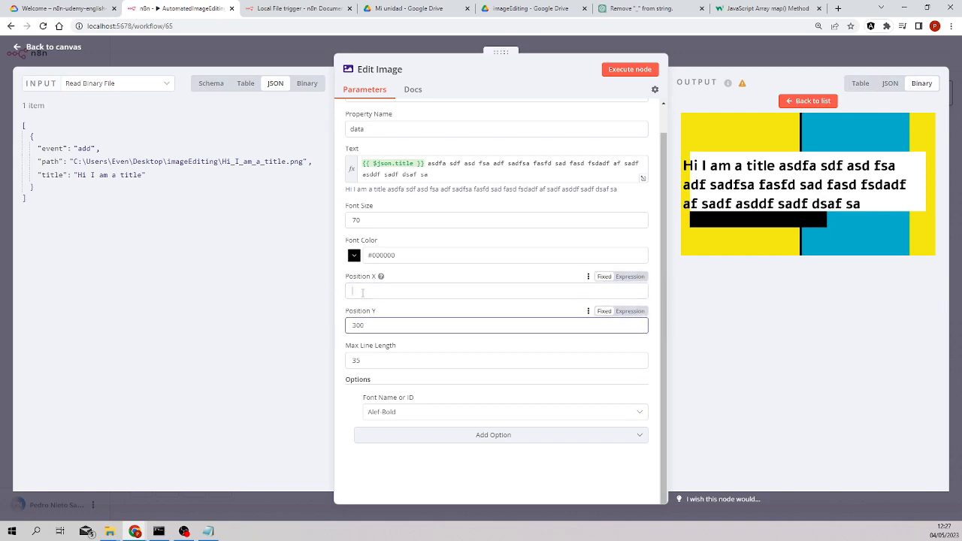
{"action": "type", "text": "100"}
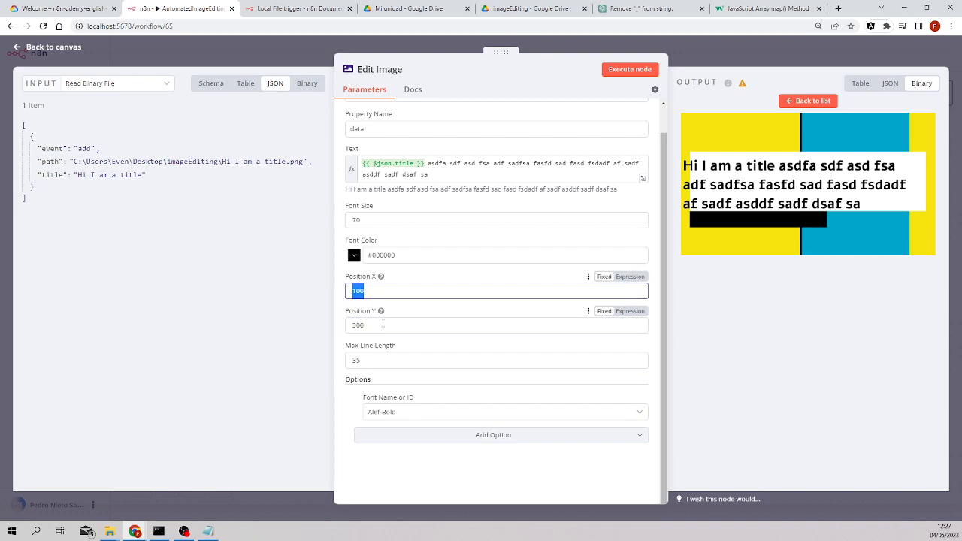
{"action": "left_click", "coordinate": [496, 325]}
{"action": "type", "text": "290"}
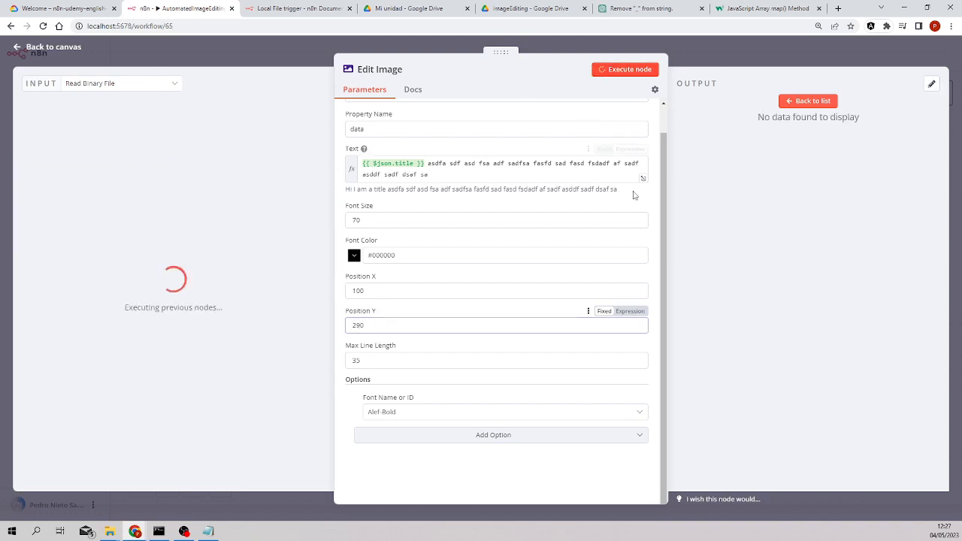
{"action": "mouse_move", "coordinate": [685, 239]}
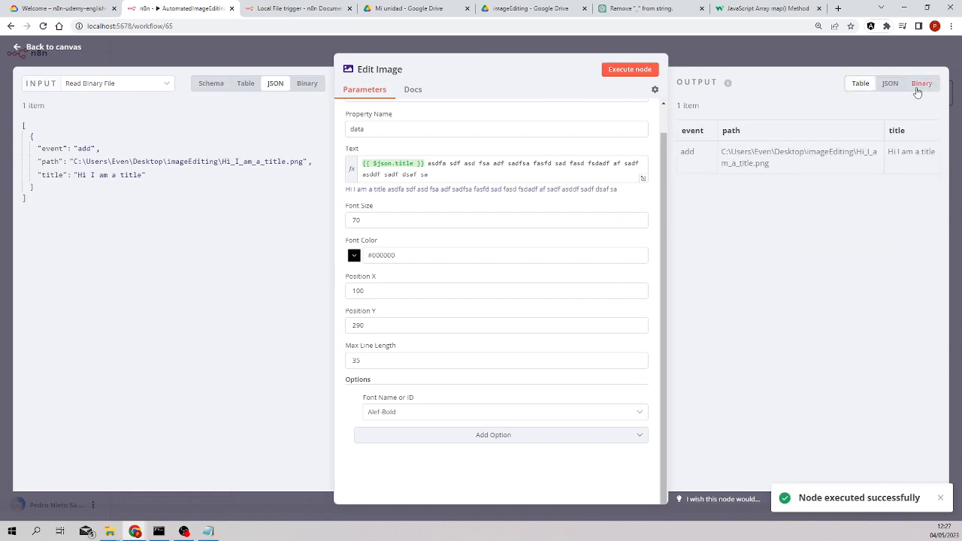
{"action": "left_click", "coordinate": [921, 83]}
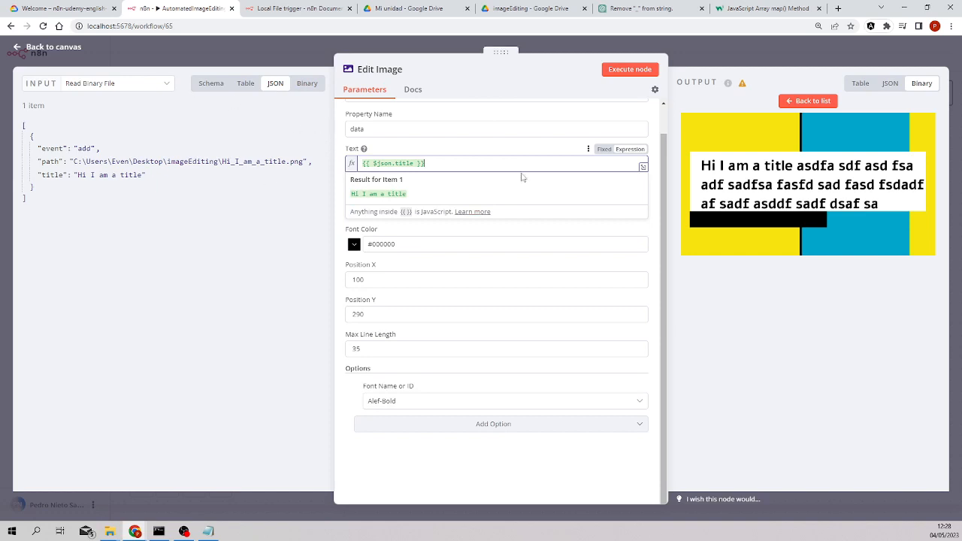
{"action": "mouse_move", "coordinate": [81, 55]}
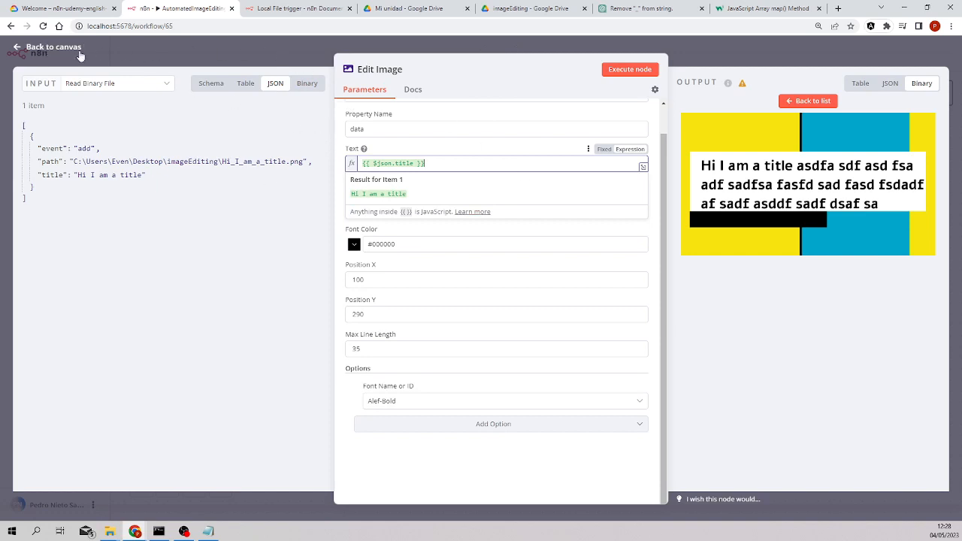